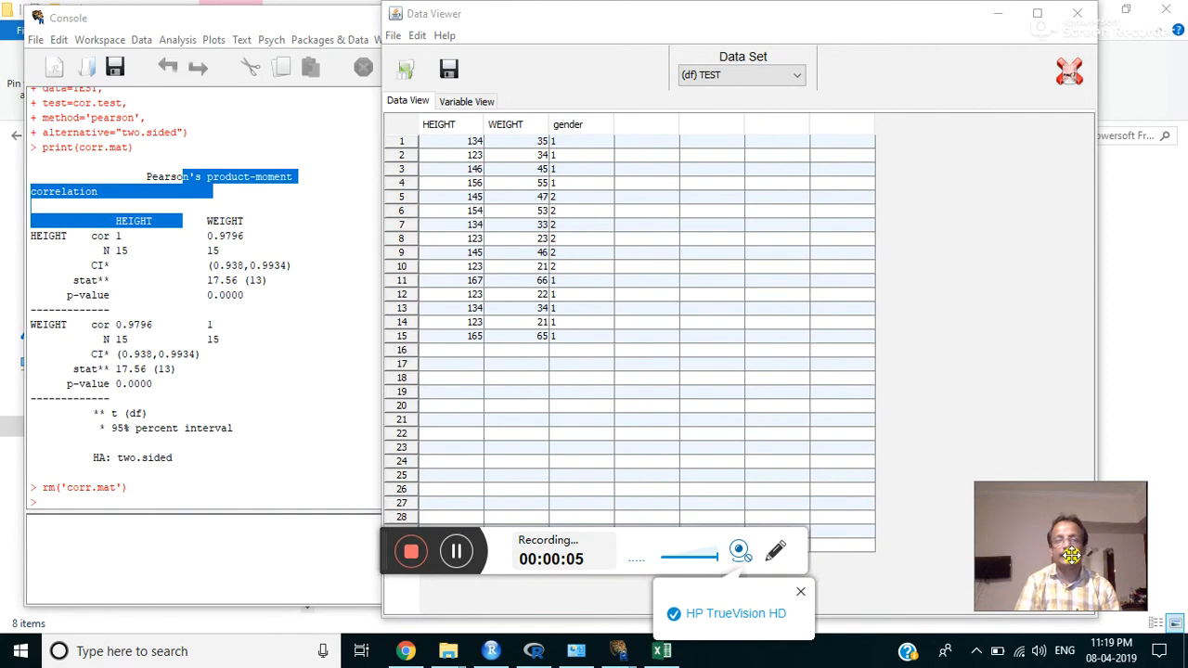
pyautogui.moveTo(334, 33)
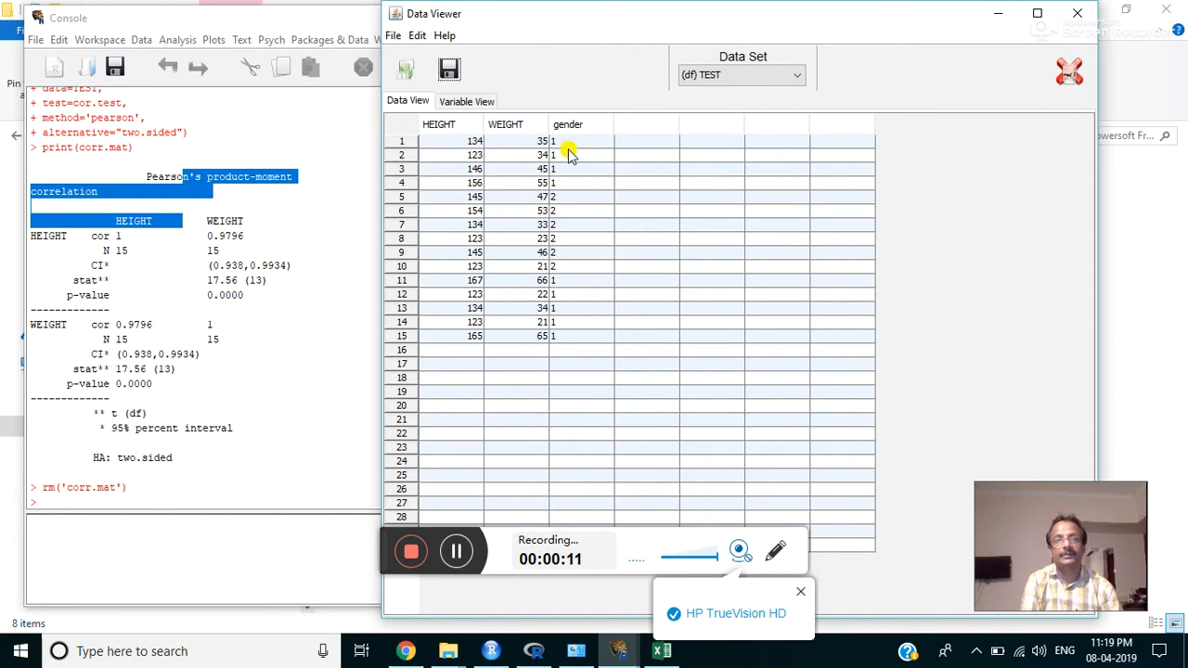
pyautogui.moveTo(568, 174)
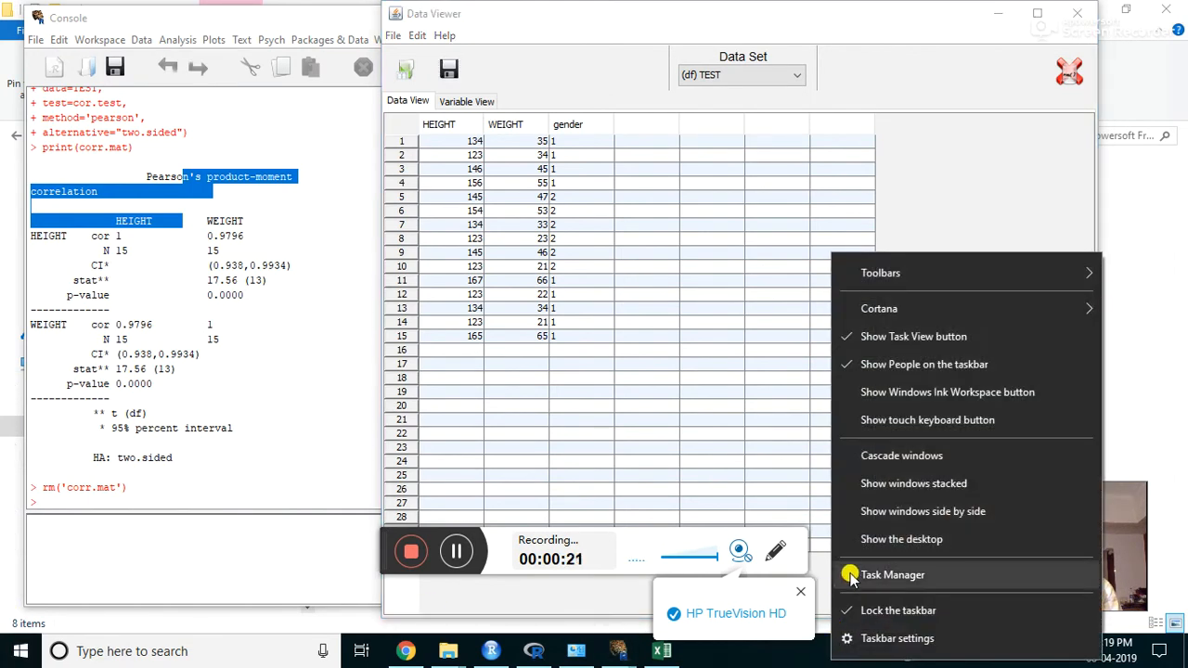
# Step: Show the desktop and open the user's personal folder in File Explorer
pyautogui.click(902, 538)
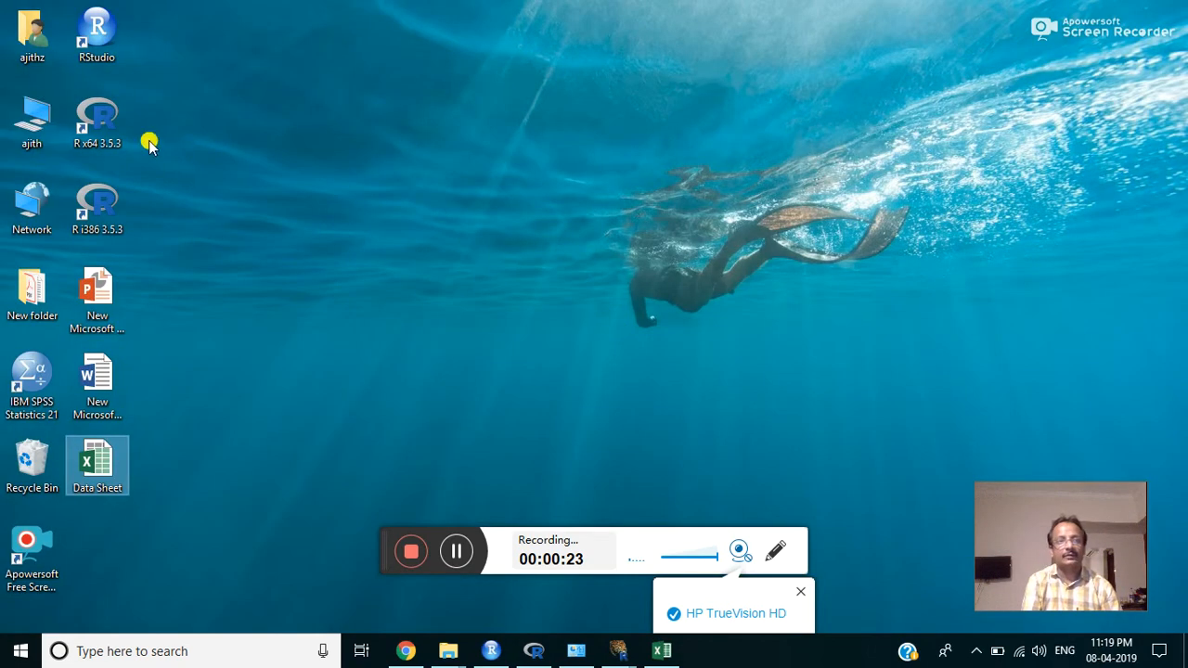
pyautogui.click(32, 121)
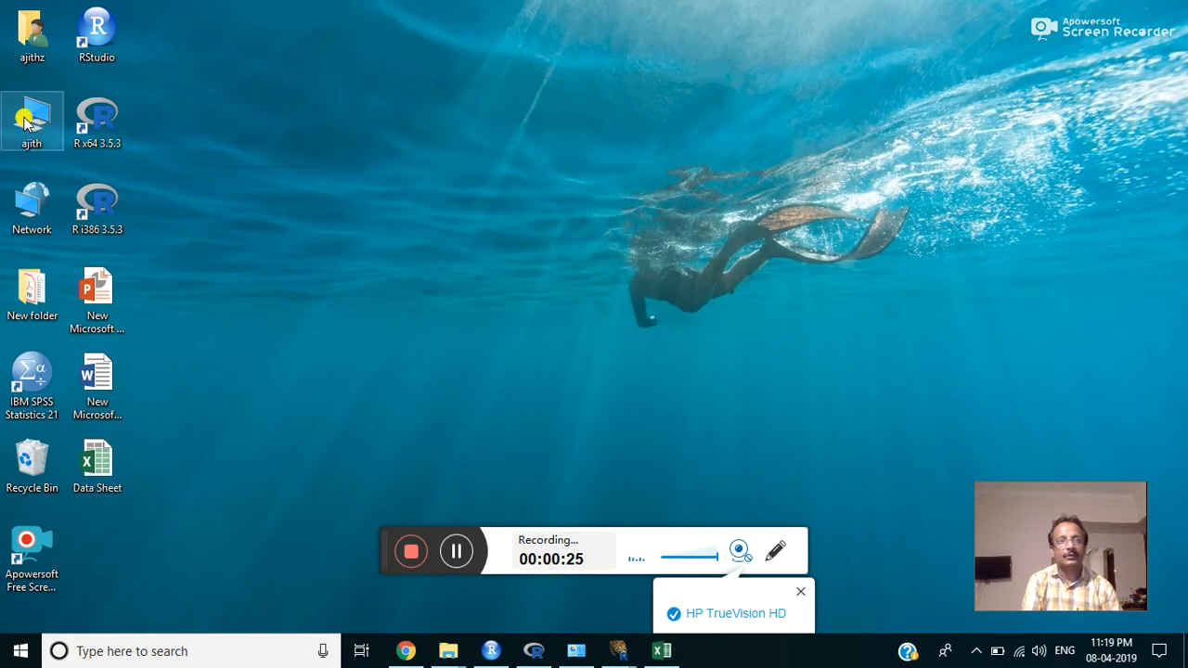
pyautogui.doubleClick(31, 121)
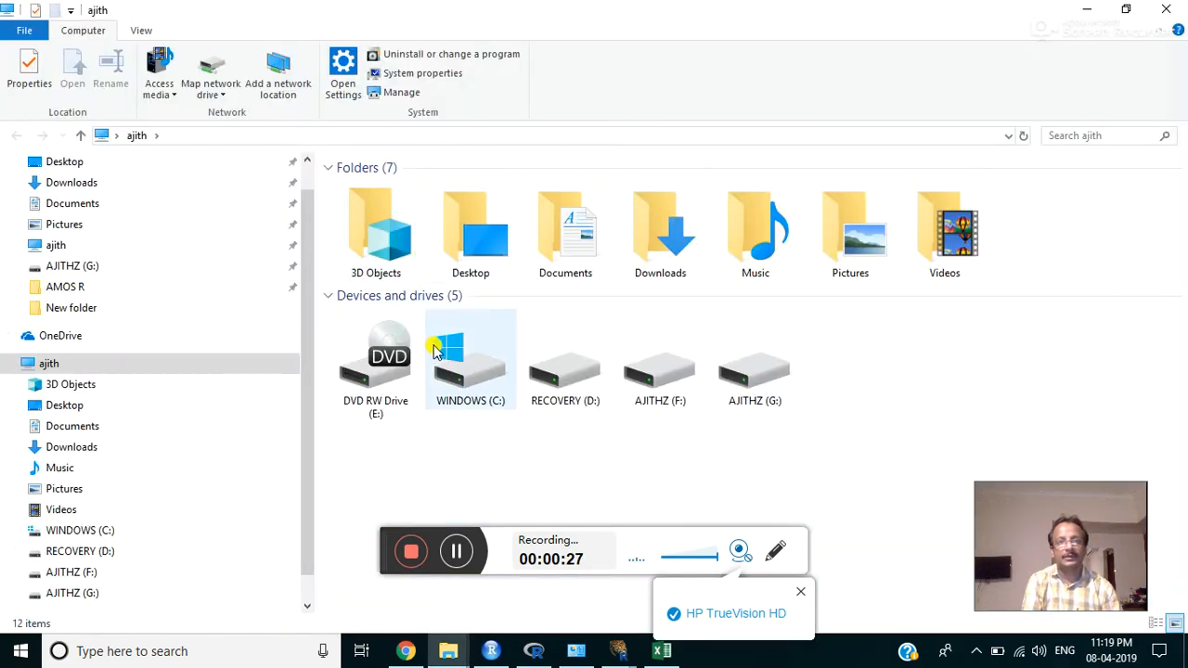
pyautogui.moveTo(470, 380)
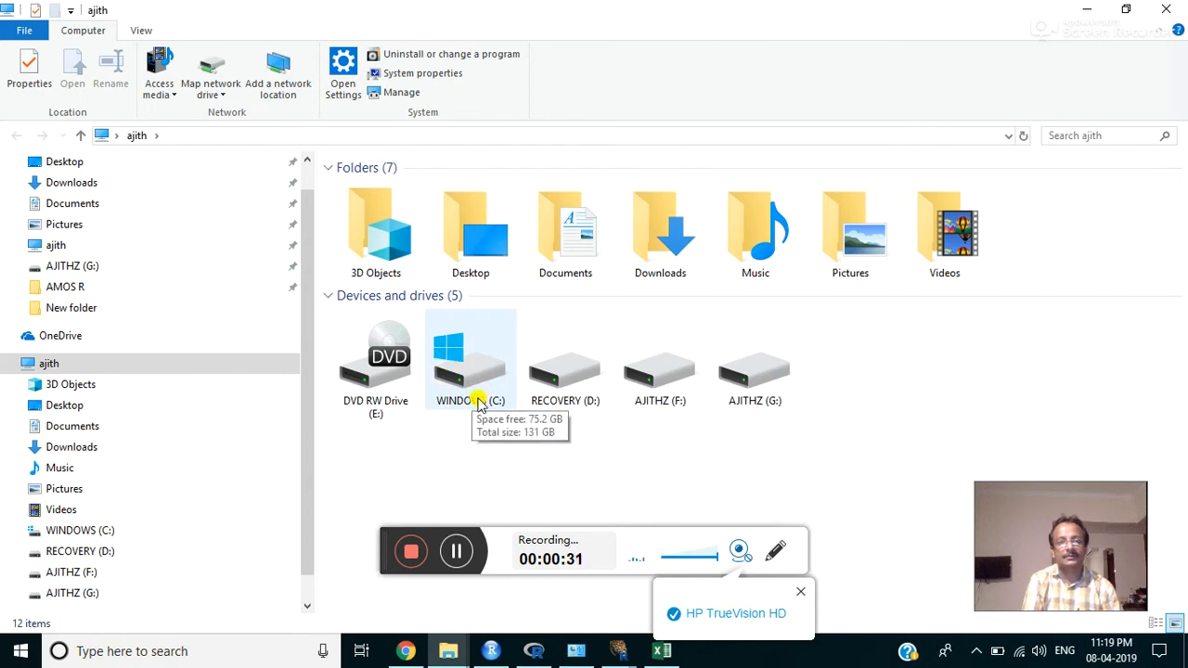
# Step: Open the WINDOWS (C:) drive and then the Rtrial folder with the Survey1 and Survey2 .rda files
pyautogui.click(470, 356)
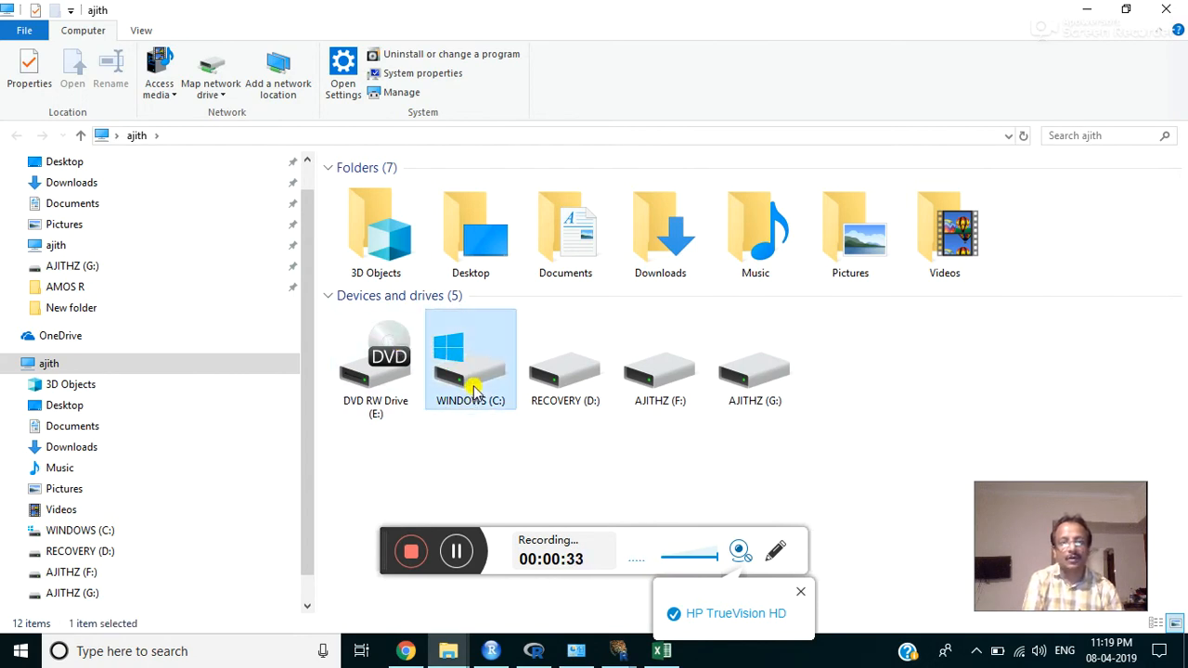
pyautogui.doubleClick(470, 357)
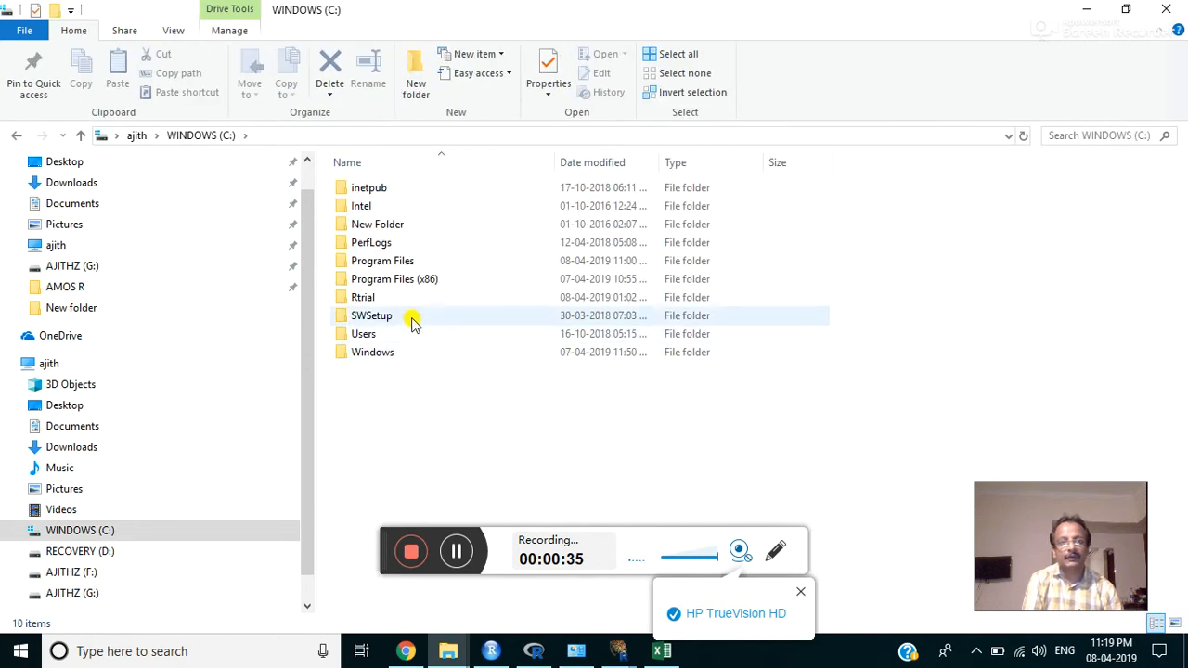
pyautogui.moveTo(412, 314)
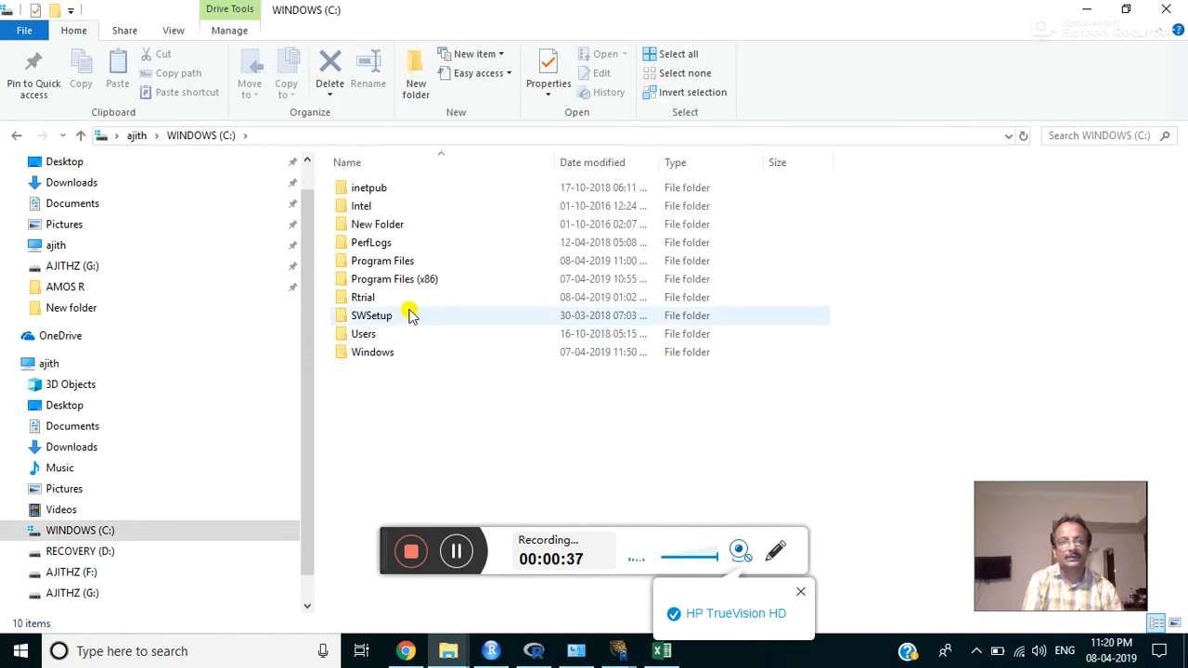
pyautogui.click(363, 334)
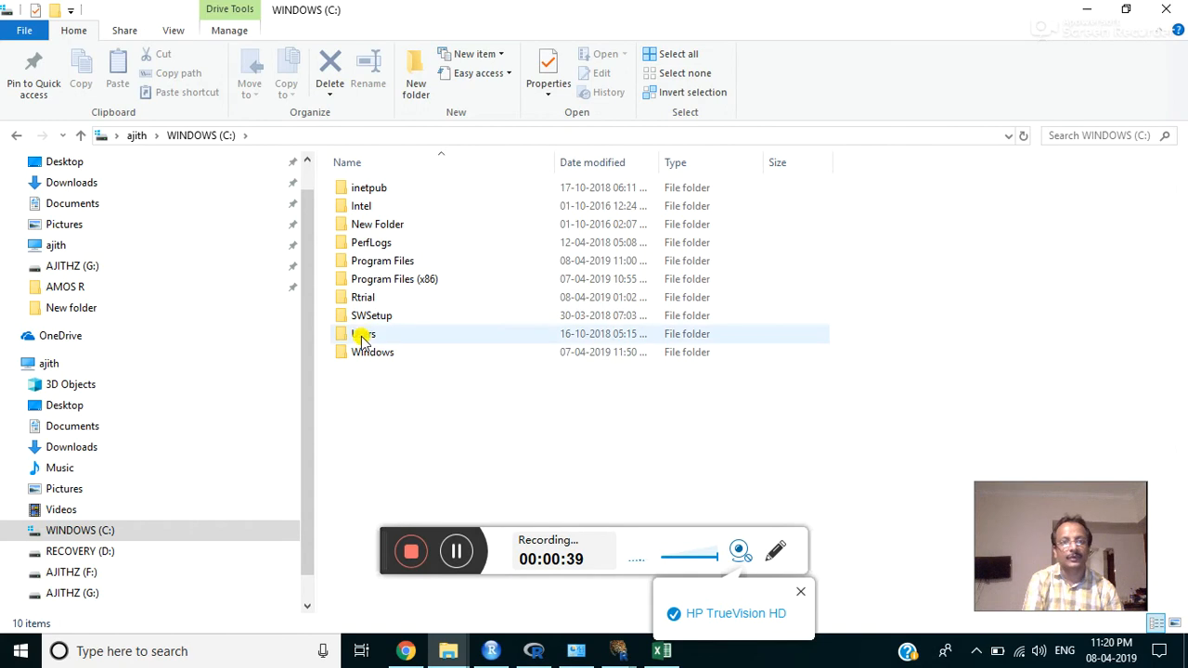
pyautogui.doubleClick(364, 297)
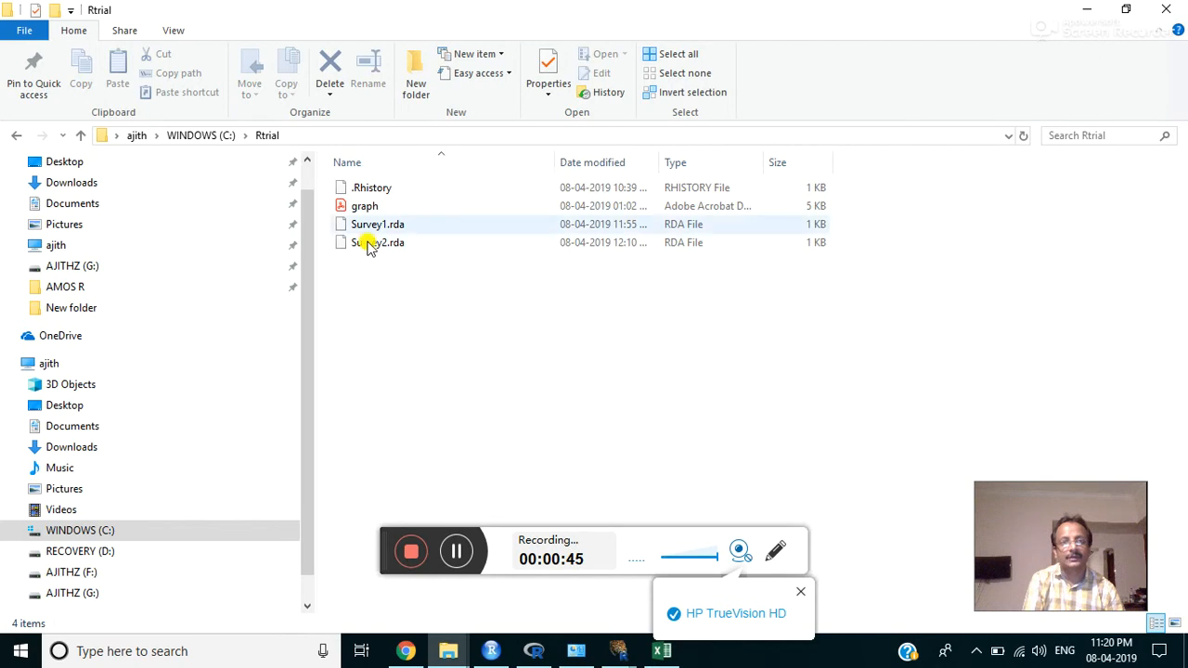
pyautogui.moveTo(372, 223)
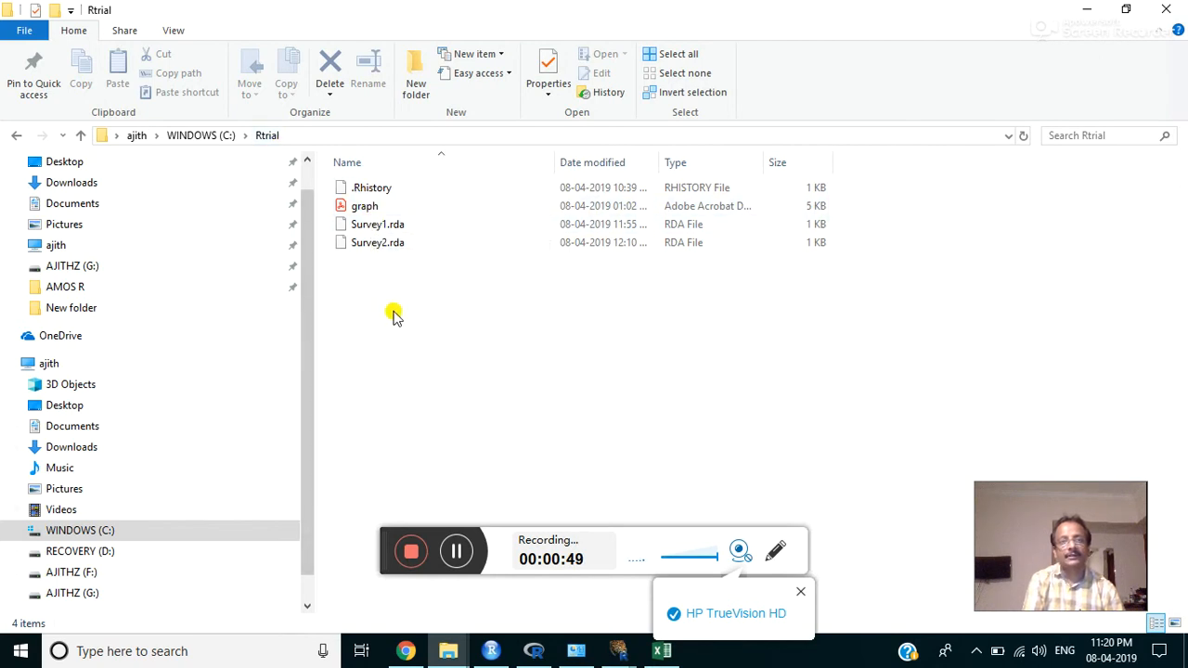
pyautogui.moveTo(572, 650)
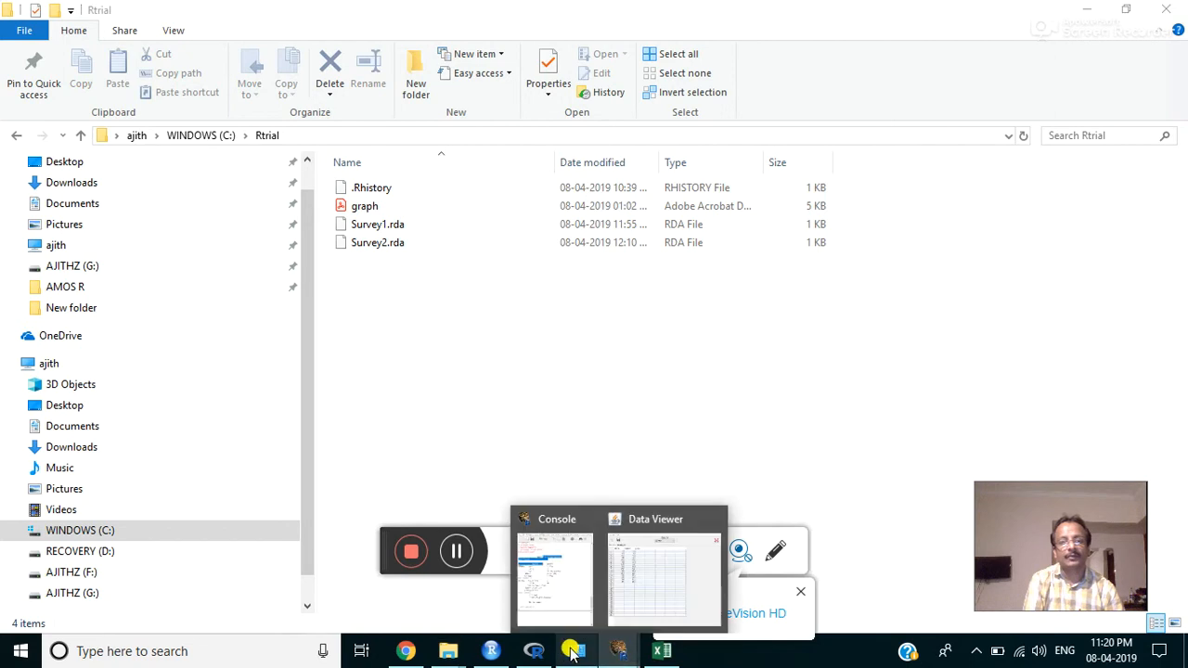
# Step: Return to the R Data Viewer and start saving the TEST data set into C:\Rtrial
pyautogui.click(576, 650)
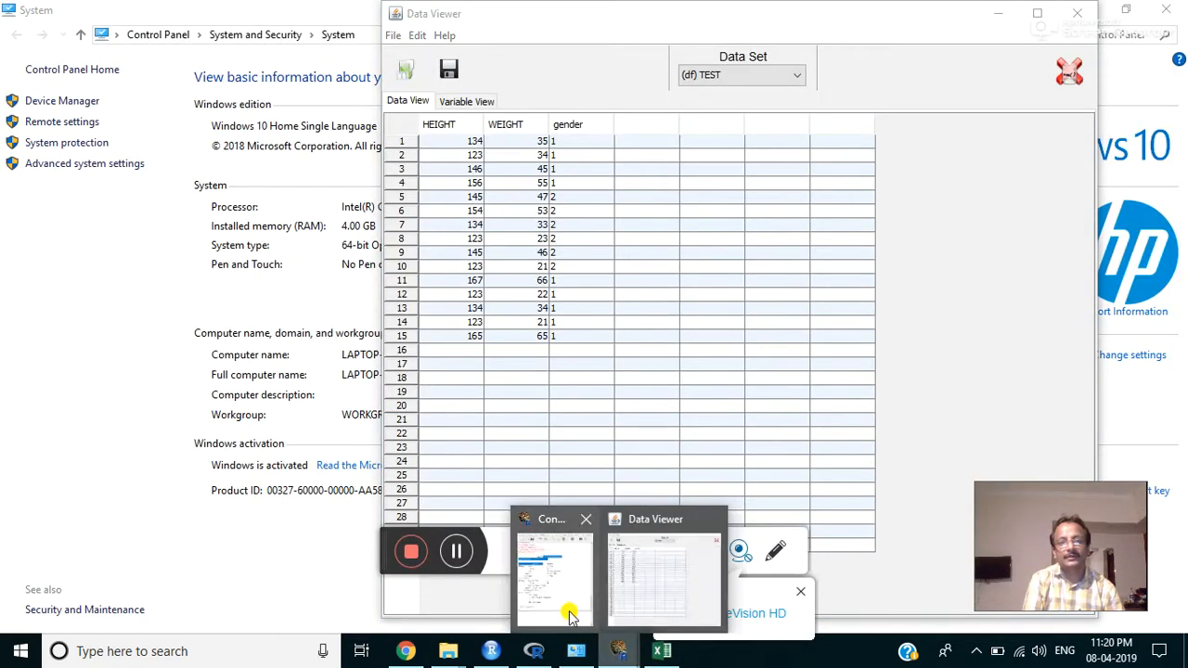
pyautogui.click(553, 575)
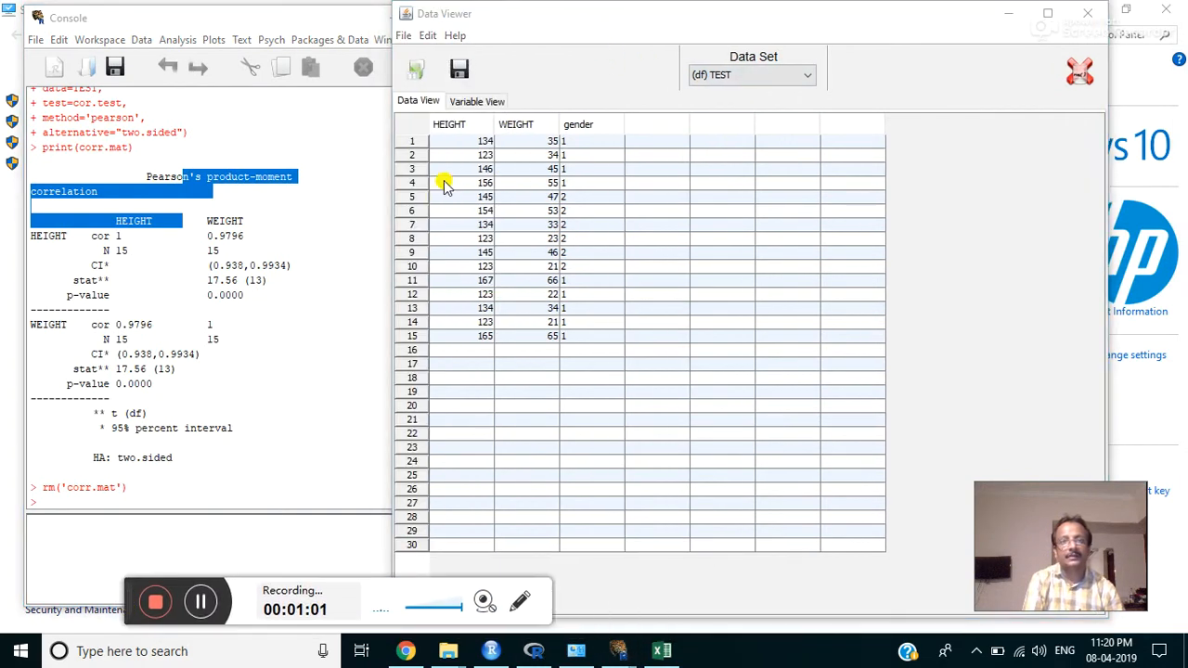
pyautogui.click(459, 69)
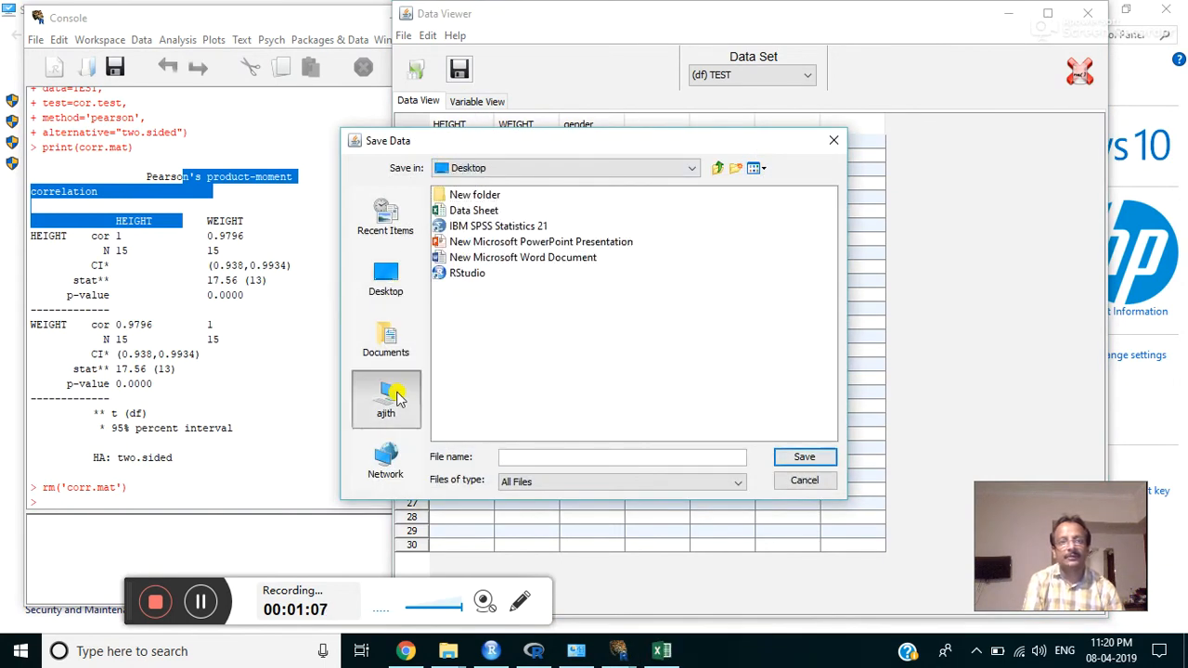
pyautogui.click(690, 167)
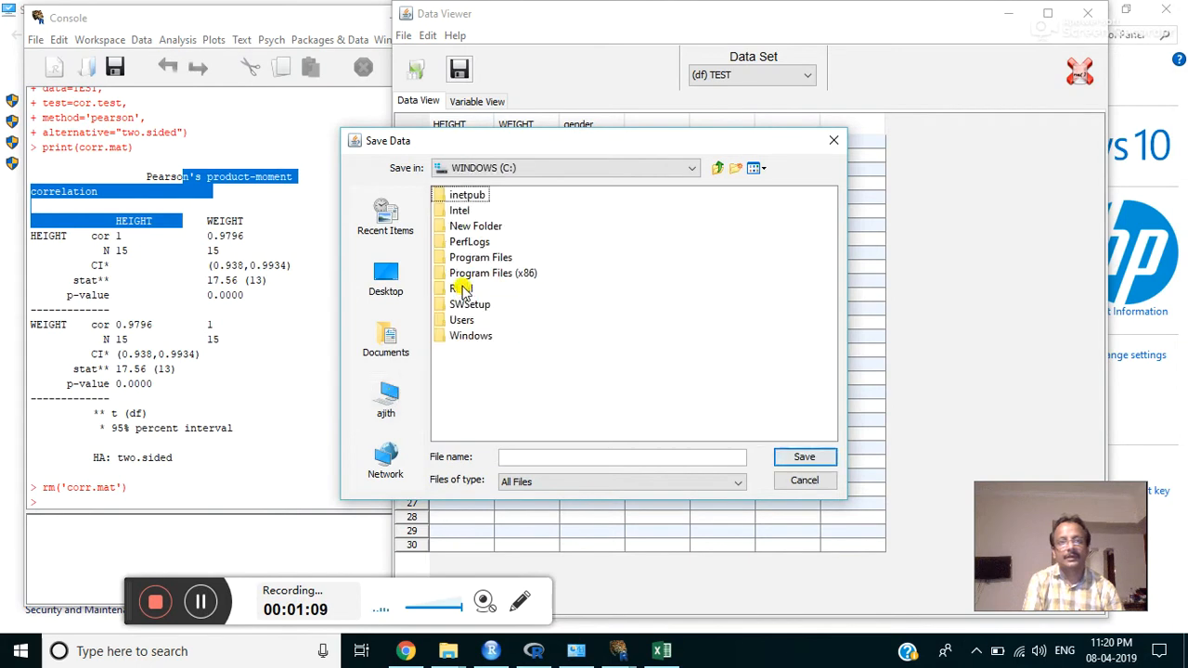
pyautogui.doubleClick(462, 288)
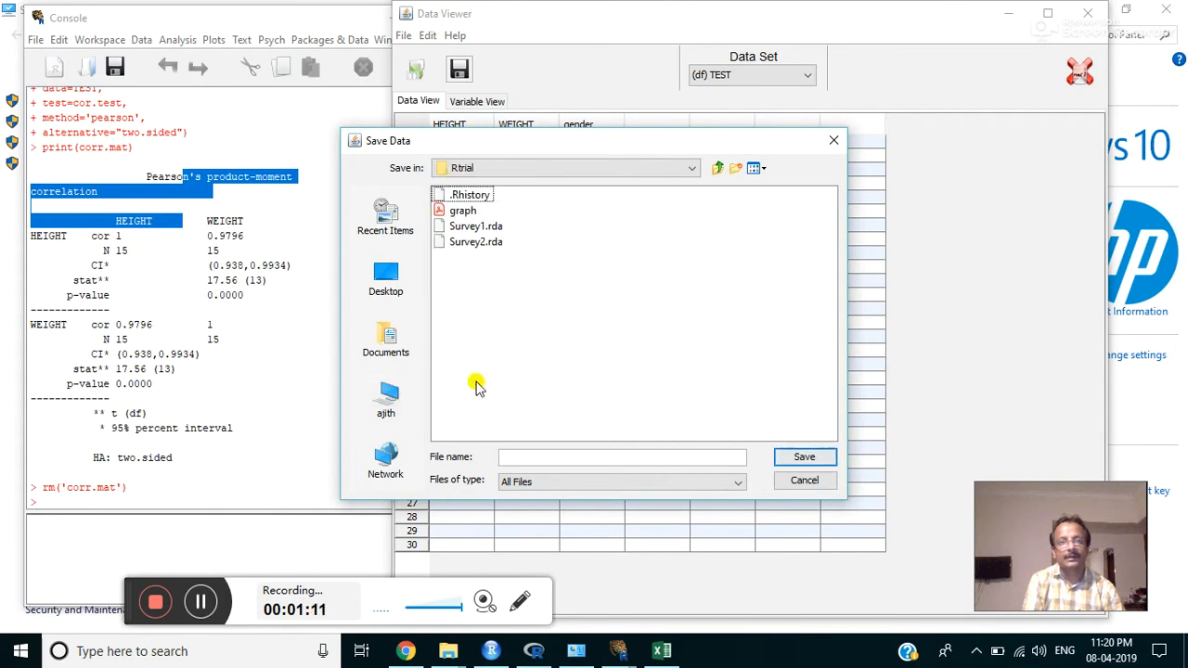
# Step: Name the file 'height weight', choose the R (*.rda) format and save it
pyautogui.click(622, 457)
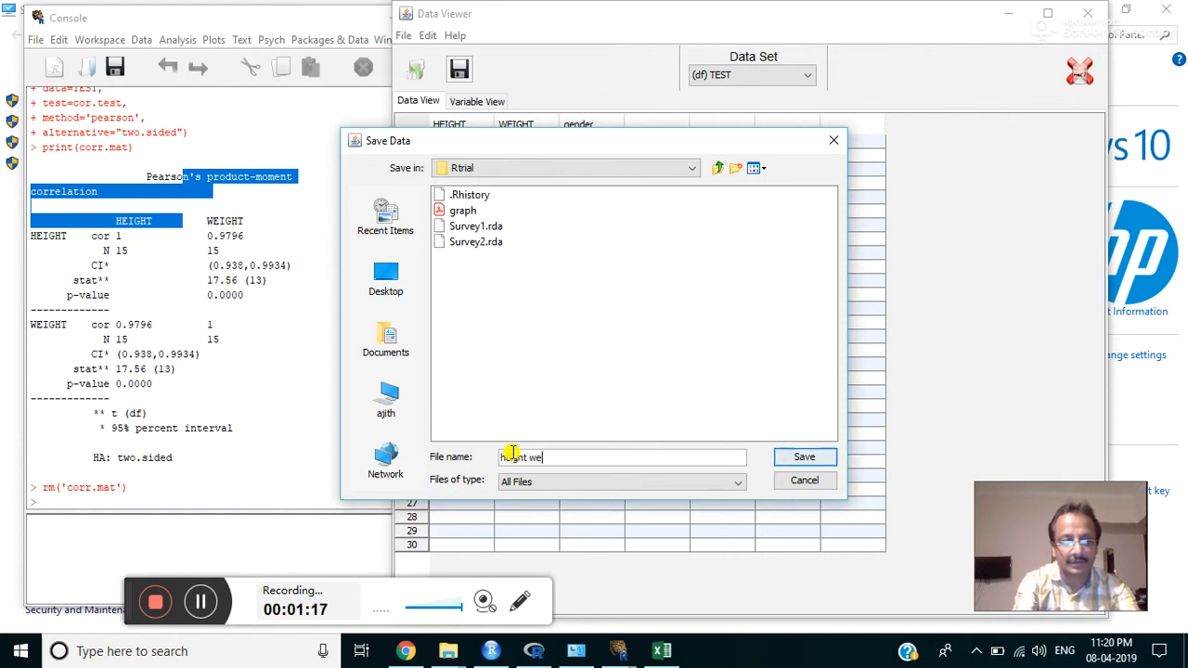
pyautogui.write('height weight')
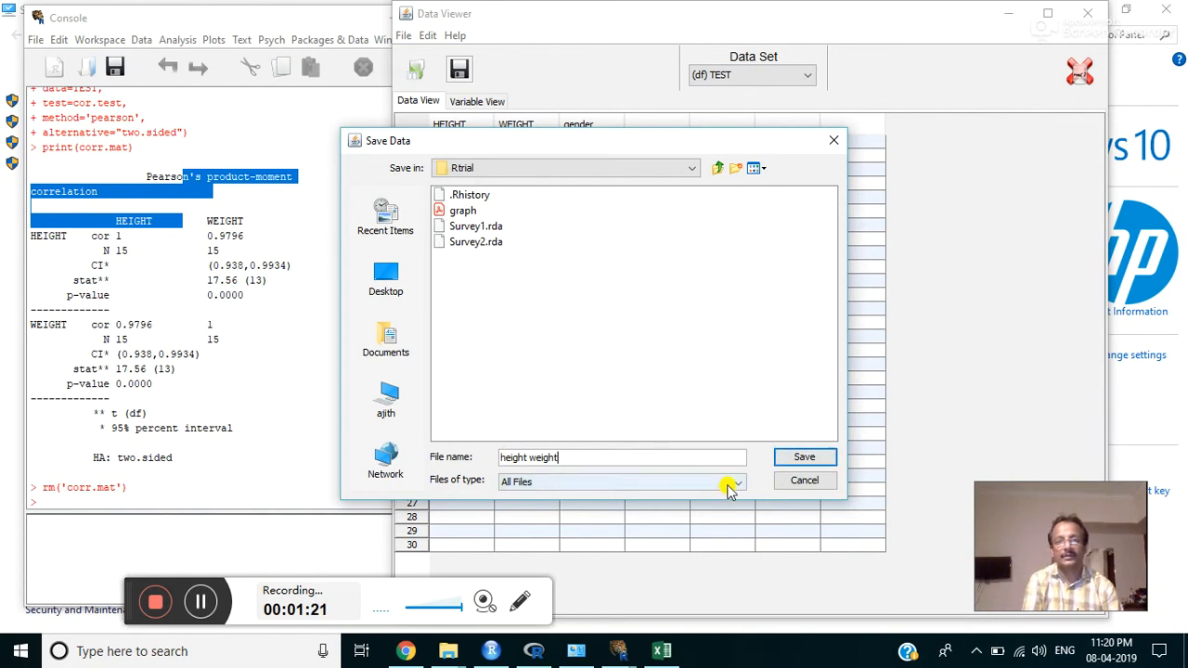
pyautogui.click(735, 483)
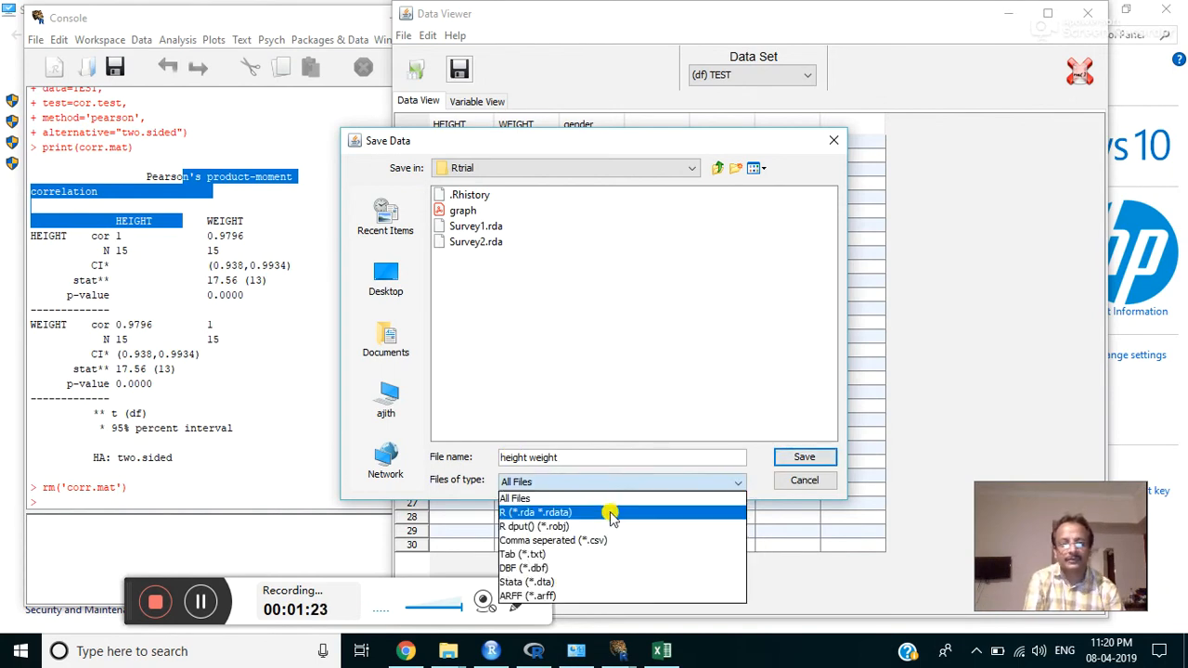
pyautogui.click(535, 512)
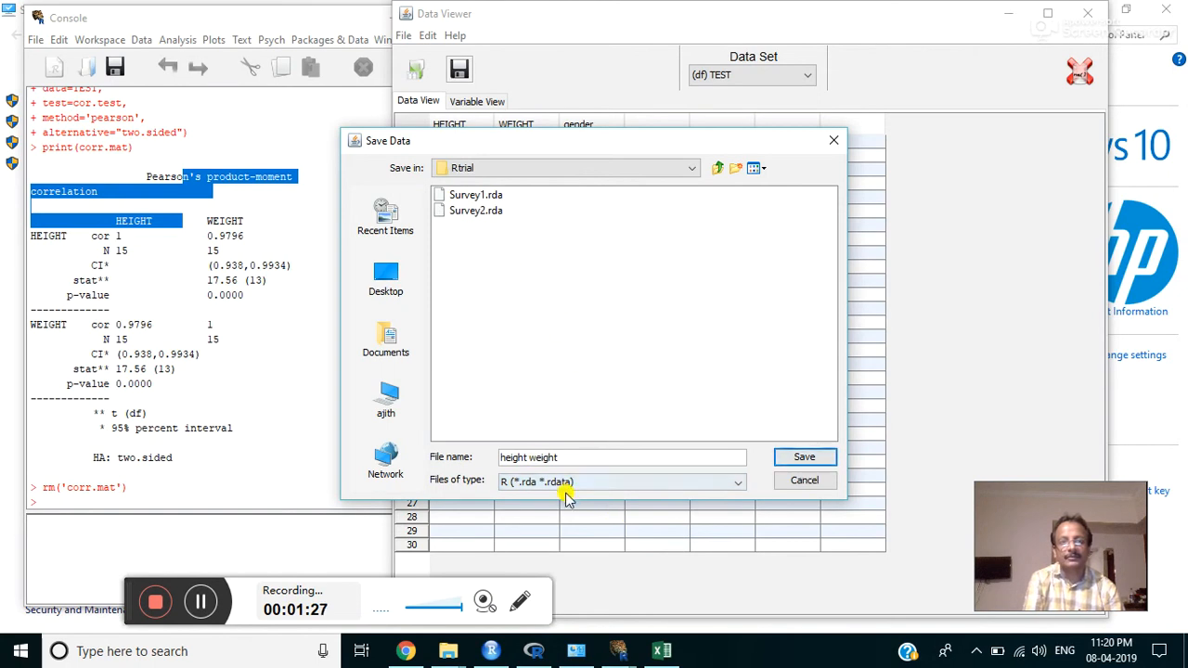
pyautogui.click(804, 457)
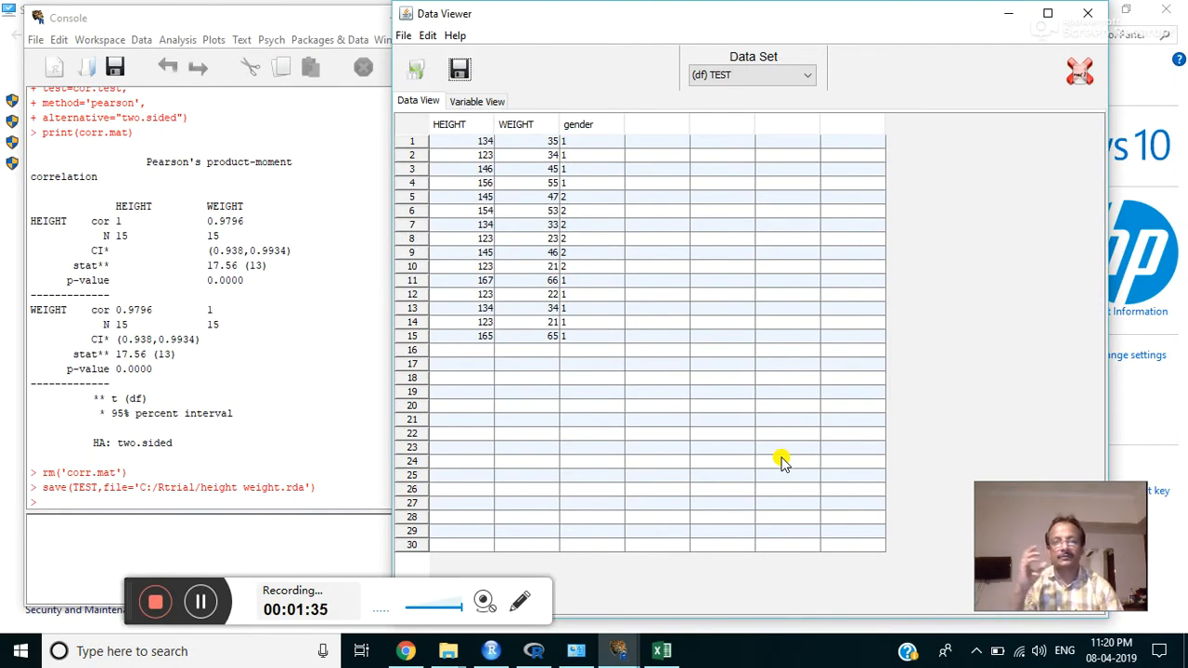
# Step: Bring the Data Sheet.xlsx workbook forward in Excel on its Survey sheet
pyautogui.click(661, 650)
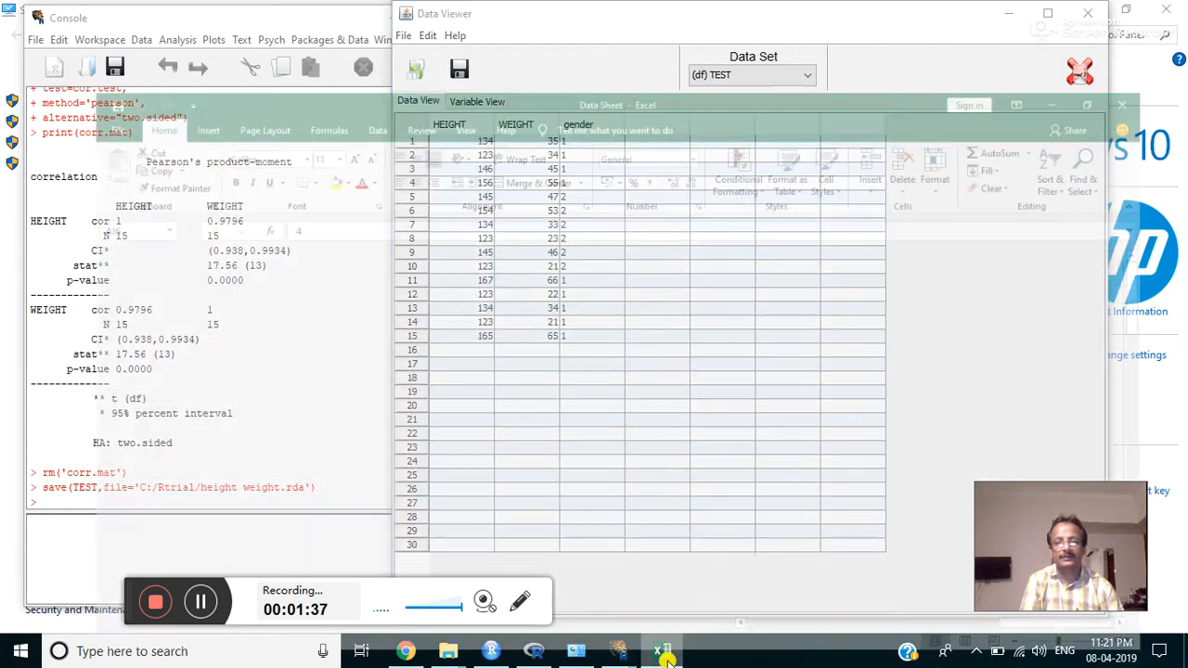
pyautogui.click(661, 649)
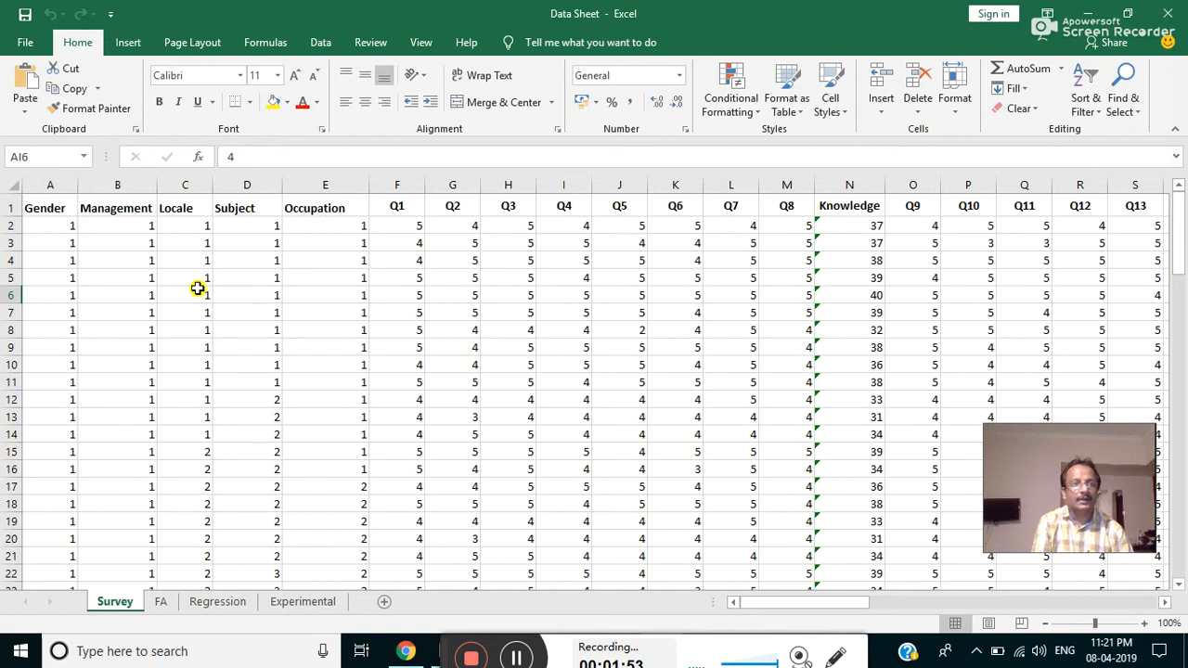
pyautogui.moveTo(234, 217)
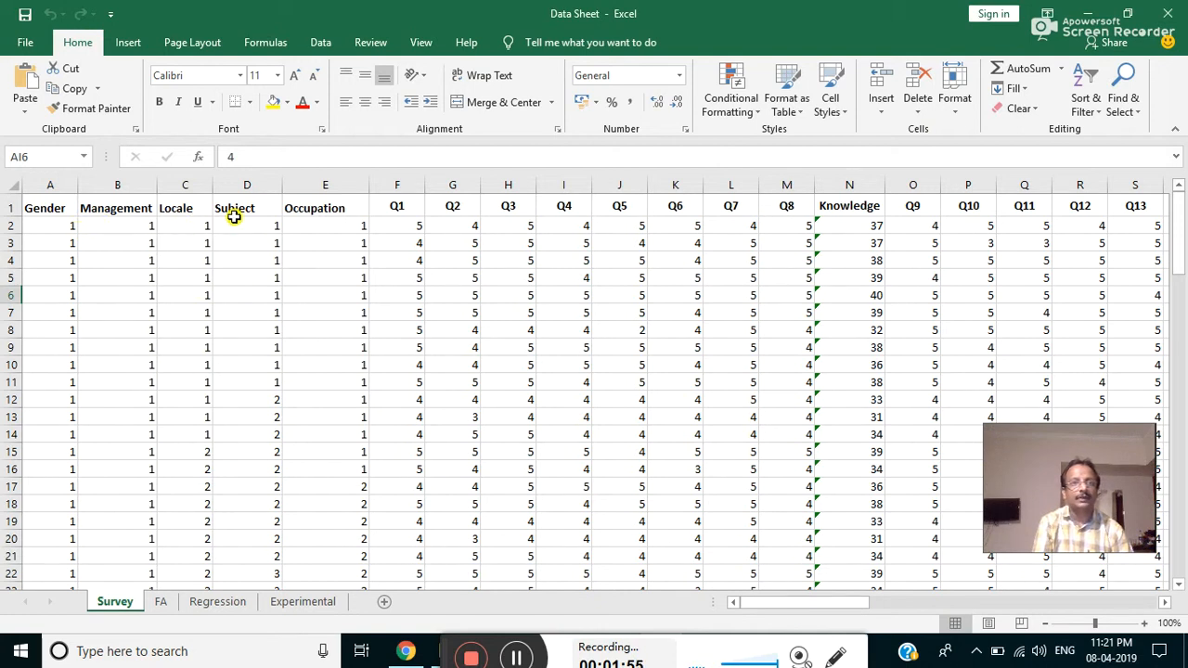
pyautogui.moveTo(301, 311)
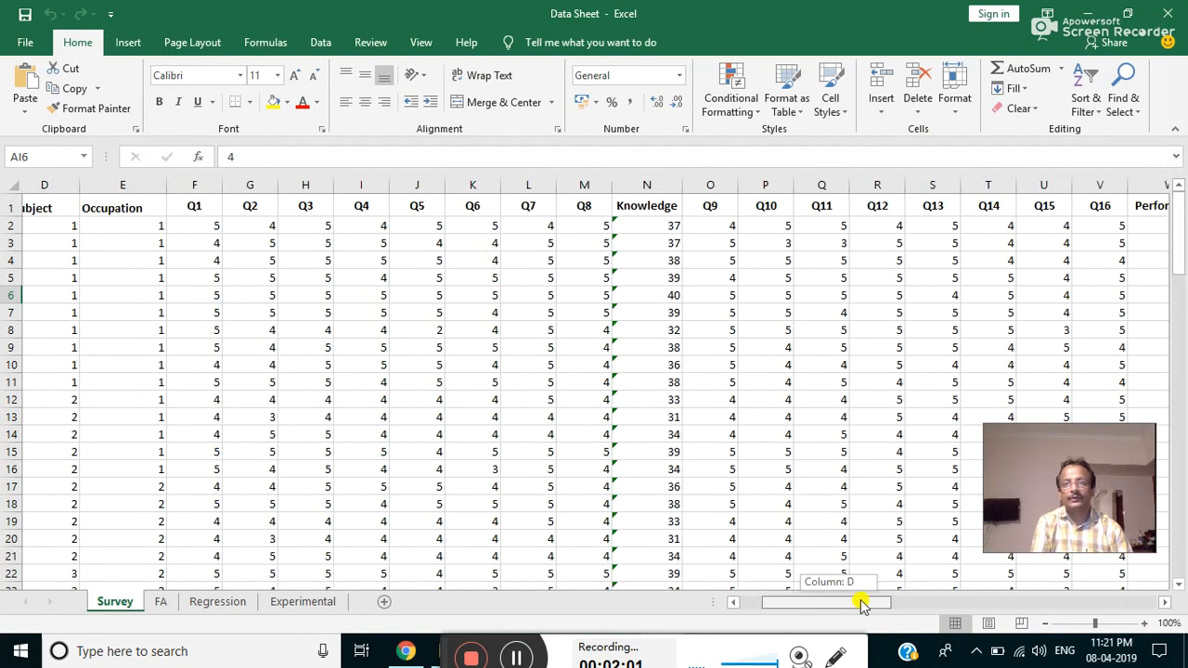
# Step: Scroll the Survey sheet through the Technical, Management, TC and INTL totals and select the Technical heading
pyautogui.moveTo(839, 602); pyautogui.dragTo(932, 601)
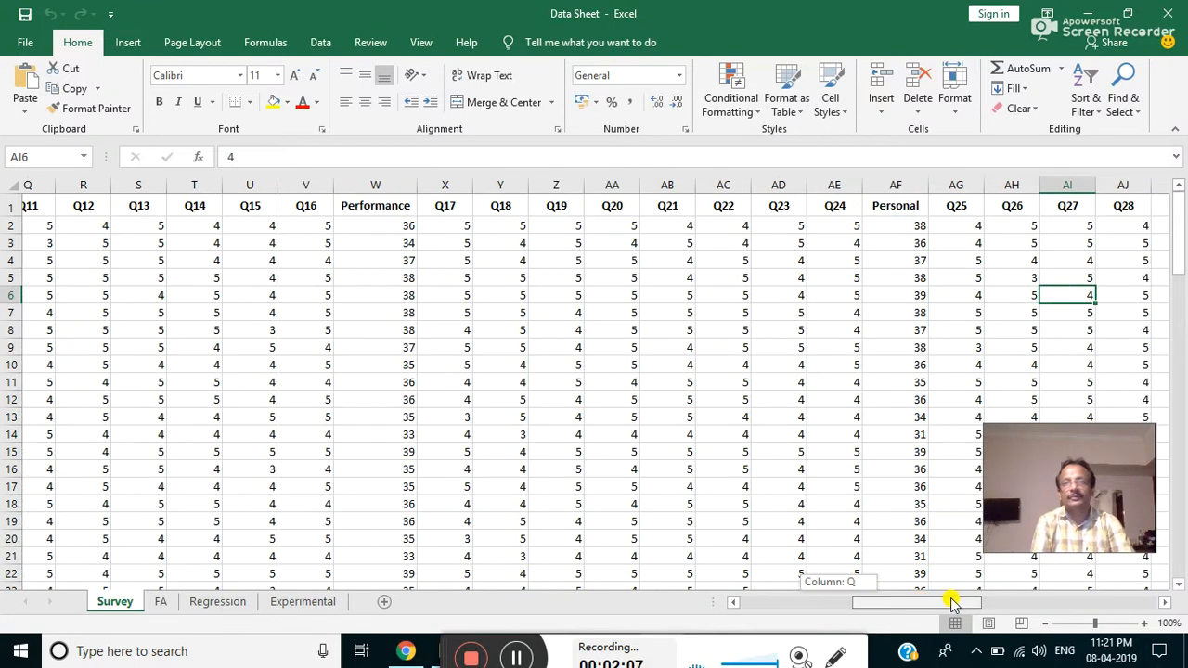
pyautogui.hscroll(3)
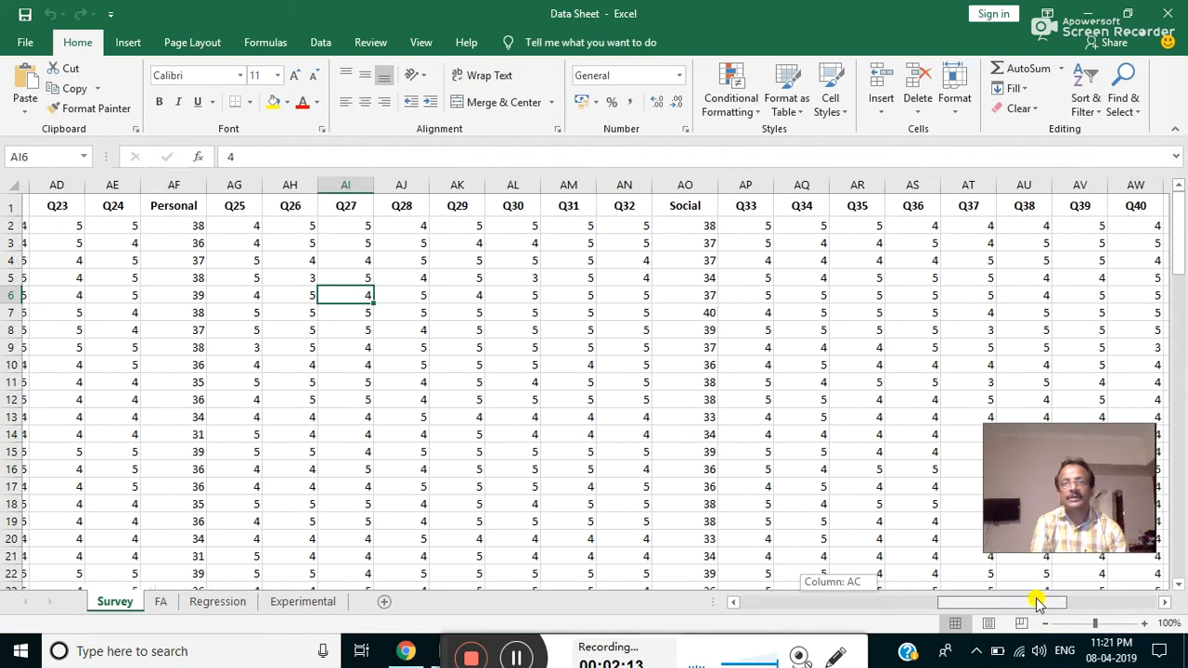
pyautogui.hscroll(3)
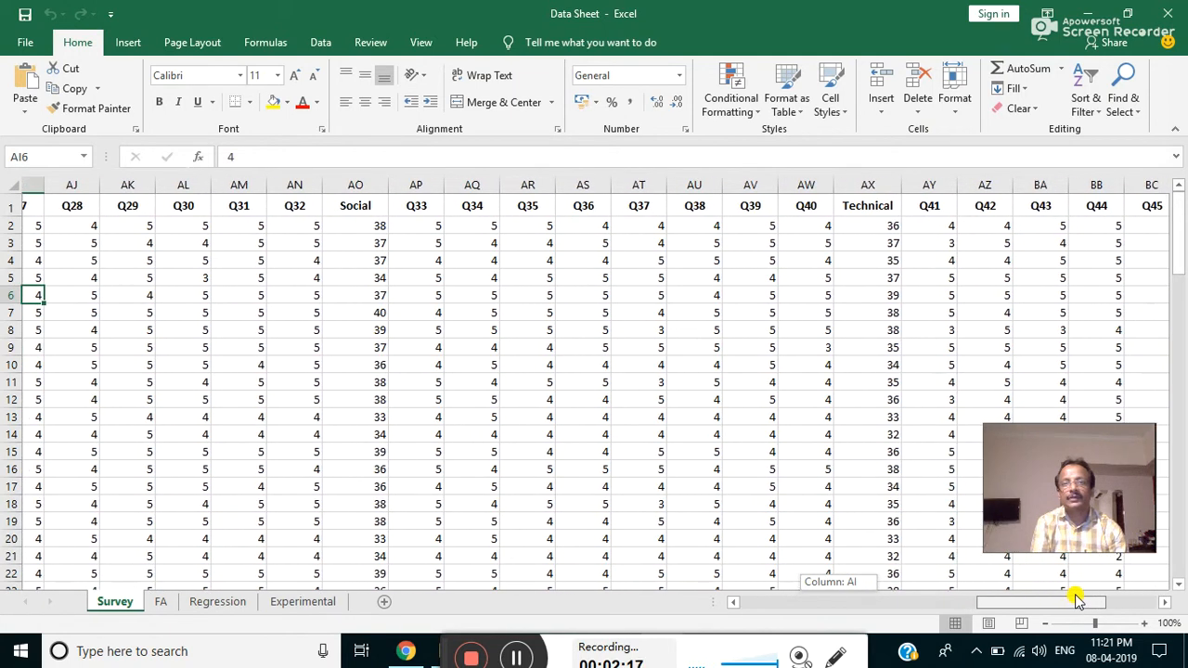
pyautogui.hscroll(3)
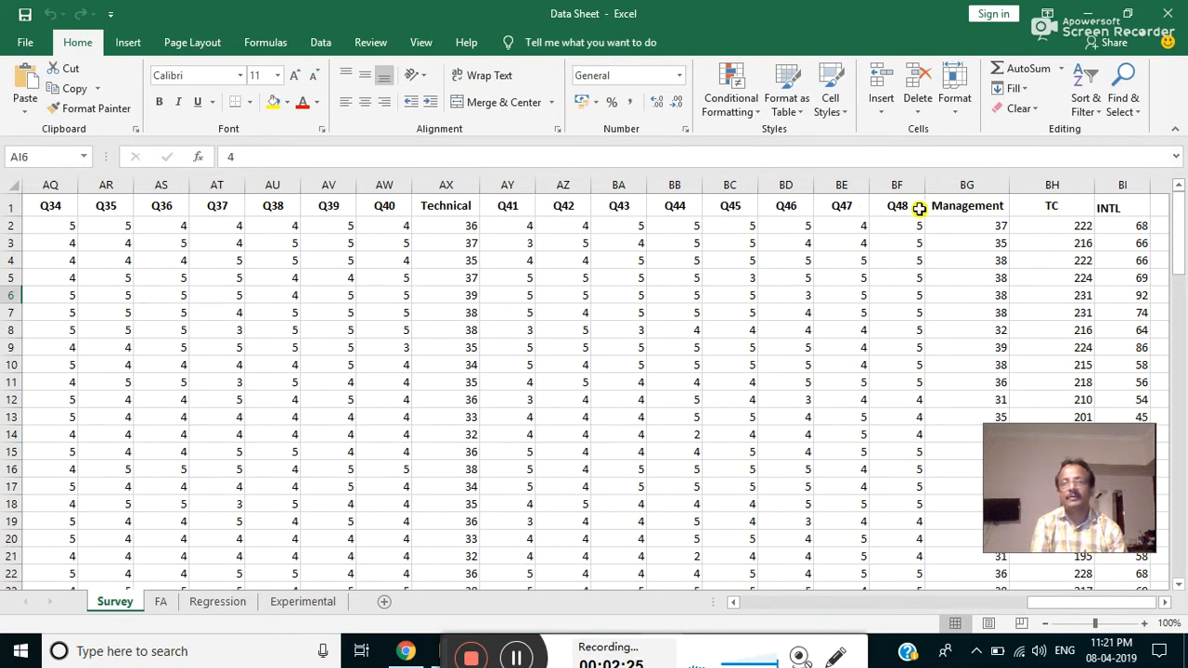
pyautogui.click(1051, 204)
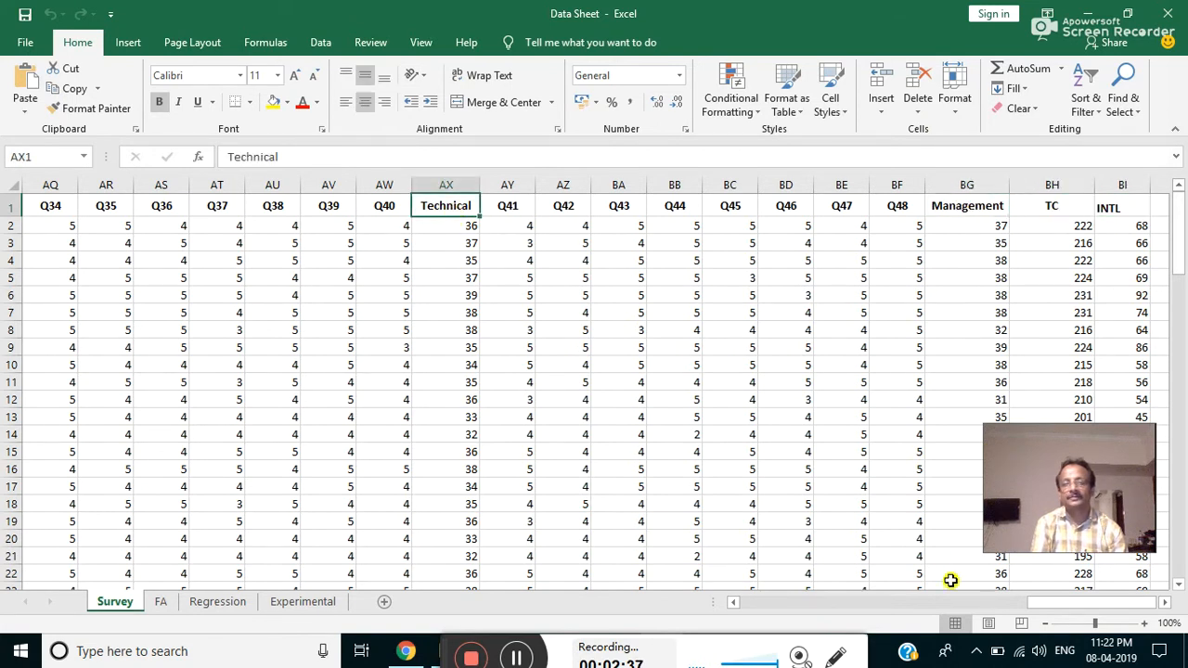
pyautogui.moveTo(1039, 601); pyautogui.dragTo(938, 601)
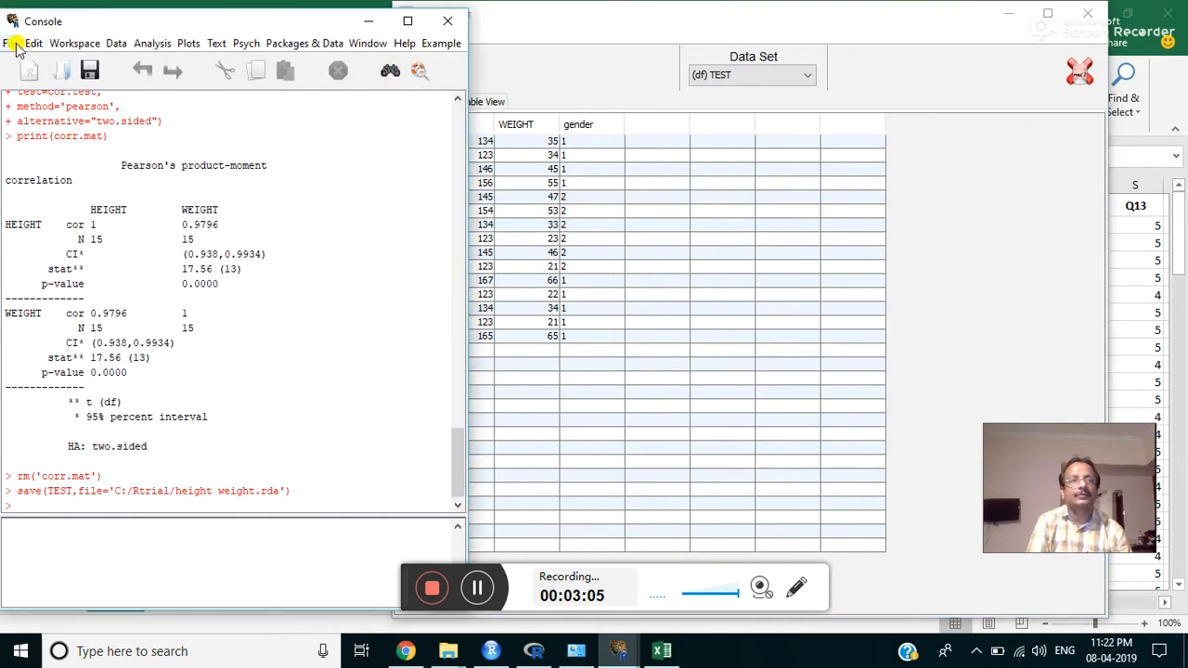
pyautogui.click(13, 44)
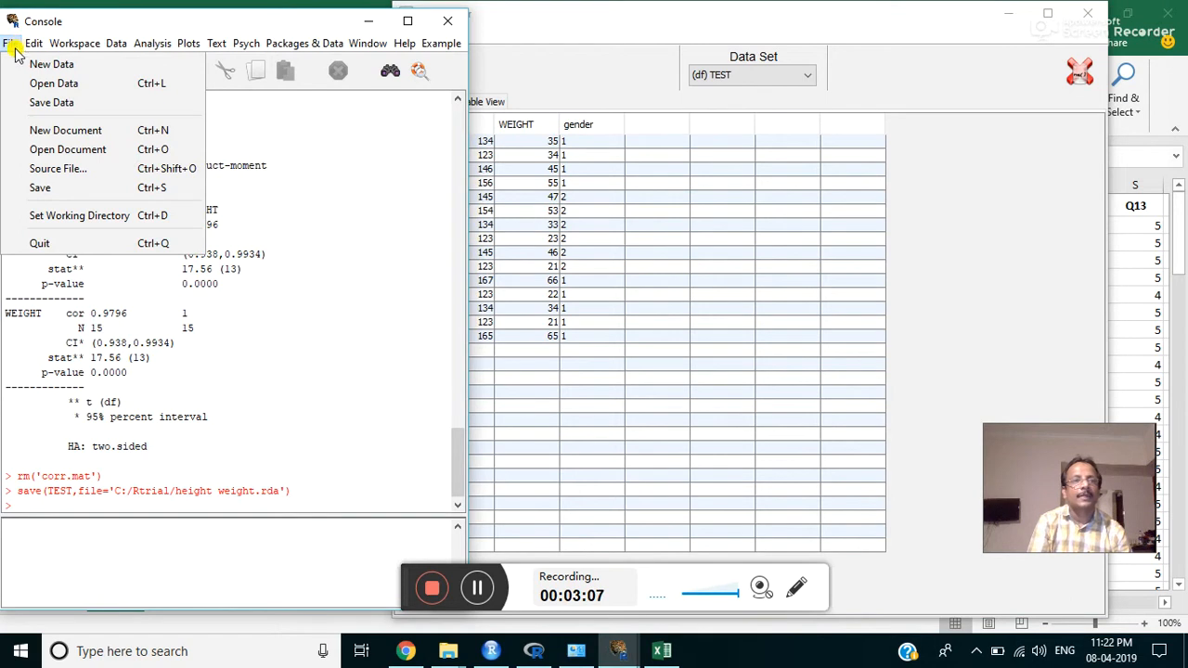
pyautogui.moveTo(66, 149)
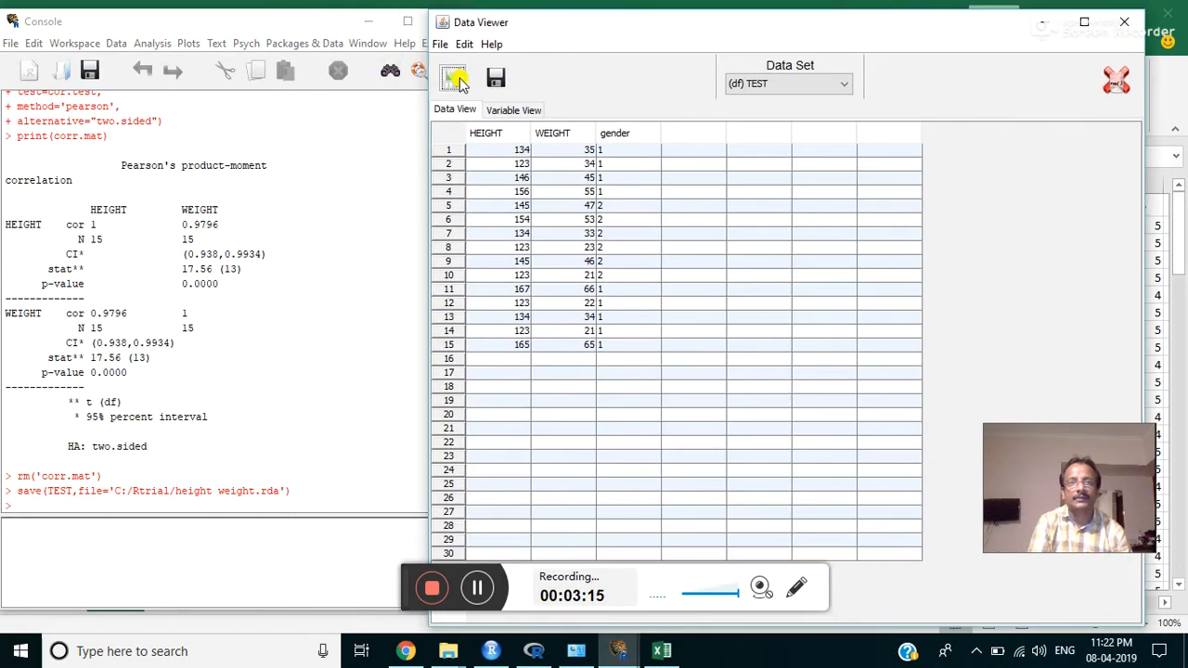
pyautogui.click(453, 78)
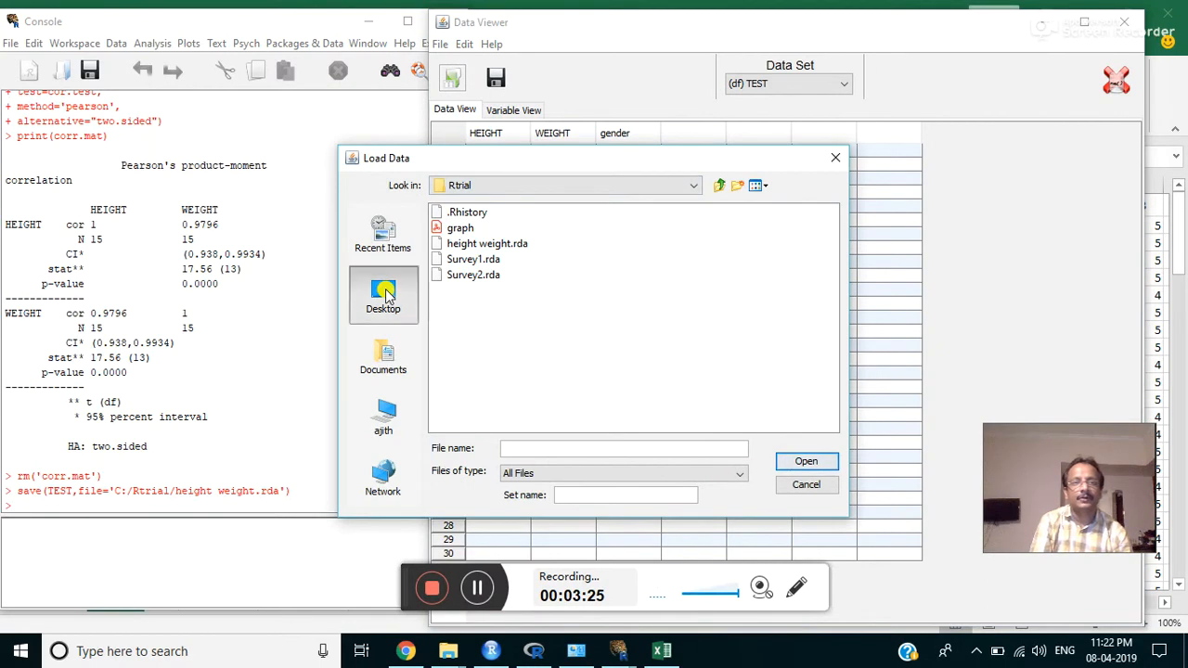
pyautogui.click(382, 295)
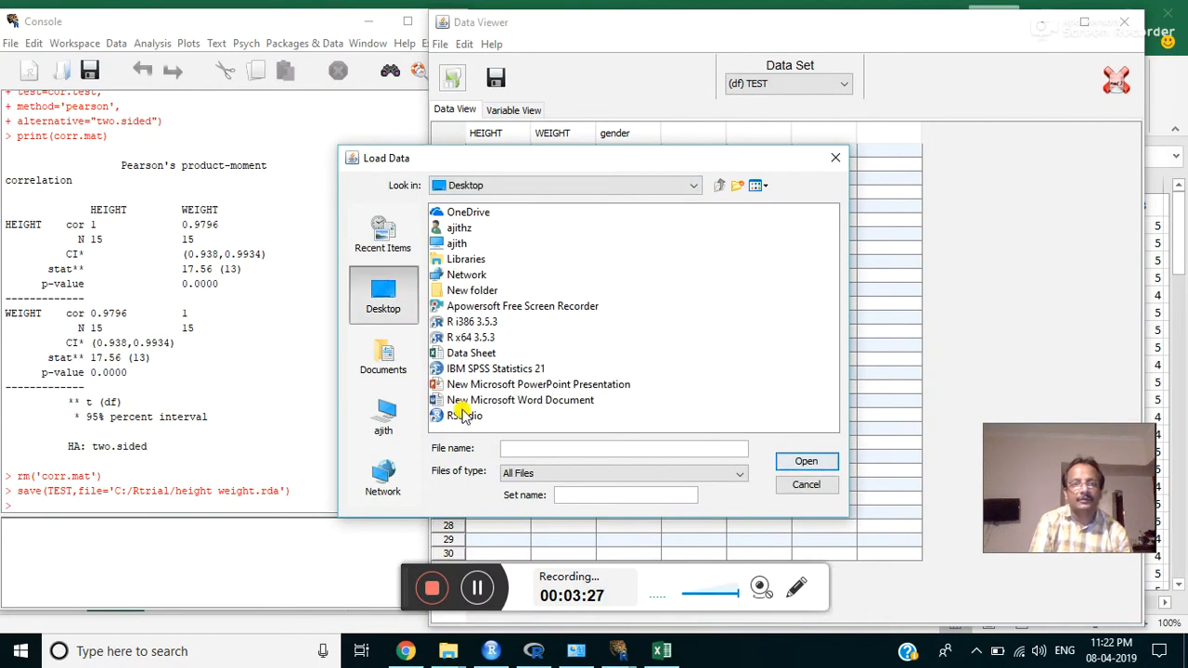
pyautogui.moveTo(784, 305)
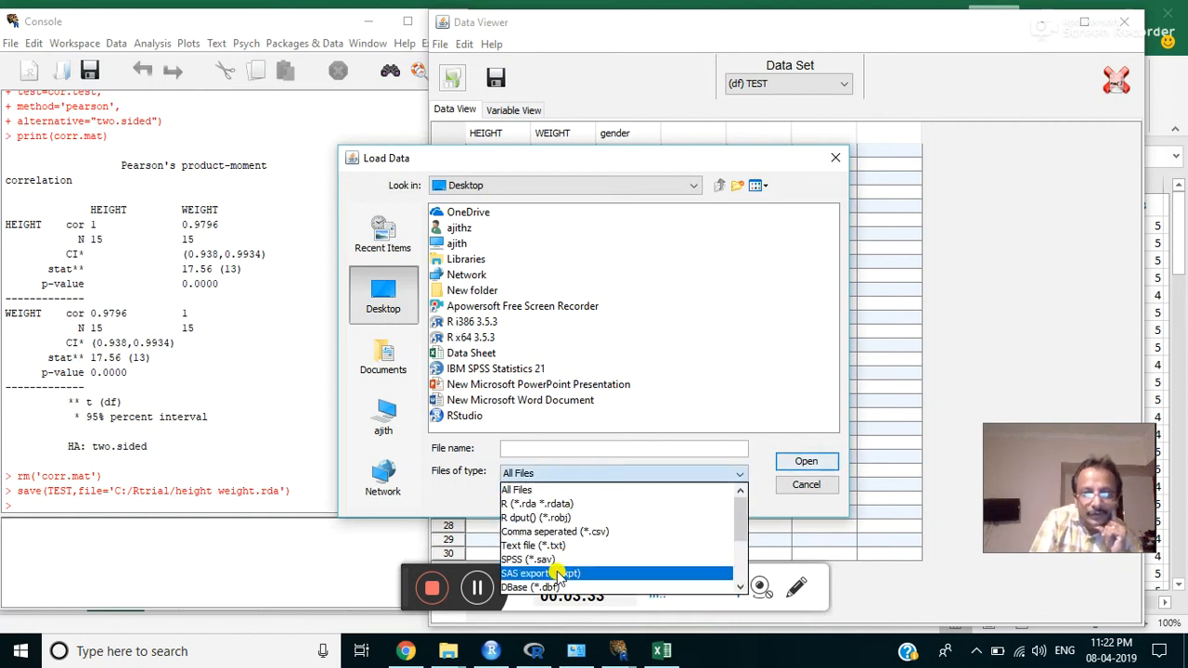
pyautogui.click(538, 571)
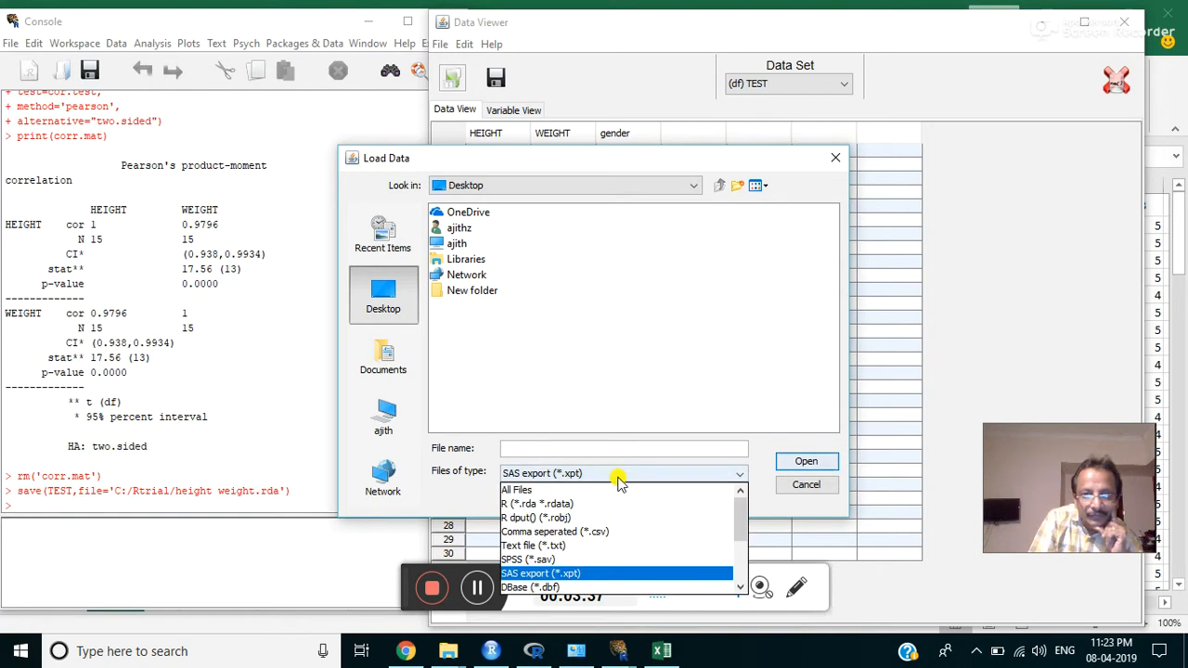
pyautogui.click(540, 572)
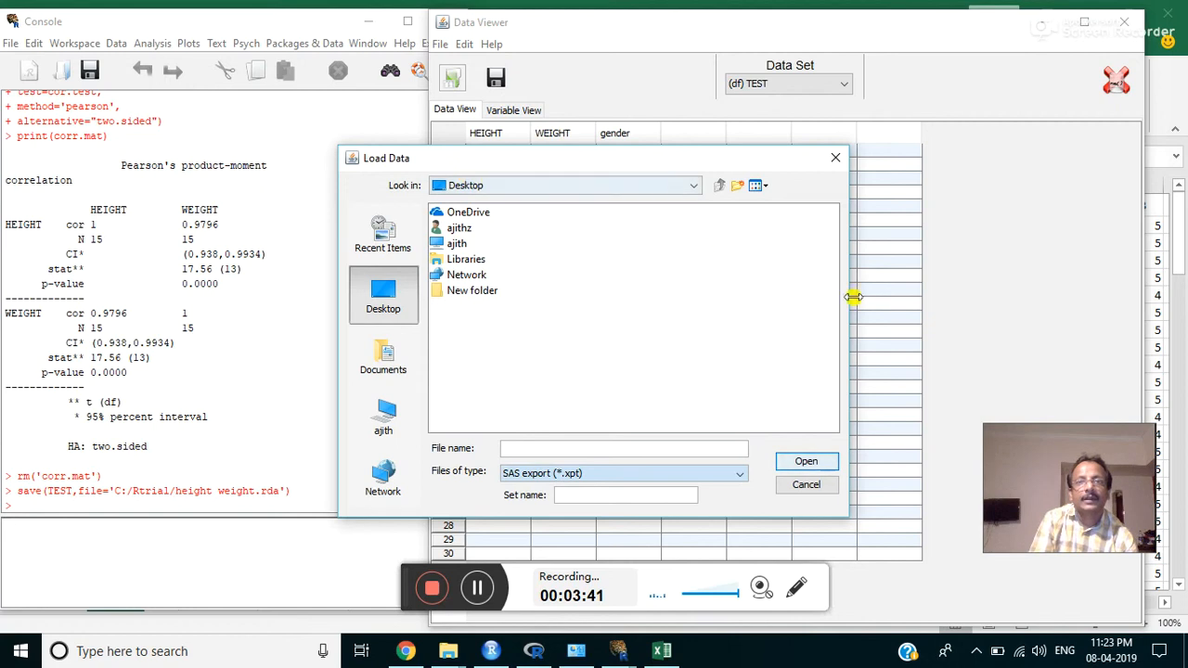
pyautogui.click(805, 484)
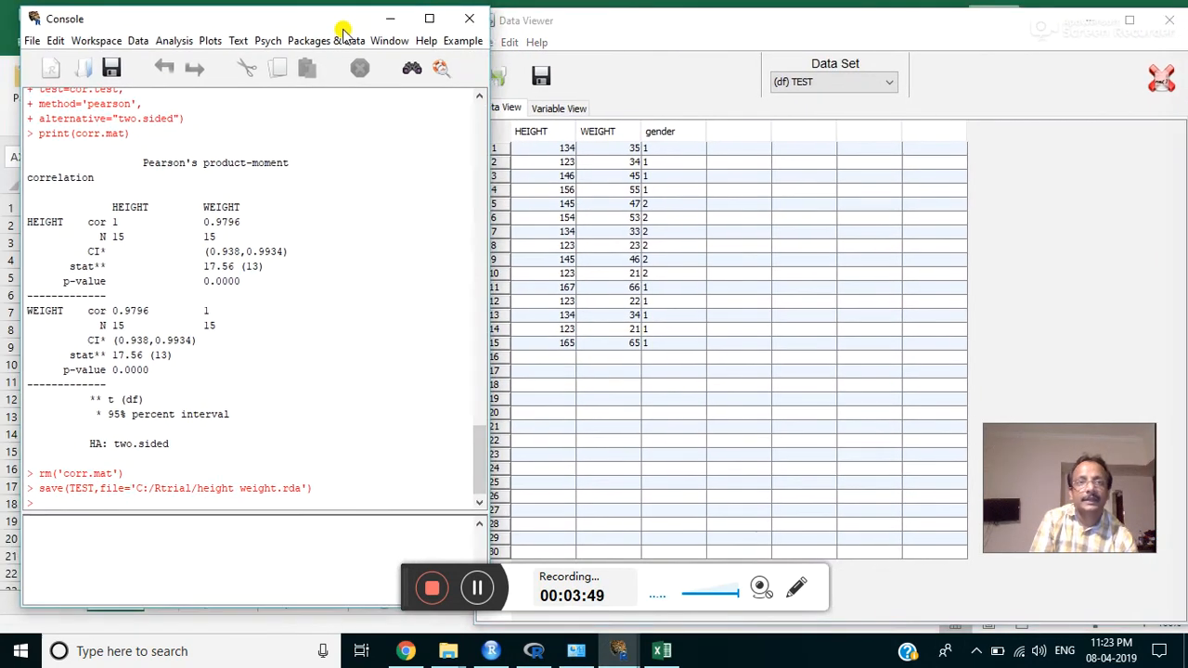
# Step: Look at the Console's File menu Open Data dialog and close it again
pyautogui.click(32, 41)
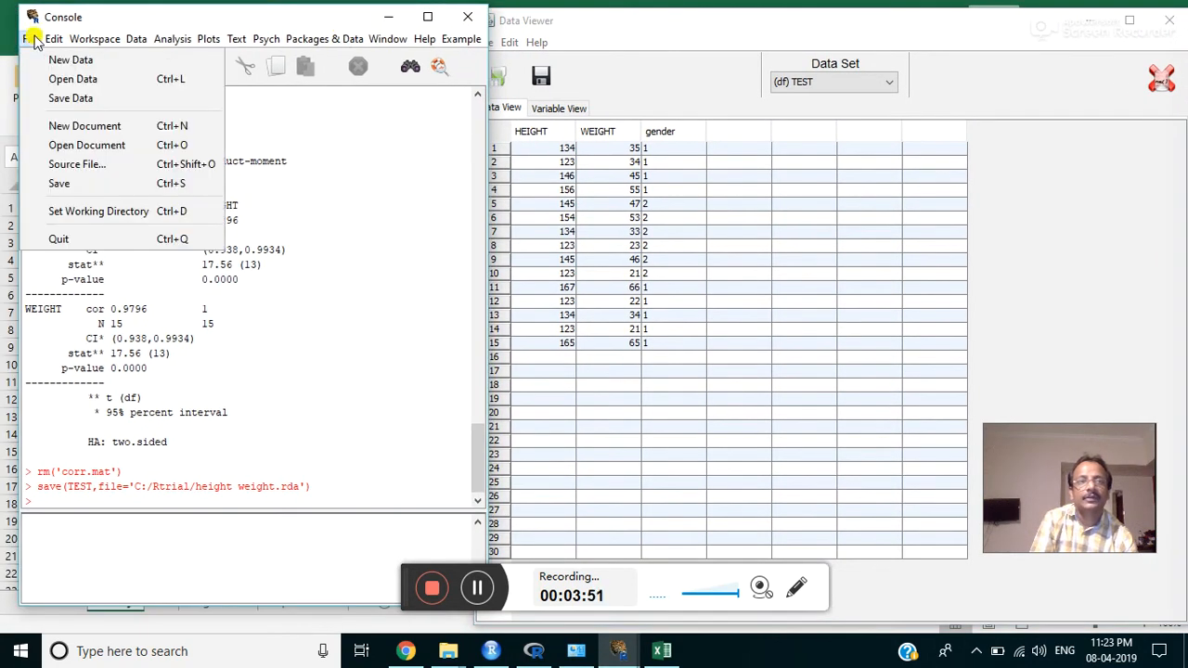
pyautogui.moveTo(71, 97)
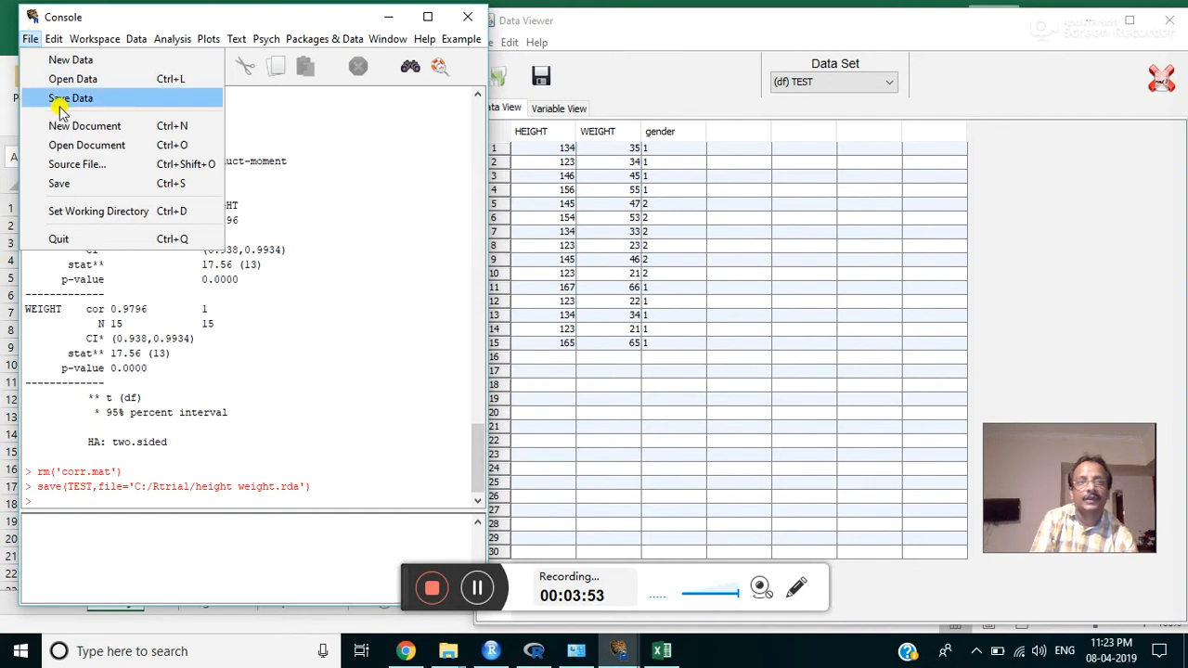
pyautogui.click(73, 78)
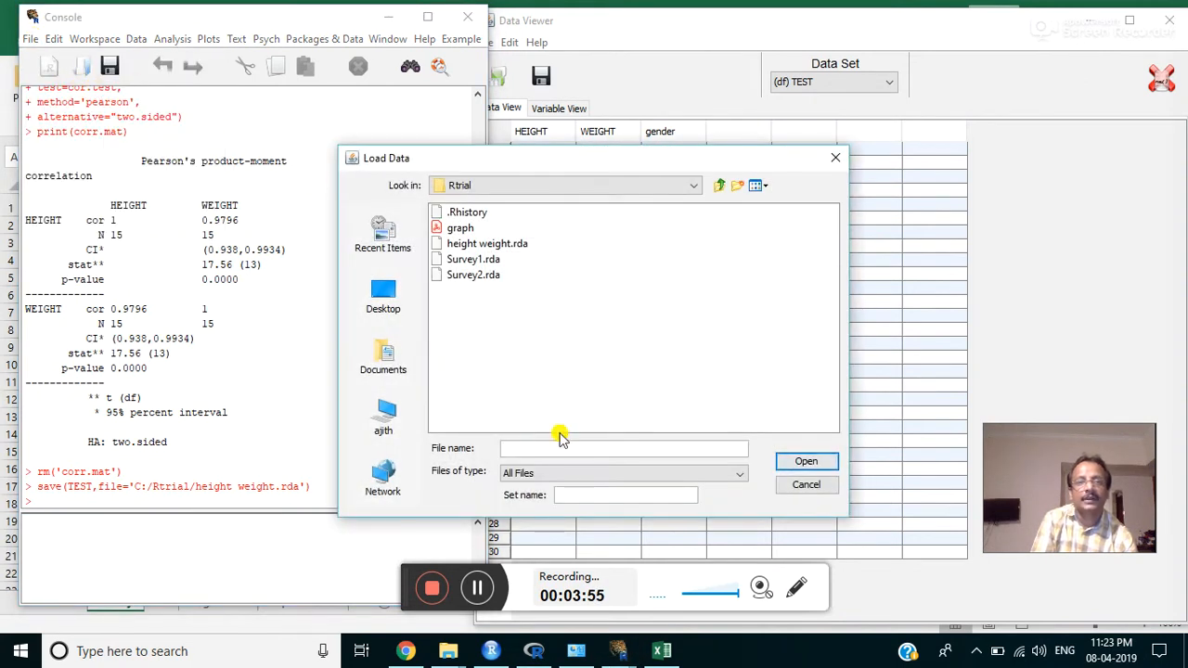
pyautogui.click(739, 474)
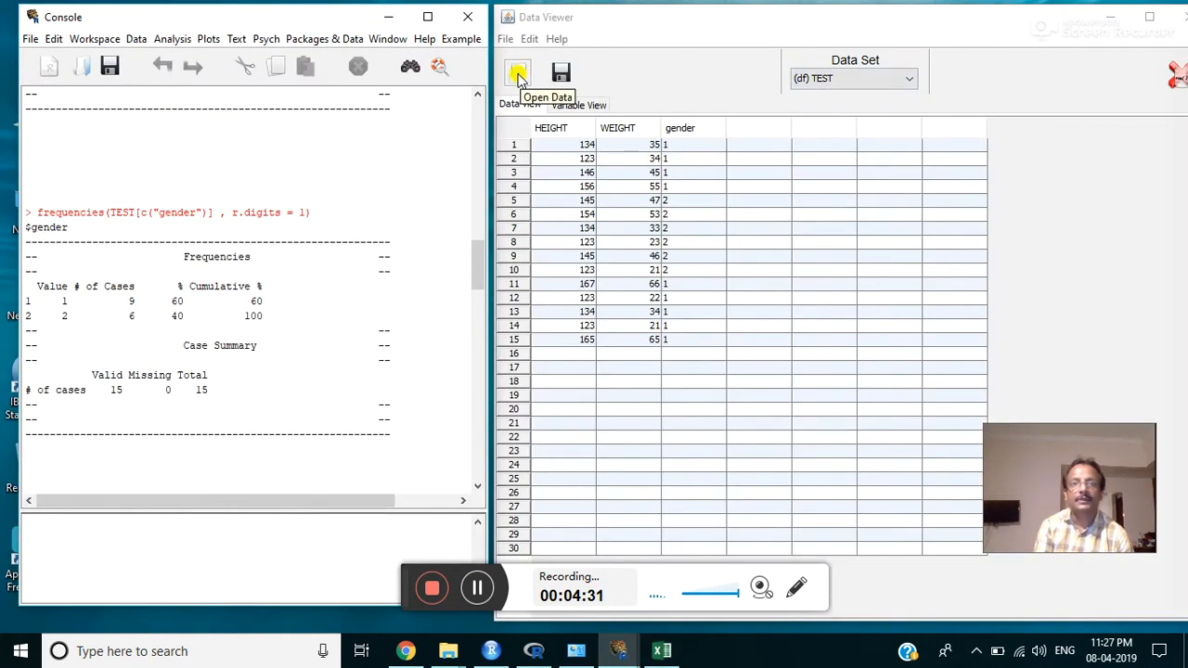
# Step: Open Data Sheet.xlsx from the Desktop and load worksheet 1 as the Data.Sheet data set
pyautogui.click(516, 75)
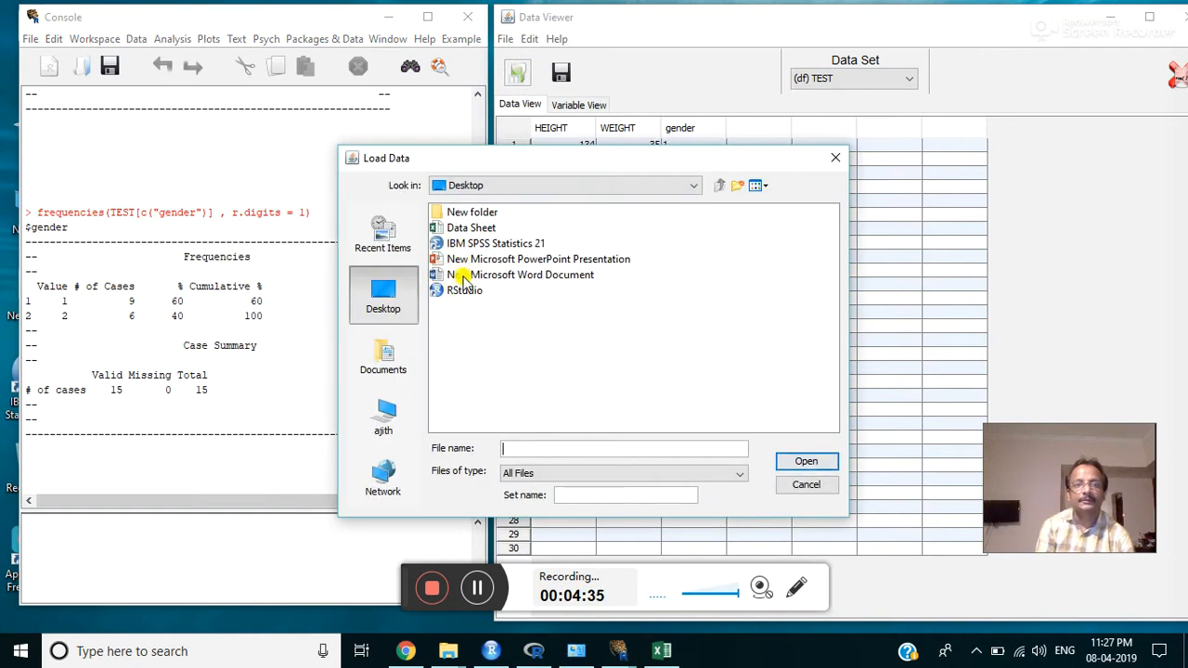
pyautogui.click(471, 226)
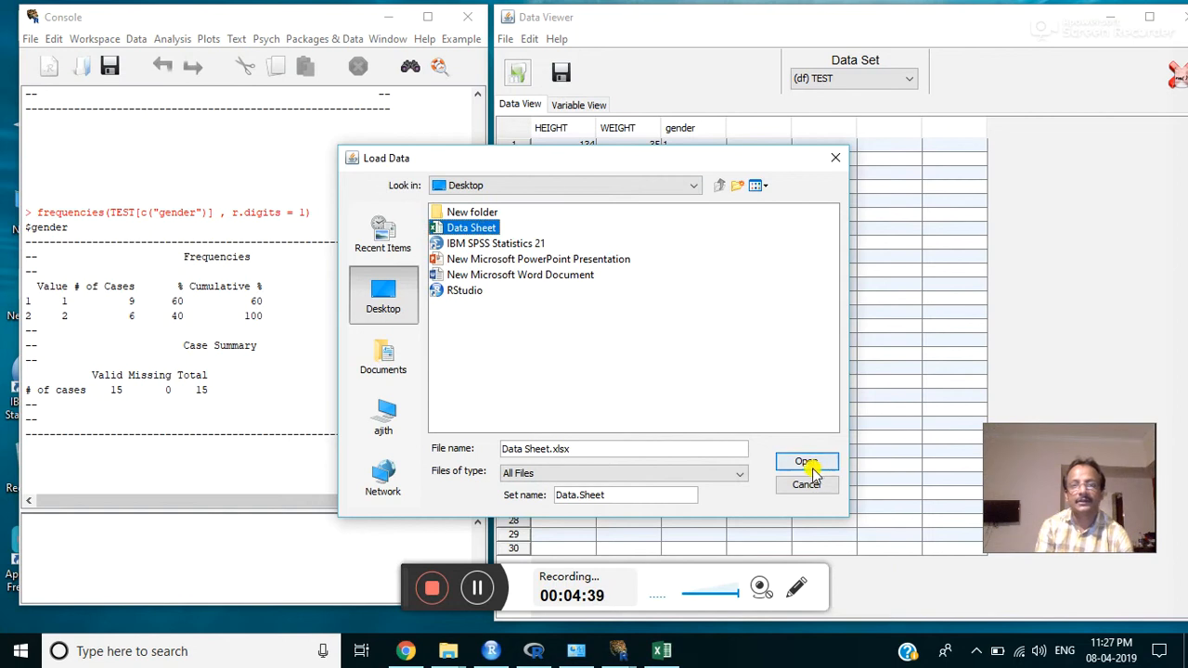
pyautogui.click(804, 460)
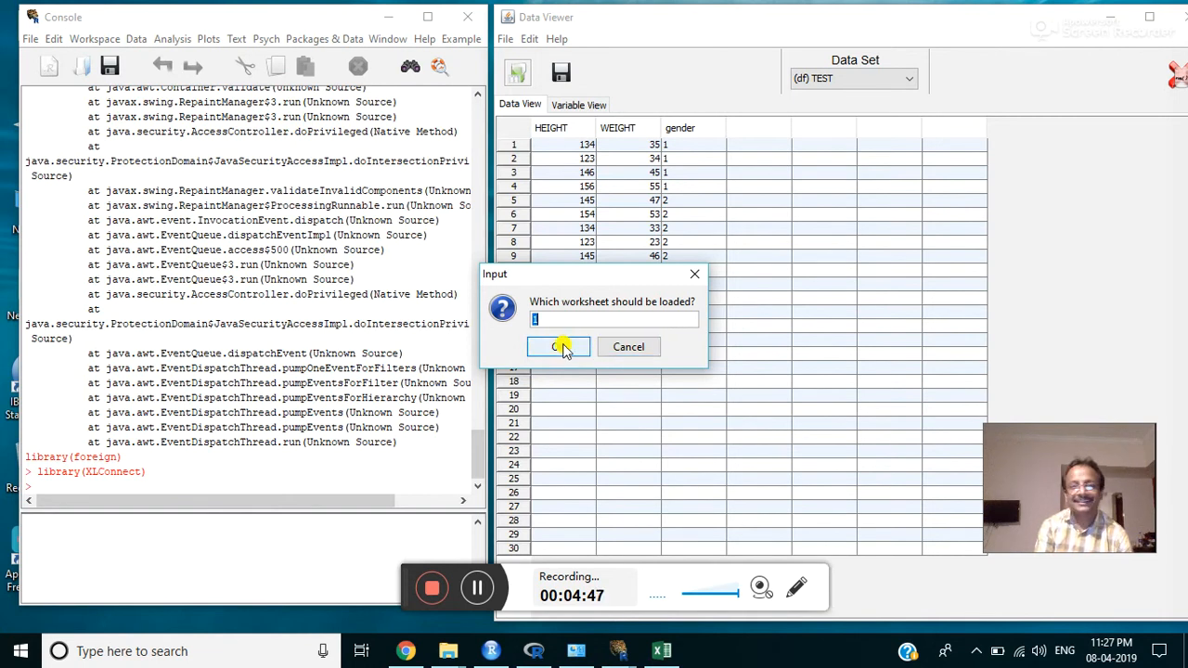
pyautogui.click(559, 347)
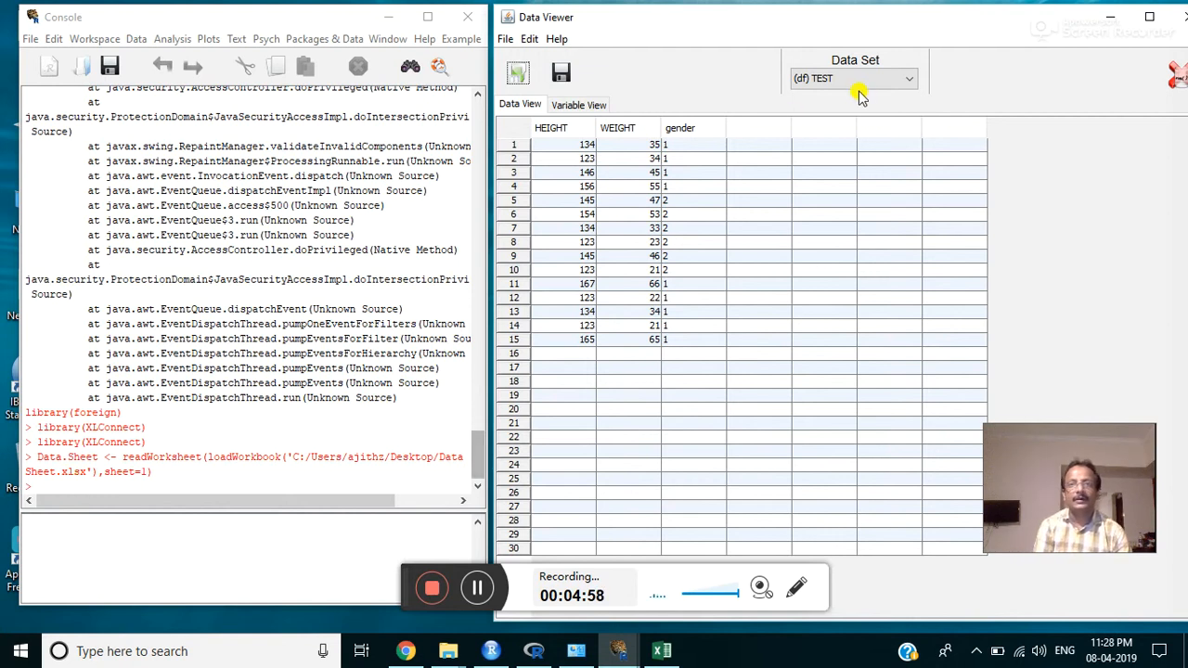
# Step: Select Data.Sheet in the Data Set dropdown, check its Variable View, and return to Data View
pyautogui.click(906, 78)
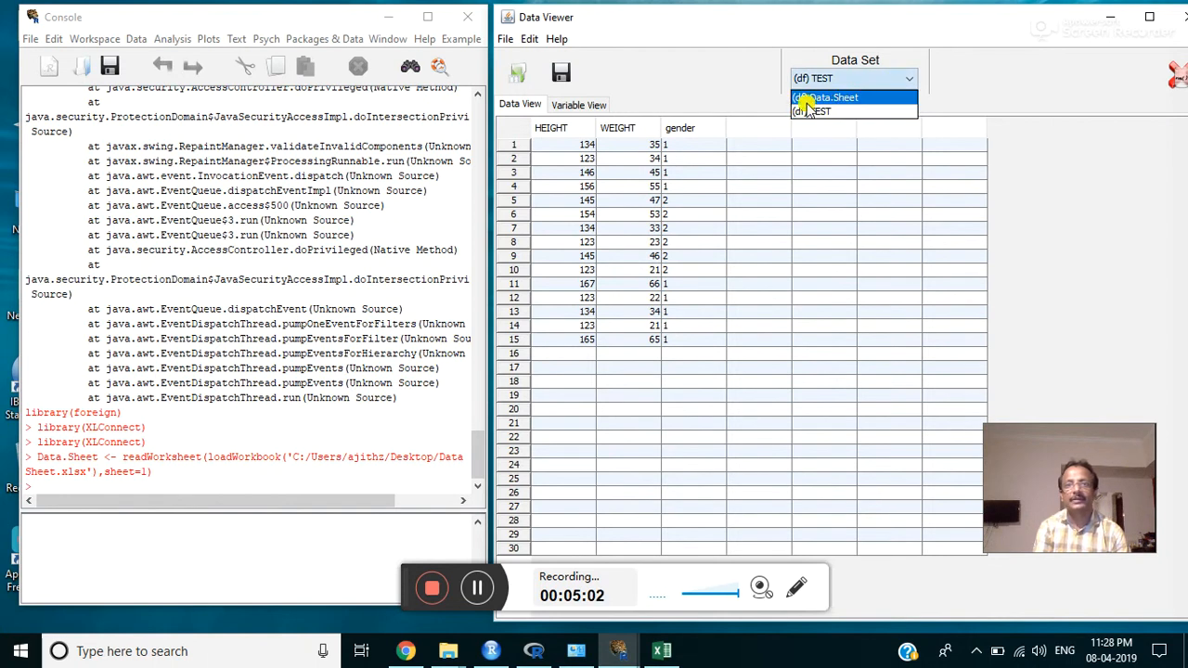
pyautogui.click(832, 97)
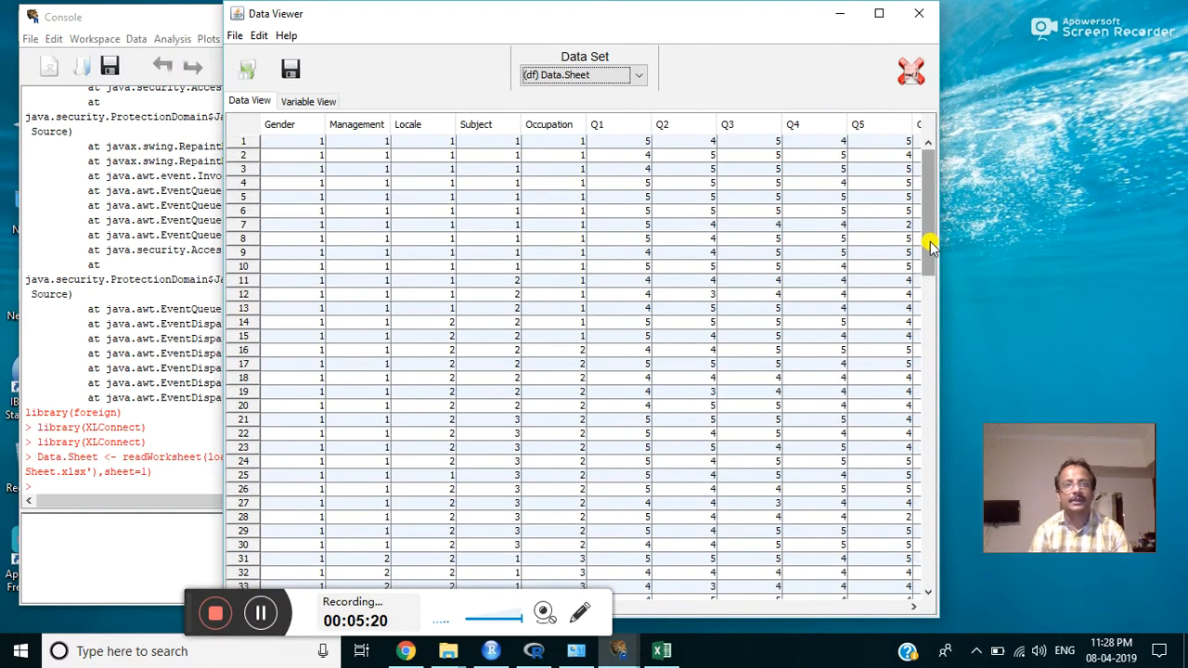
pyautogui.moveTo(965, 283)
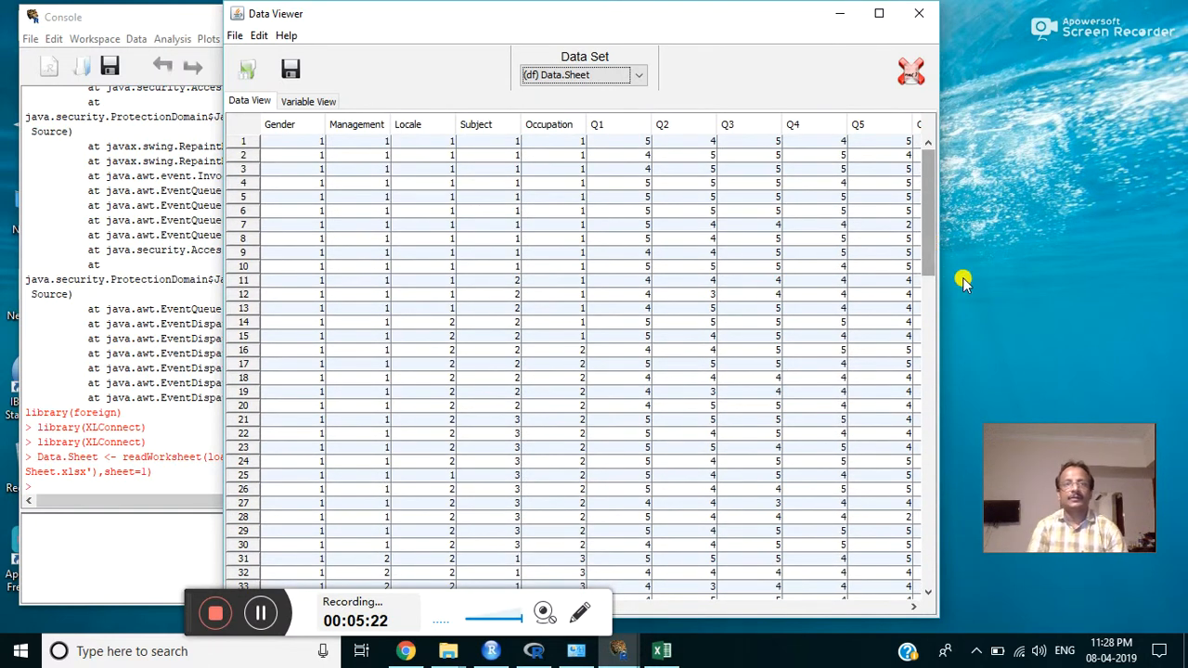
pyautogui.click(308, 101)
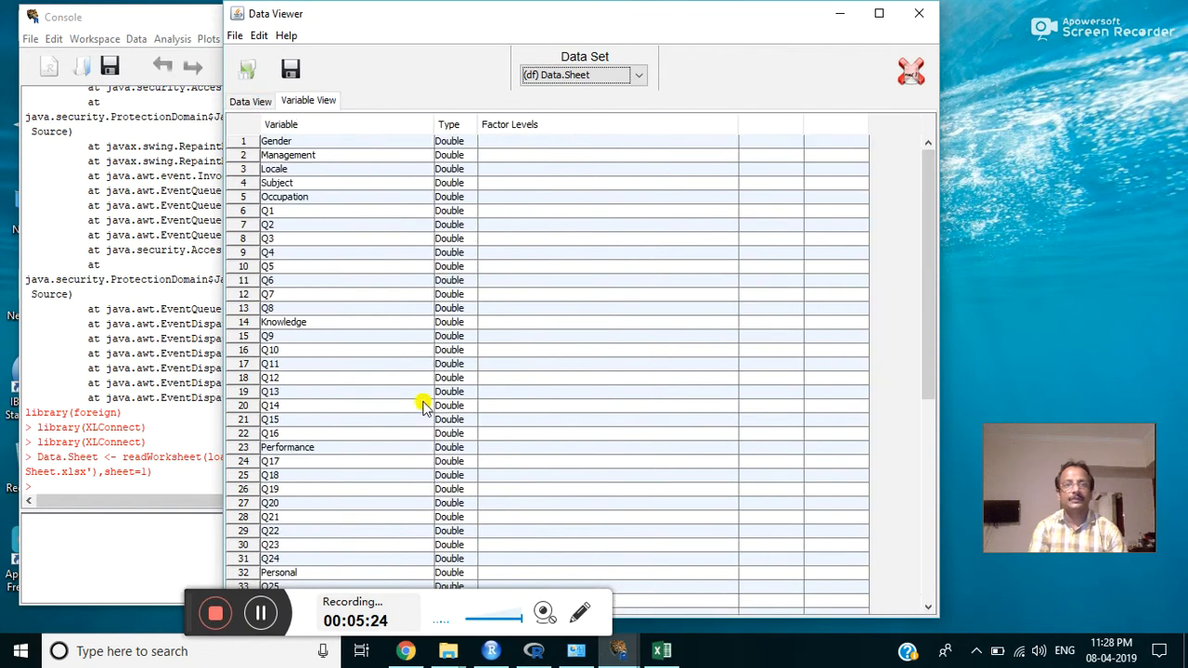
pyautogui.click(249, 100)
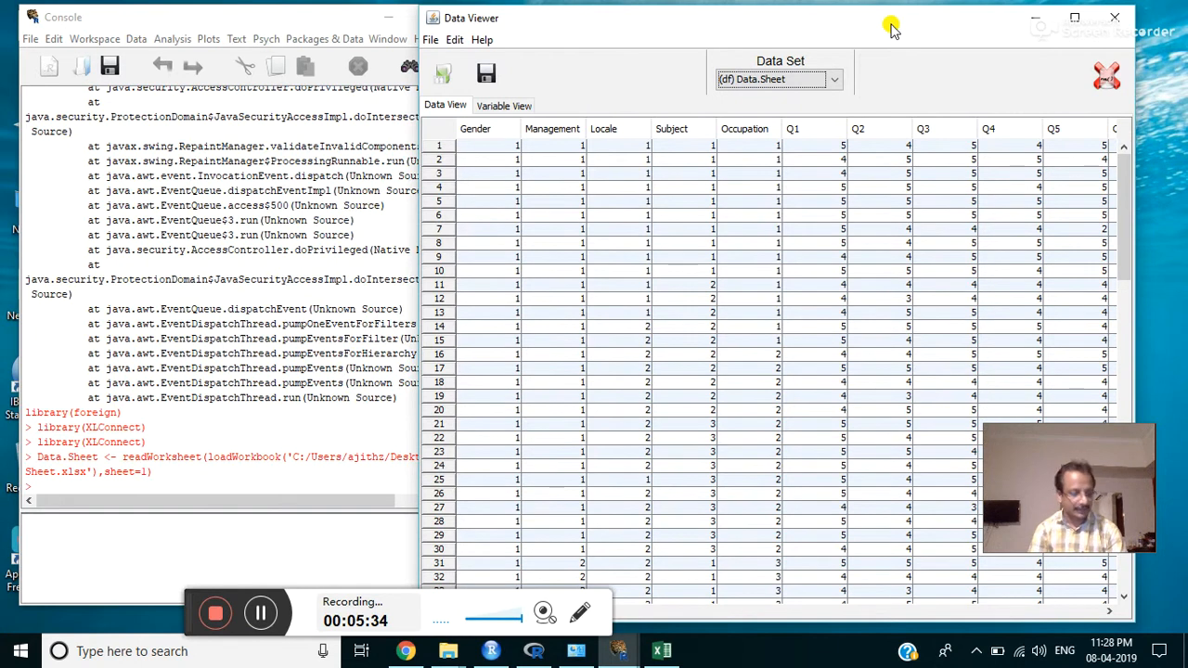
pyautogui.moveTo(357, 63)
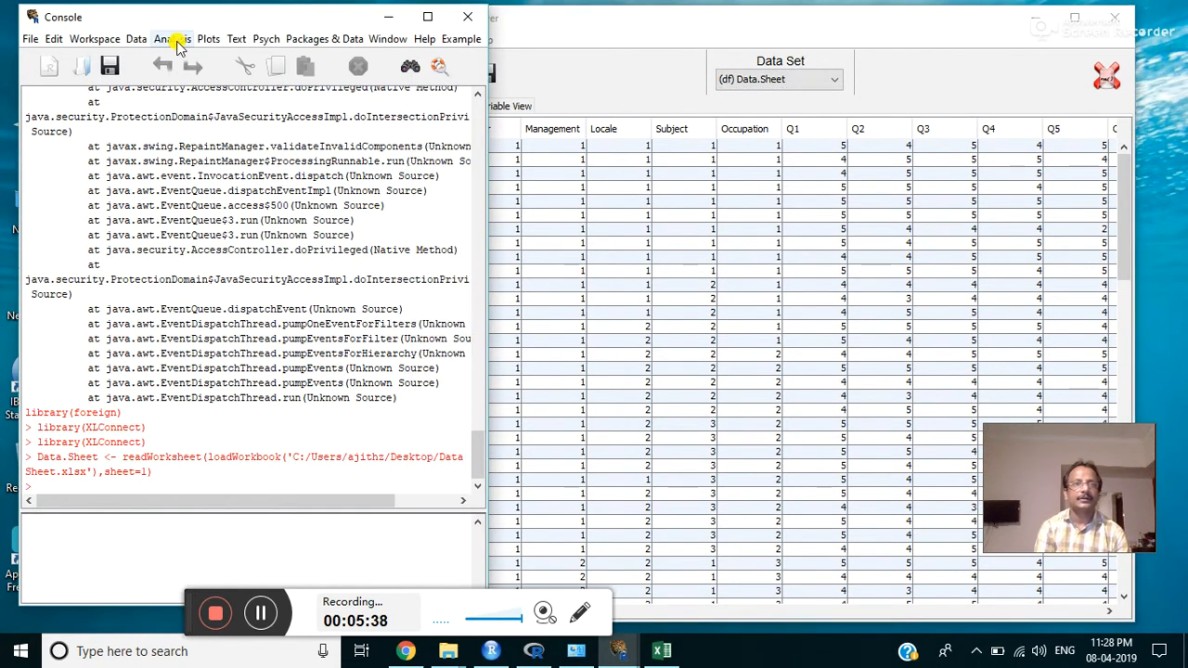
# Step: Browse the Analysis menu, then choose Psych > Reliability to get the Cronbach Alpha dialog
pyautogui.click(171, 39)
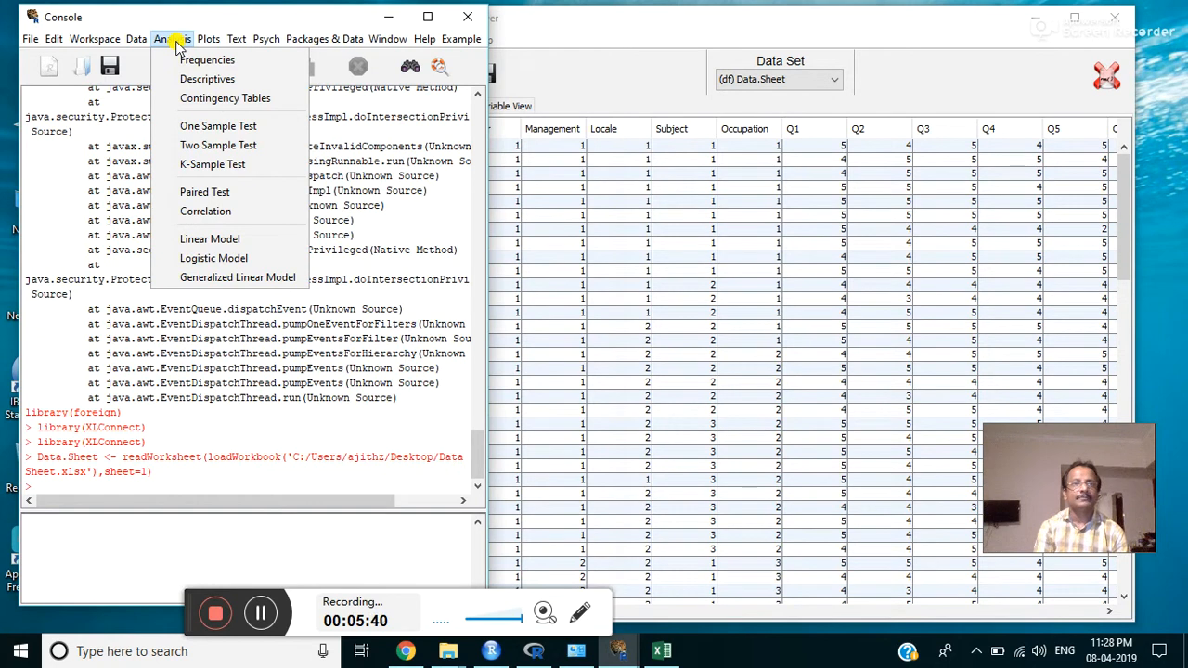
pyautogui.moveTo(212, 164)
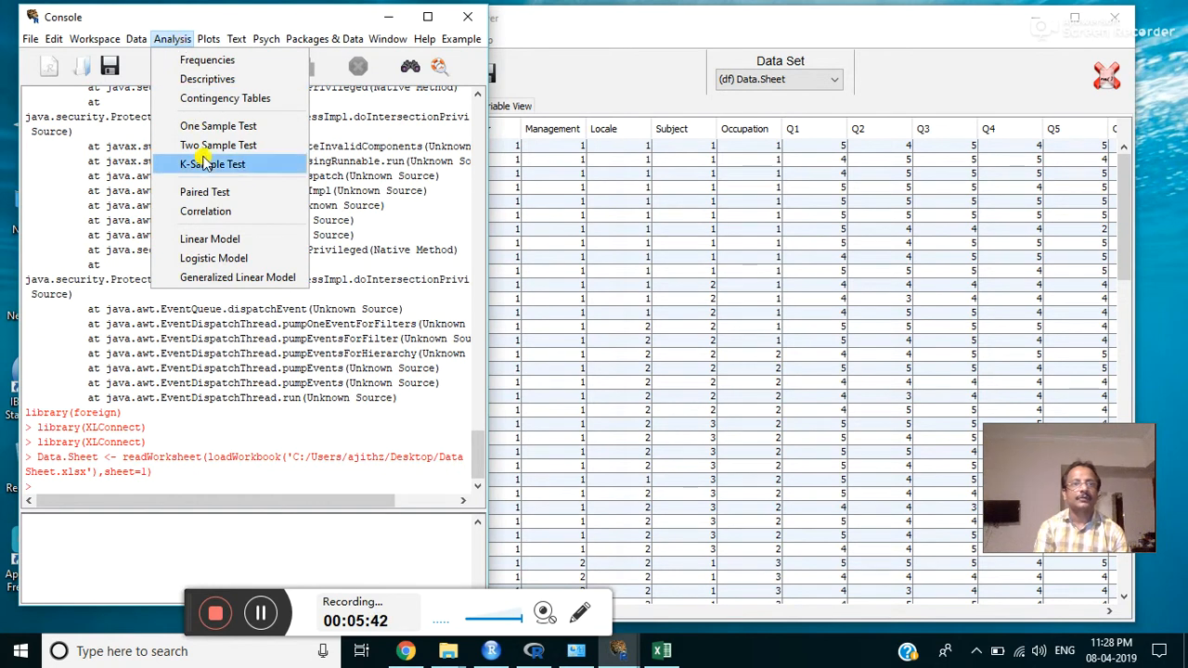
pyautogui.moveTo(156, 46)
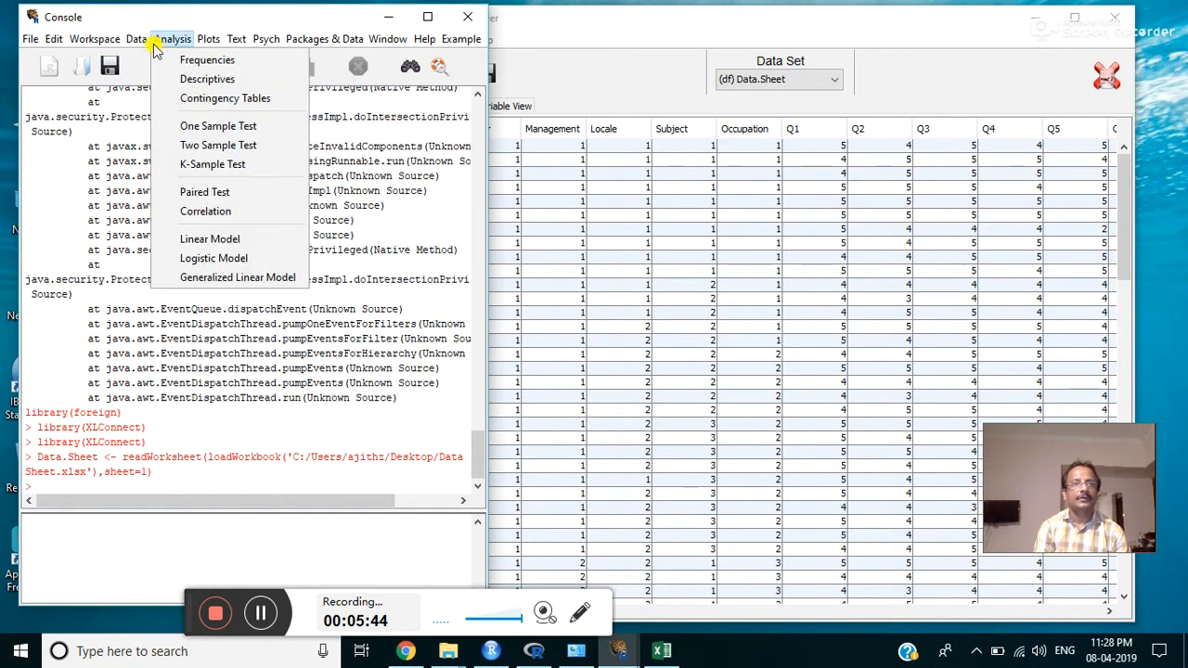
pyautogui.click(265, 39)
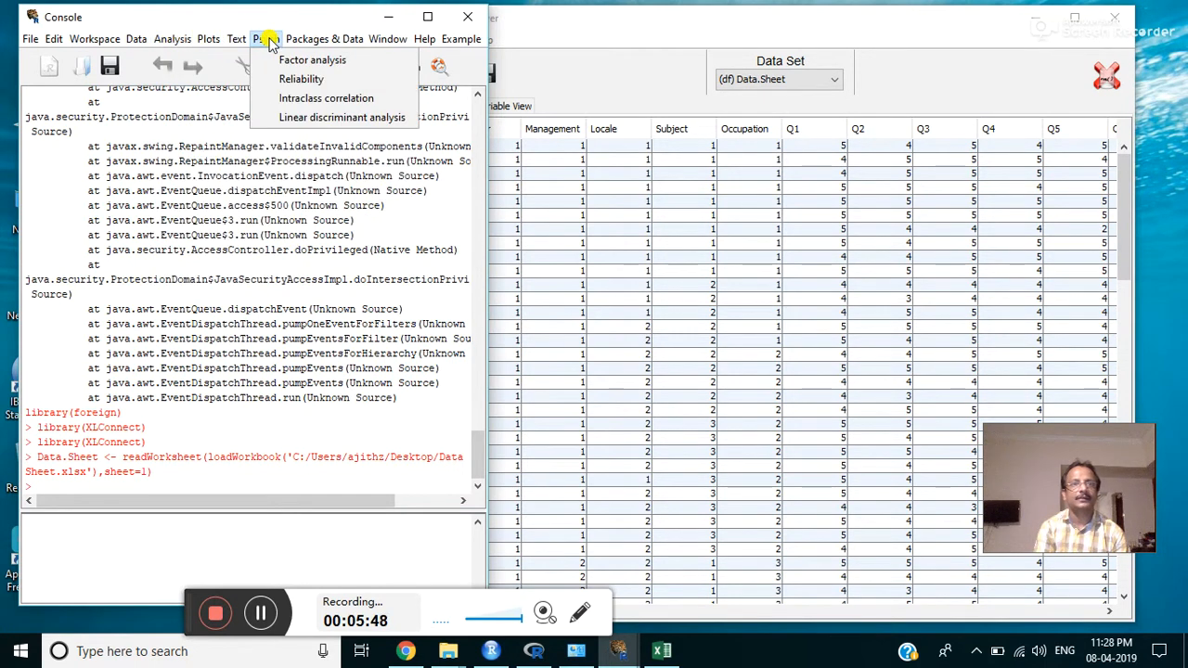
pyautogui.moveTo(301, 78)
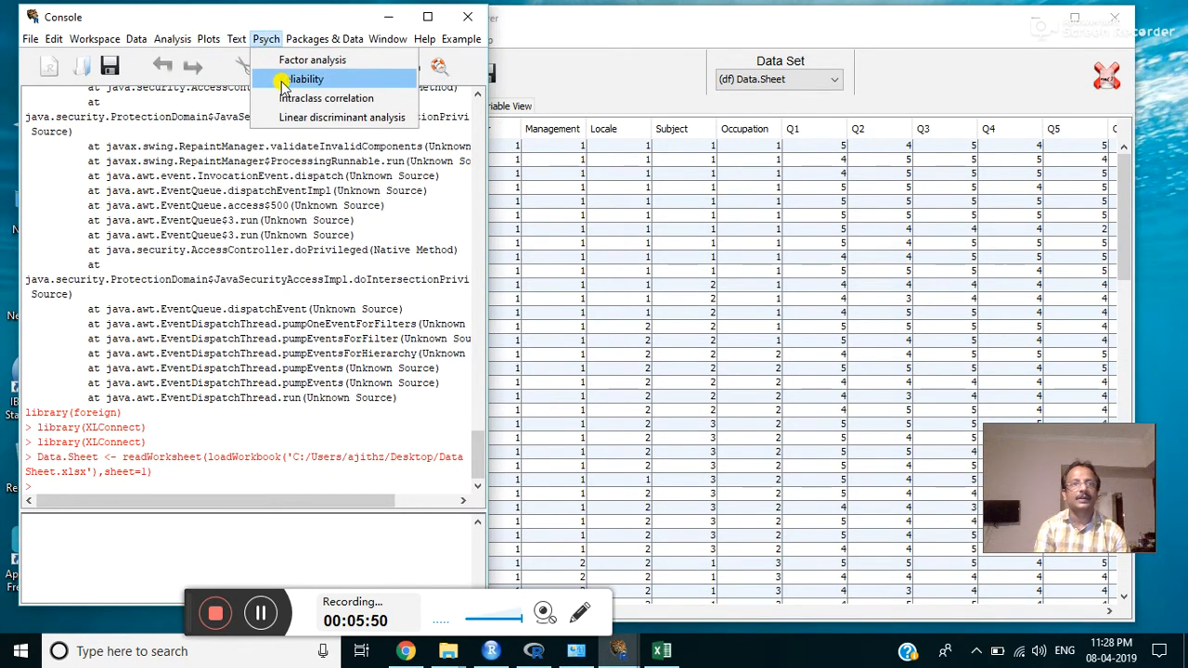
pyautogui.click(304, 78)
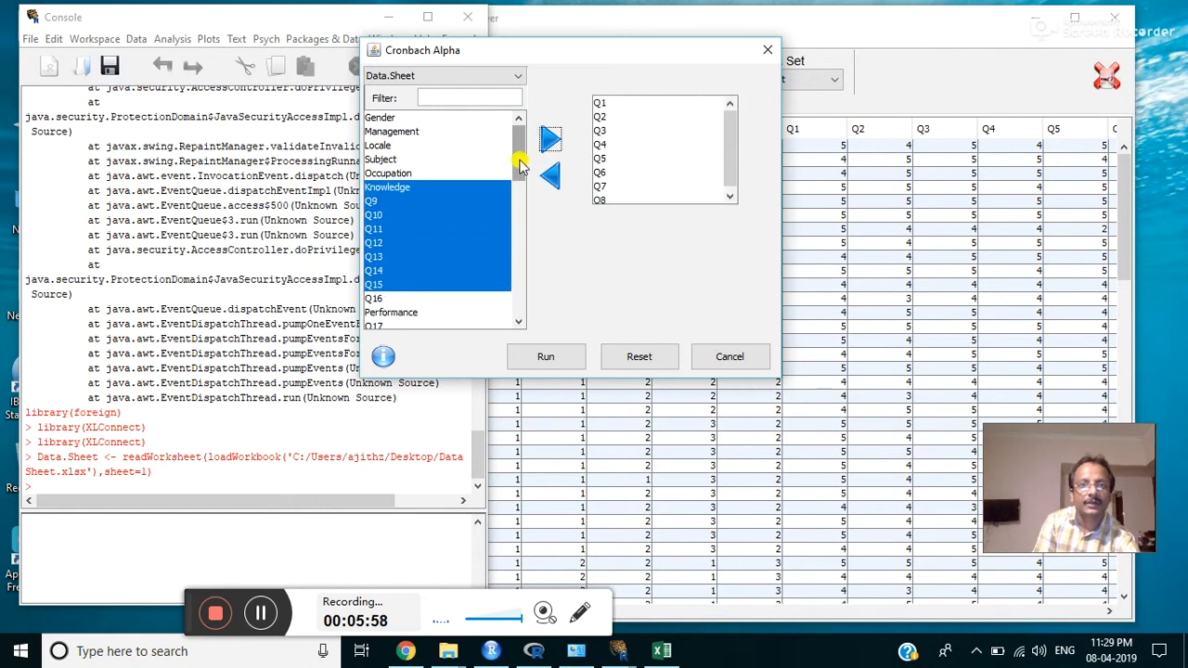
# Step: Remove Personal, Social, Technical, TC, INTL and Knowledge from the items and run alpha (raw alpha 0.92)
pyautogui.scroll(-3)
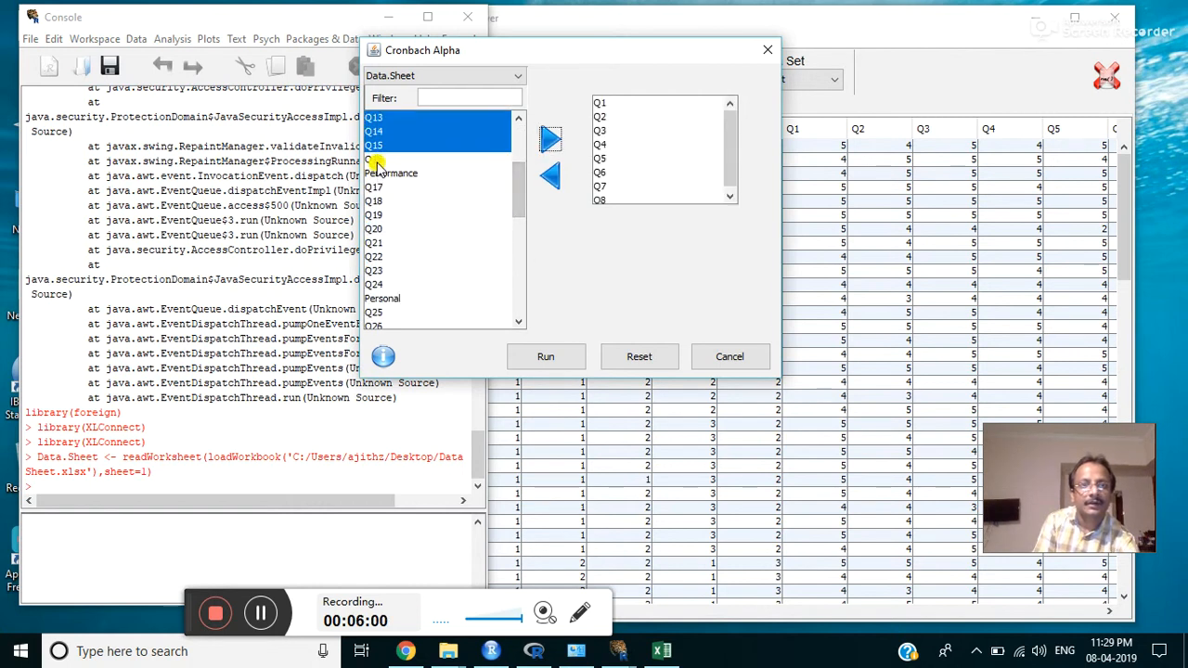
pyautogui.scroll(-3)
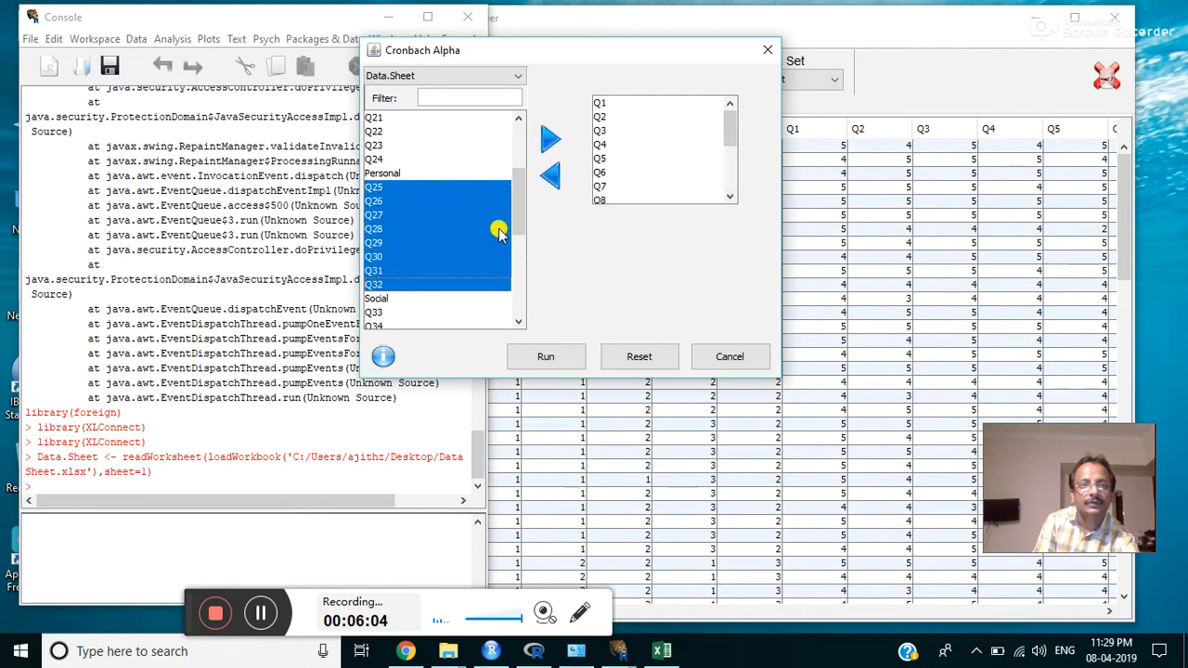
pyautogui.scroll(-3)
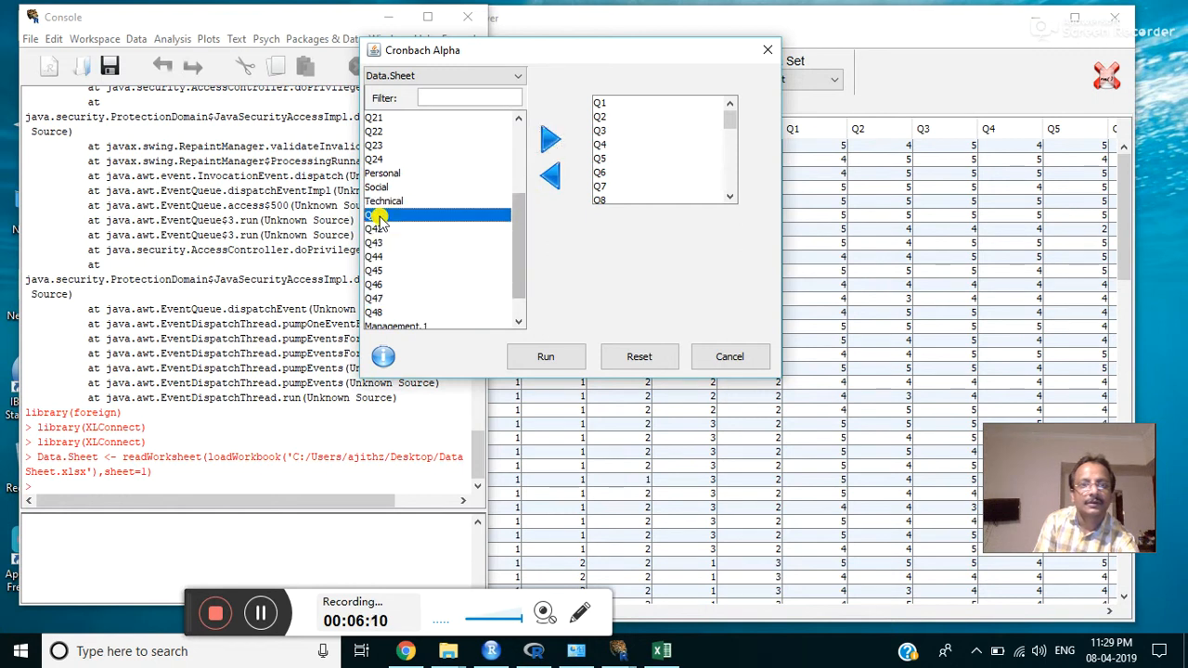
pyautogui.click(550, 140)
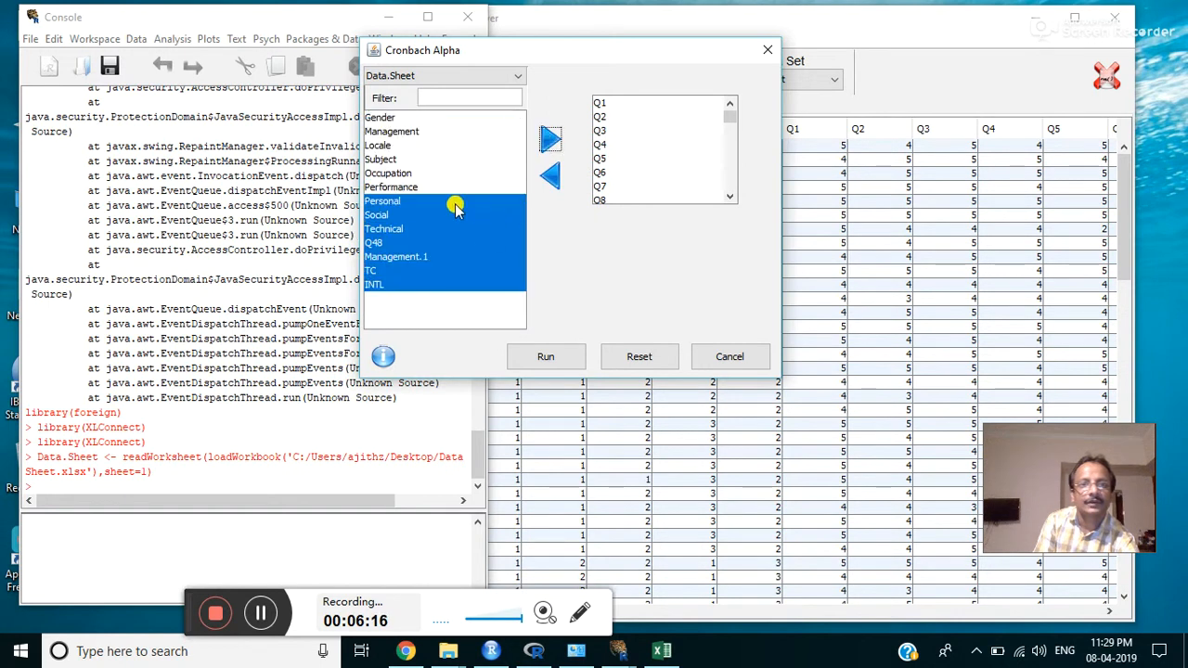
pyautogui.moveTo(731, 120); pyautogui.dragTo(731, 149)
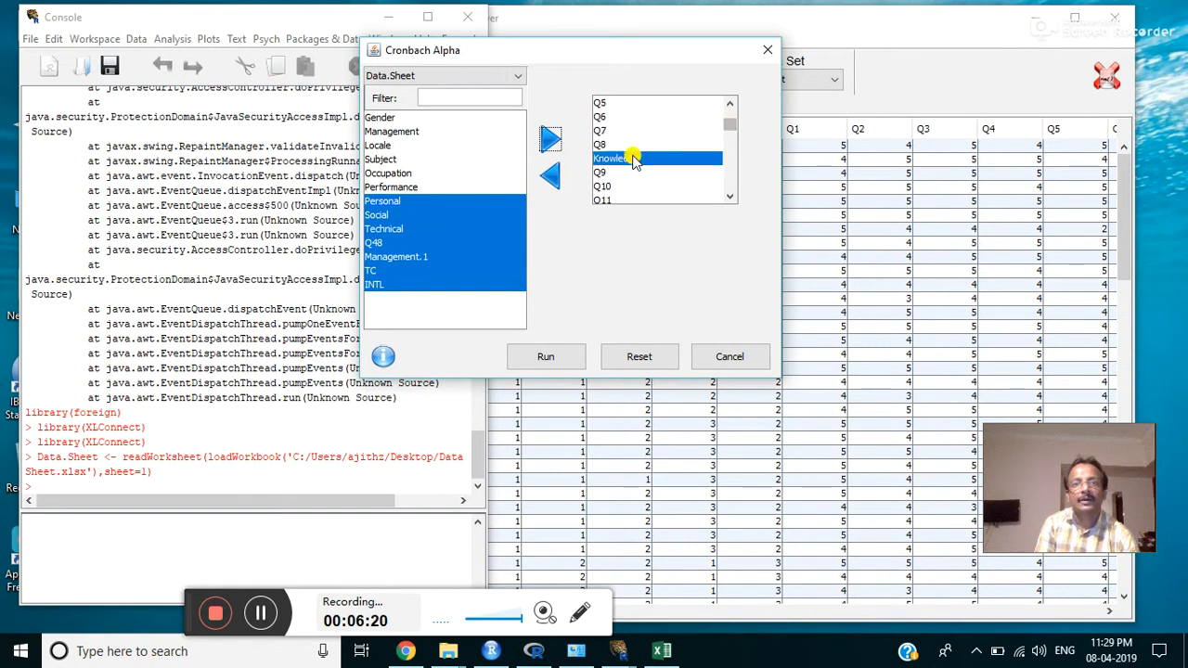
pyautogui.click(550, 176)
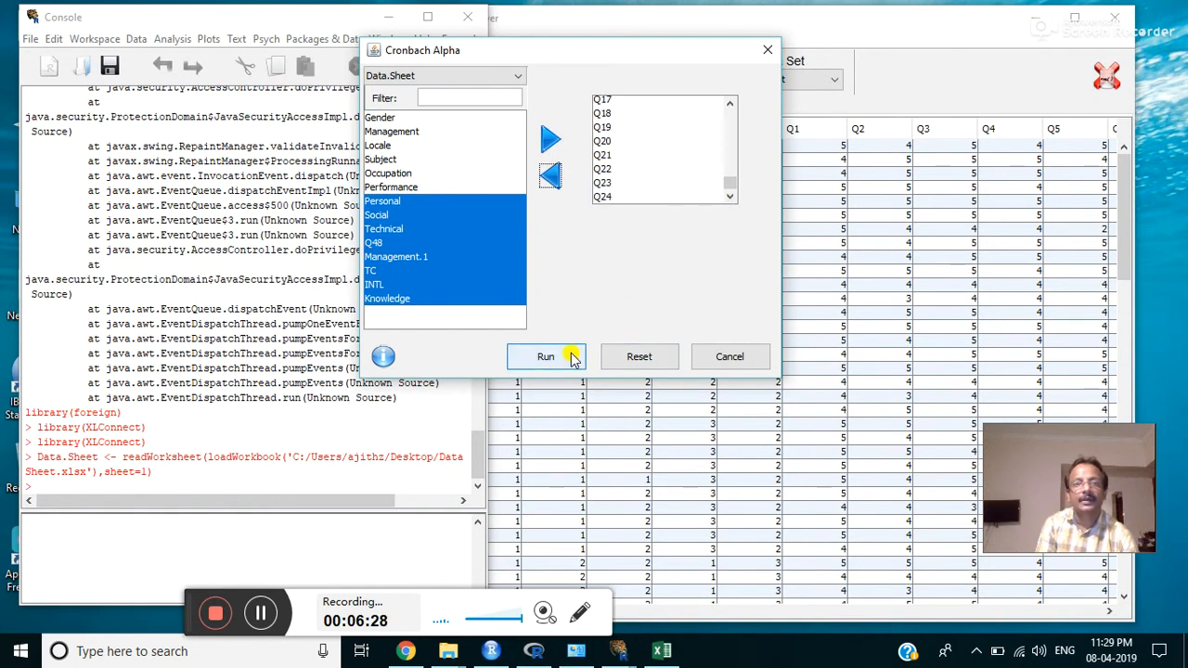
pyautogui.click(546, 356)
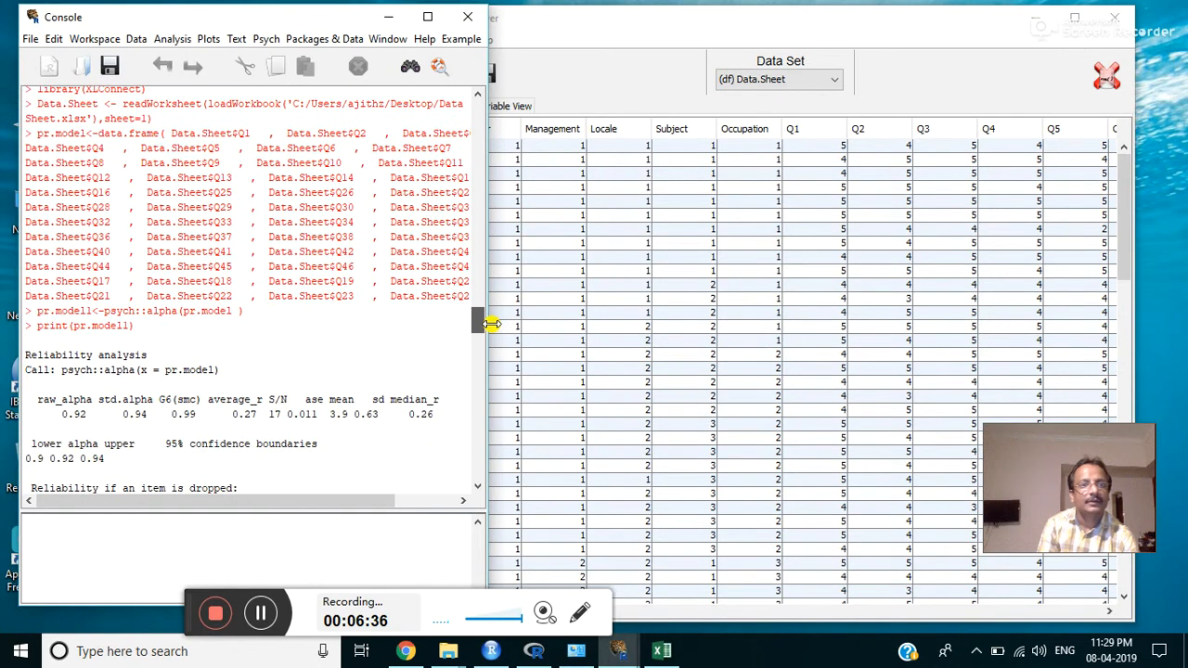
pyautogui.scroll(-3)
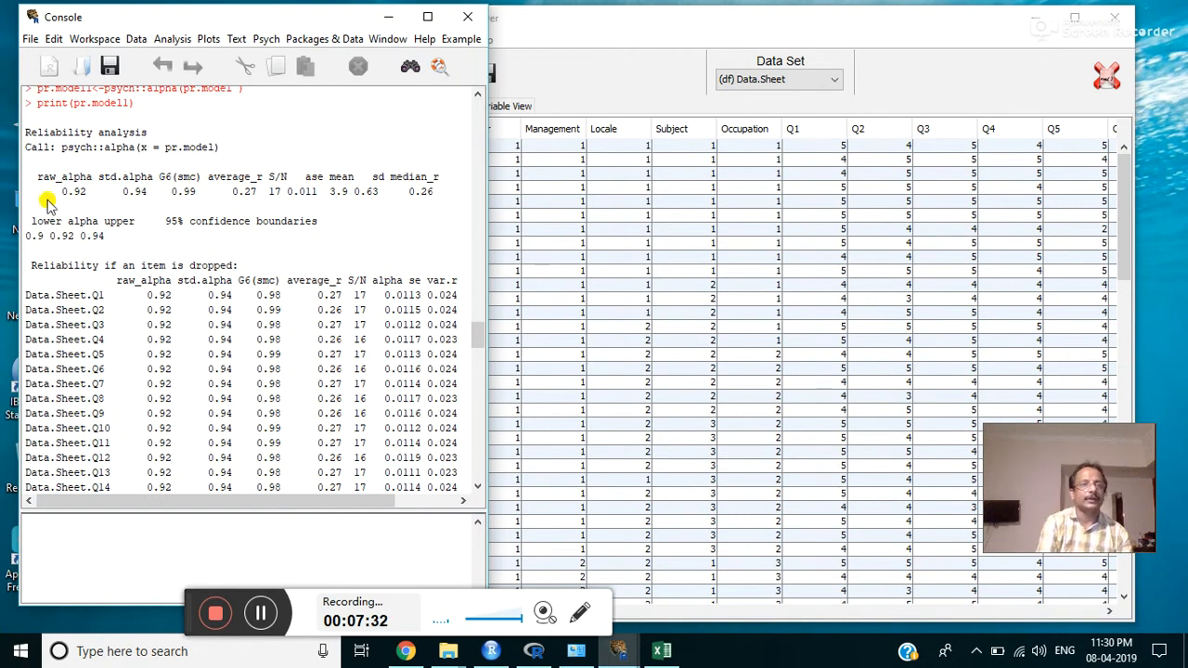
pyautogui.moveTo(240, 280)
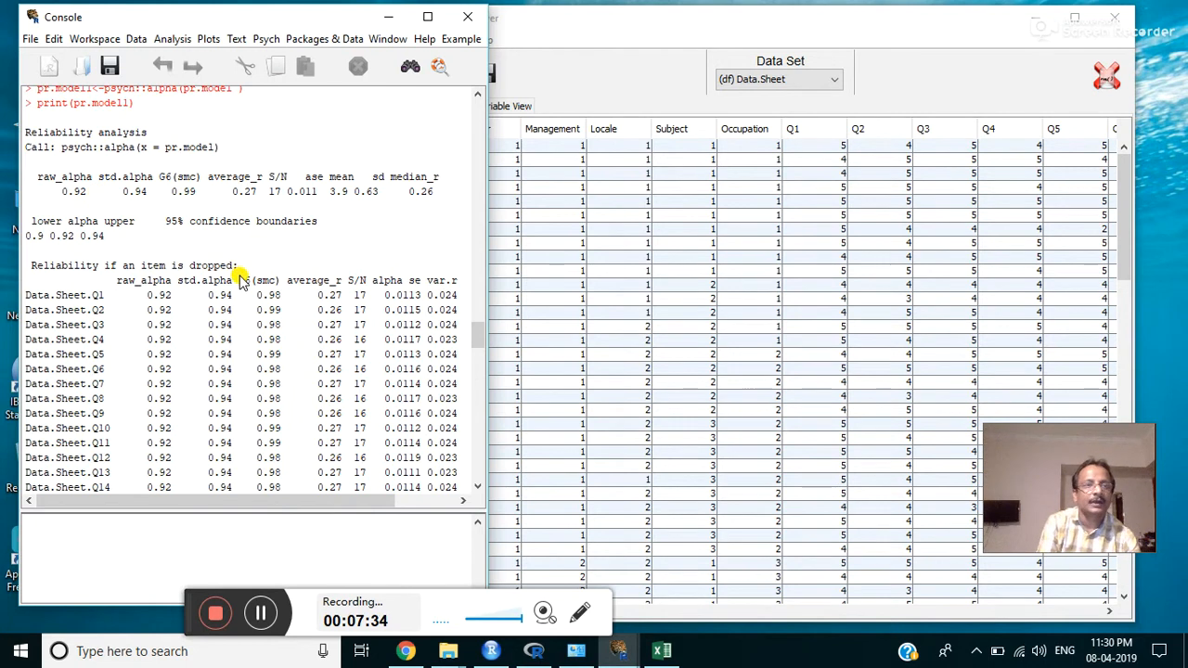
pyautogui.moveTo(408, 325)
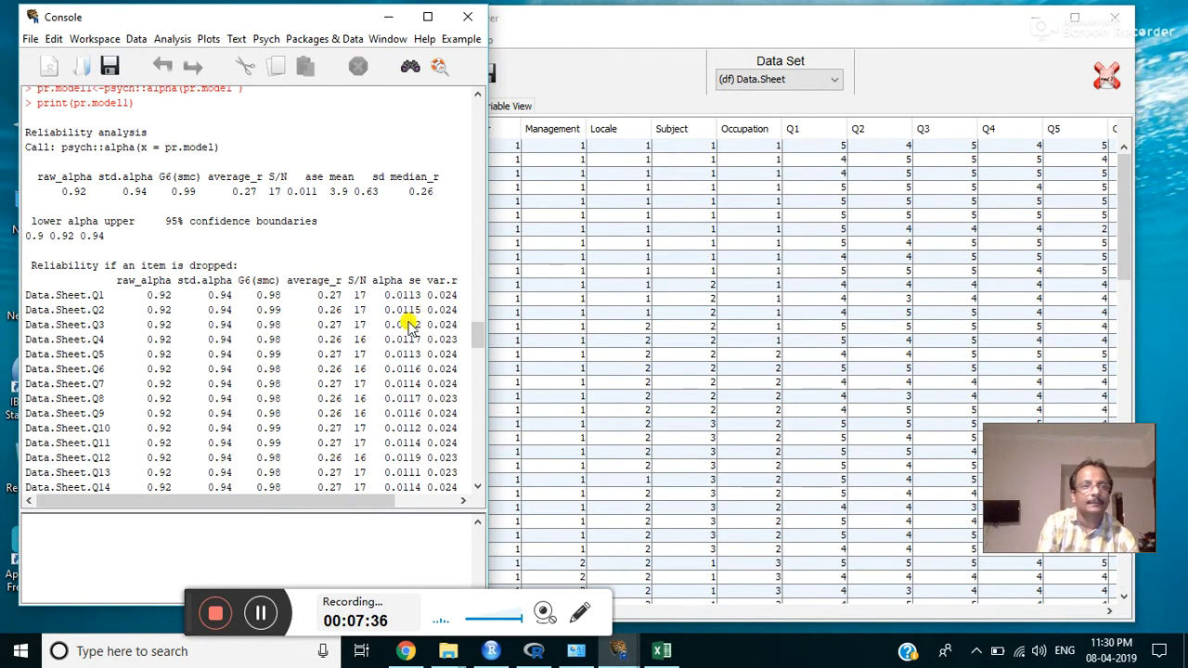
pyautogui.moveTo(460, 325)
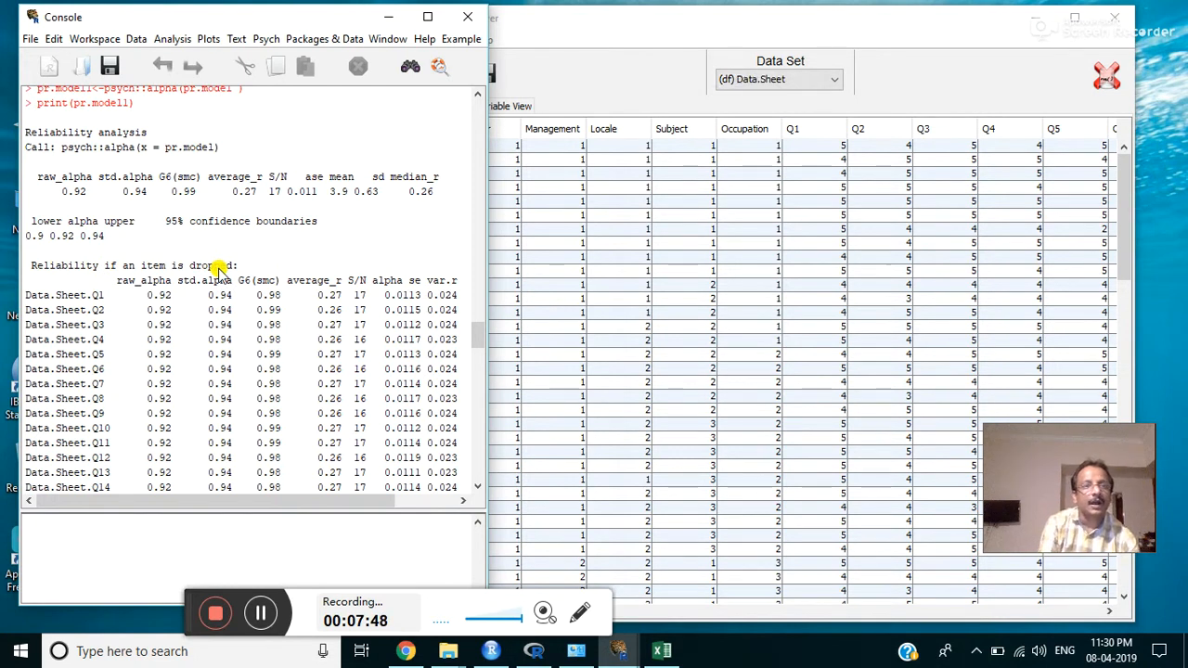
pyautogui.moveTo(97, 200)
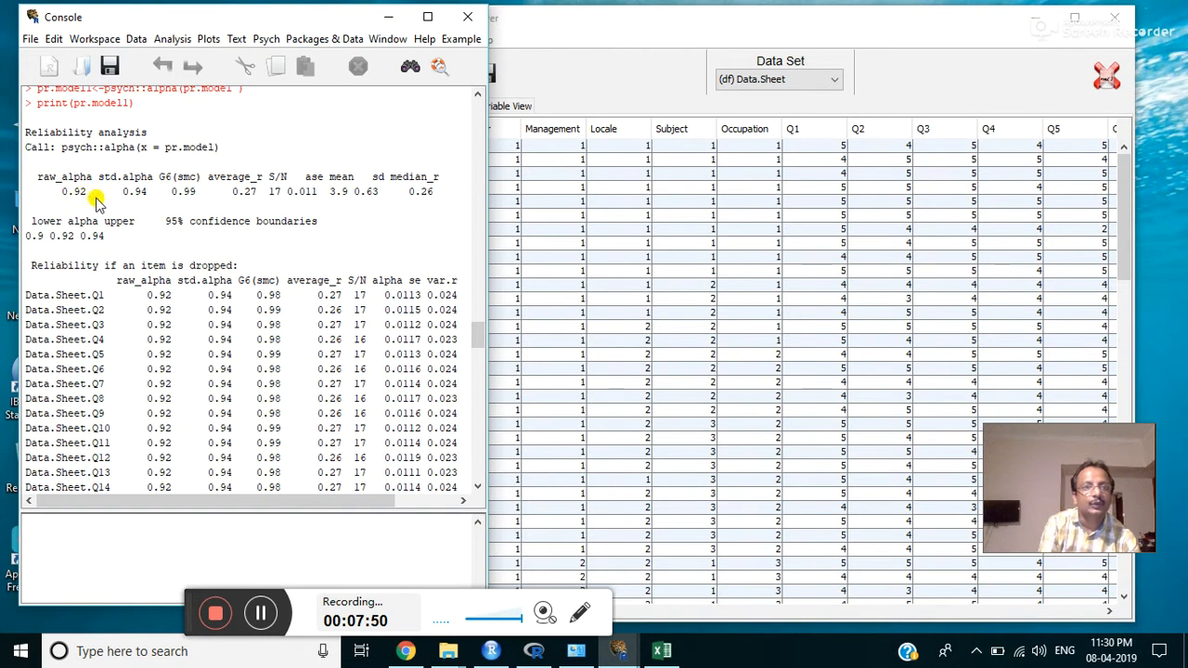
pyautogui.moveTo(490, 405)
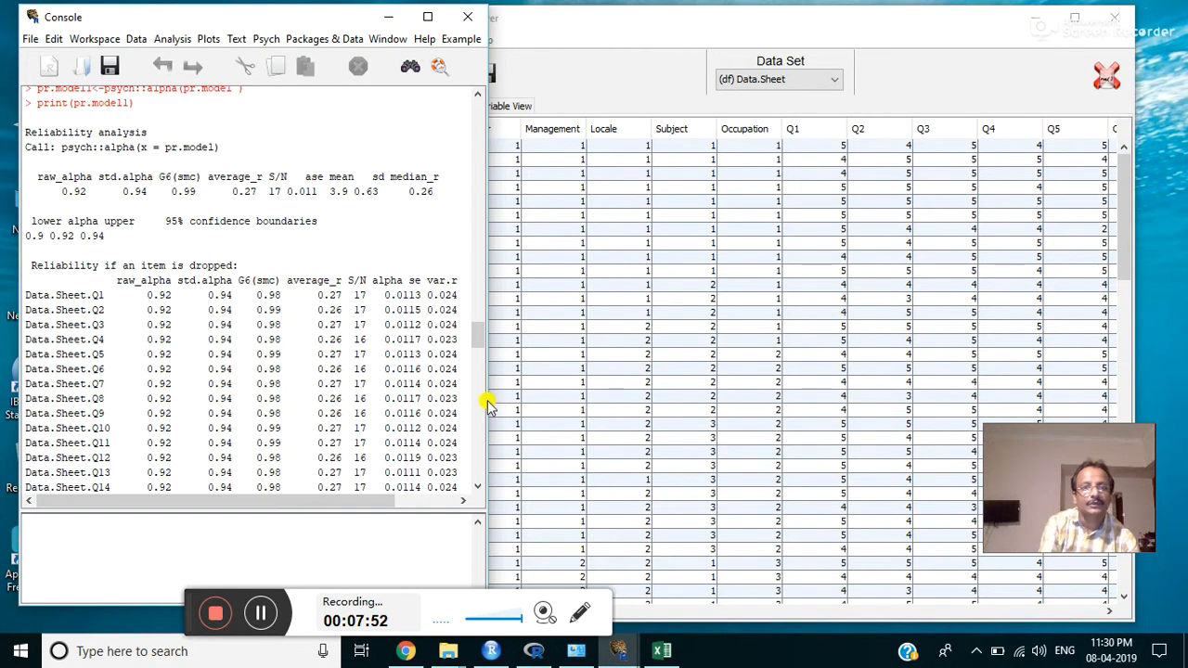
pyautogui.scroll(-3)
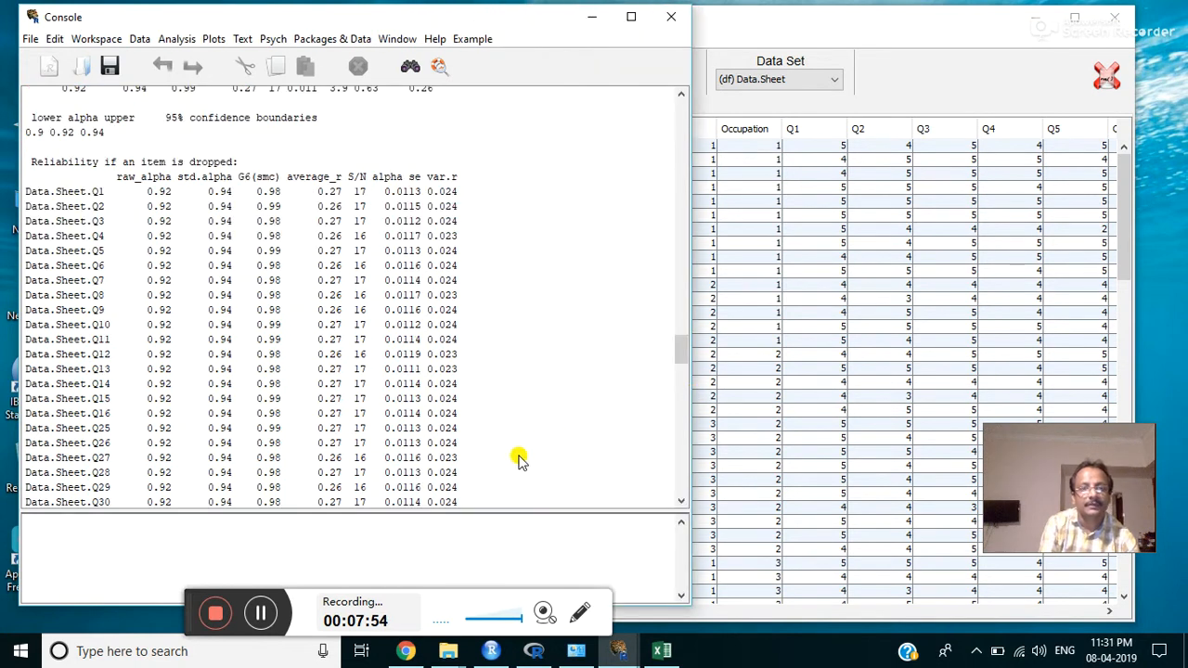
pyautogui.moveTo(121, 219)
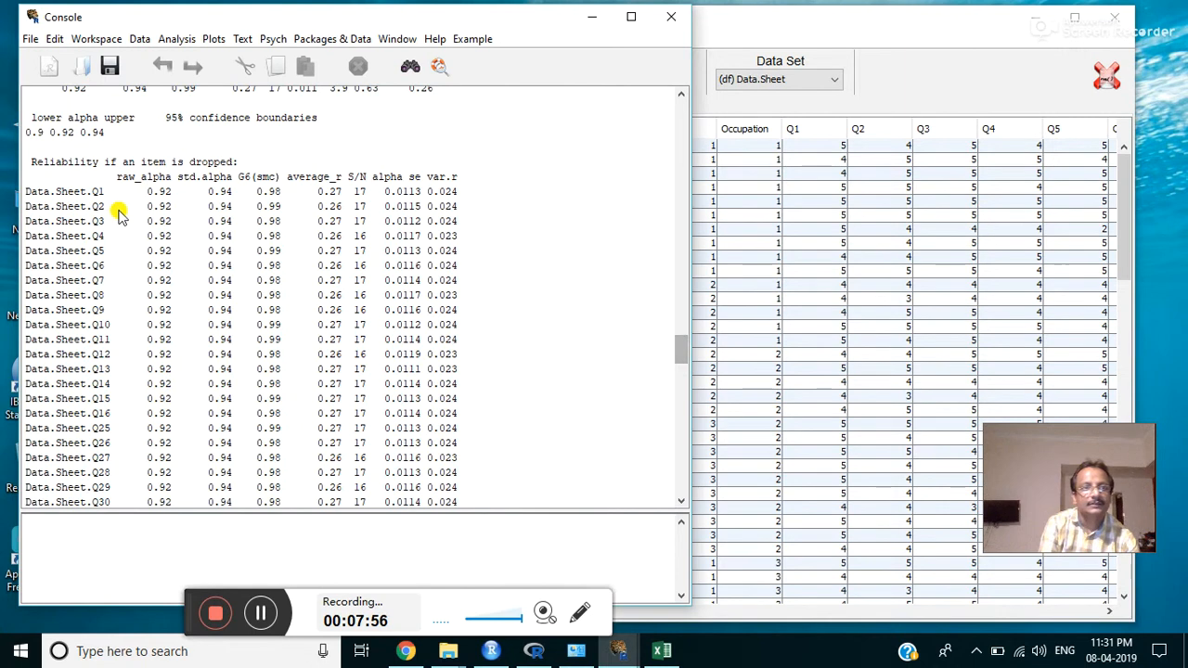
pyautogui.scroll(-3)
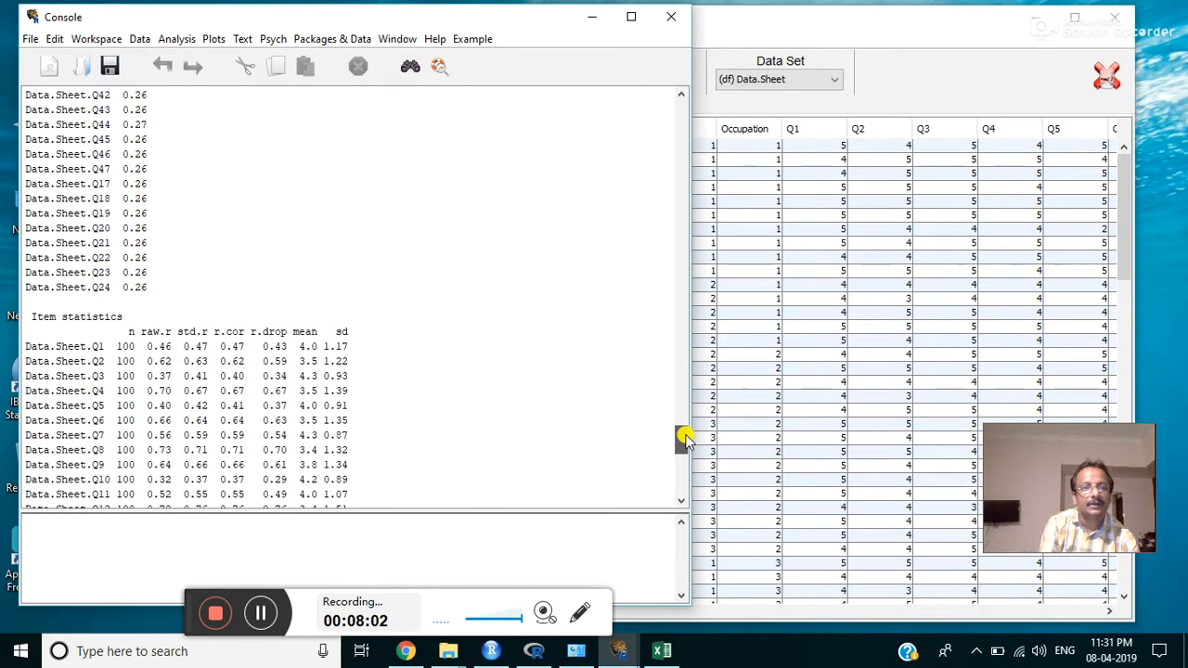
pyautogui.scroll(-3)
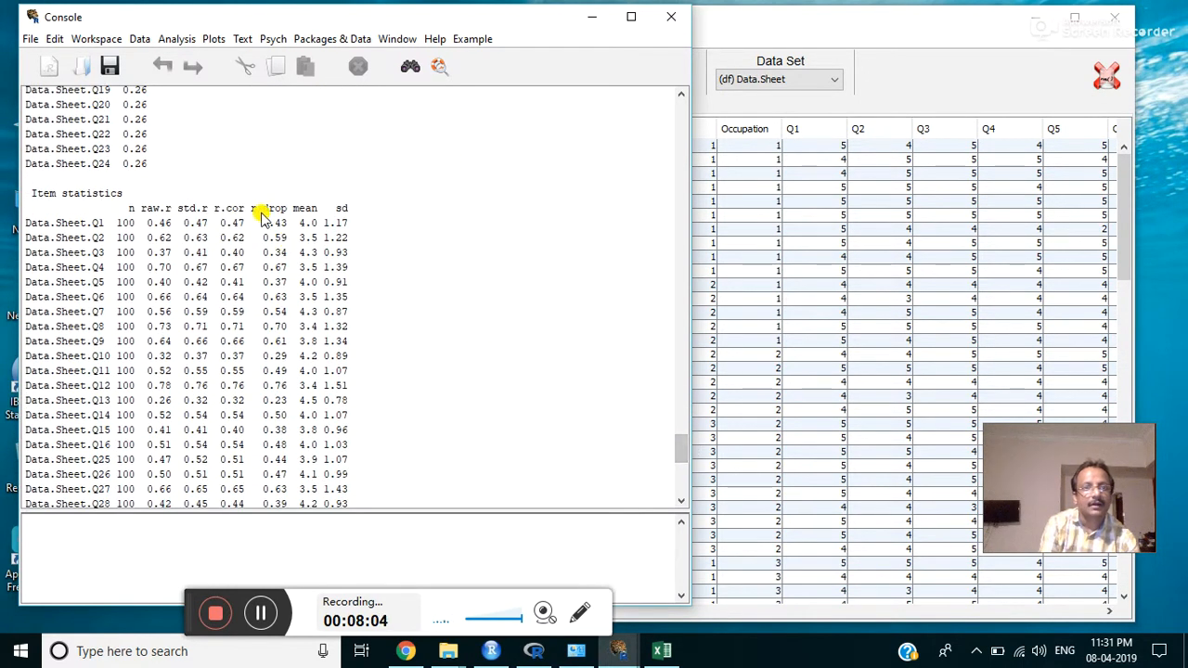
pyautogui.moveTo(275, 253)
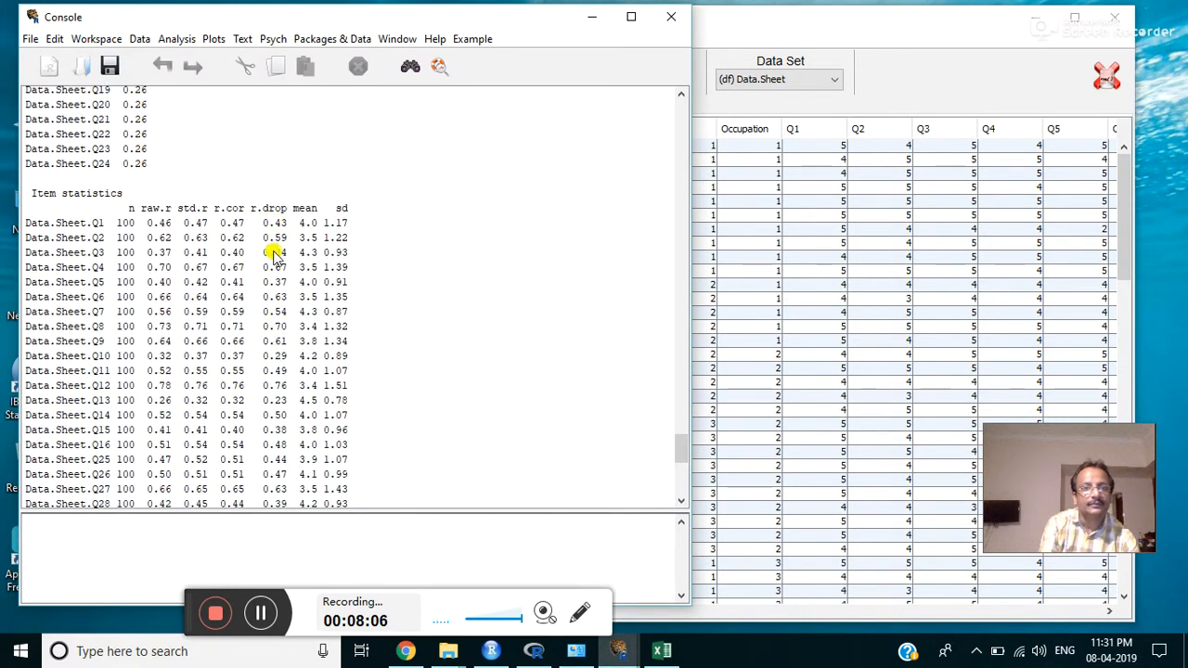
pyautogui.moveTo(293, 447)
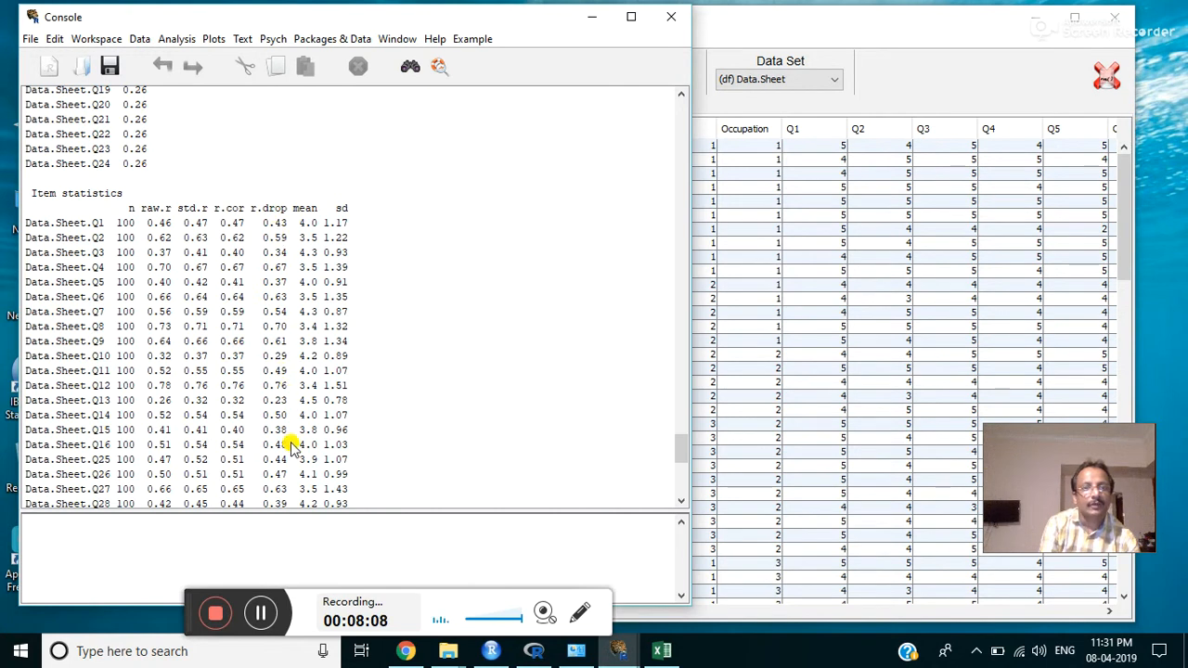
pyautogui.scroll(-3)
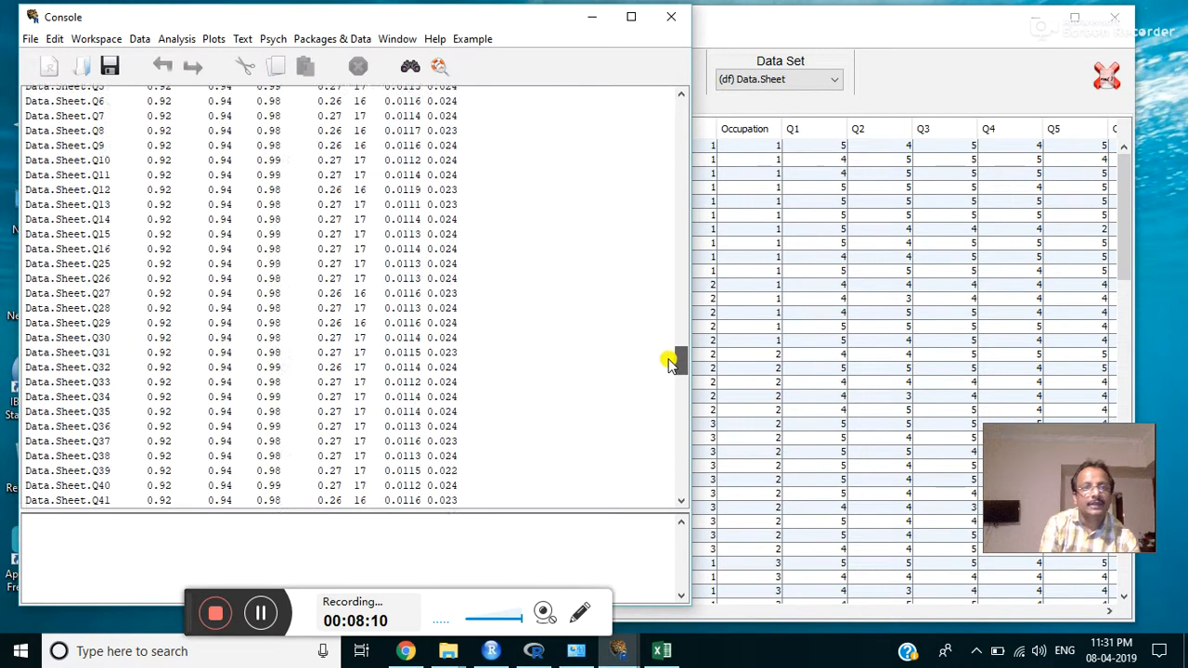
pyautogui.scroll(-3)
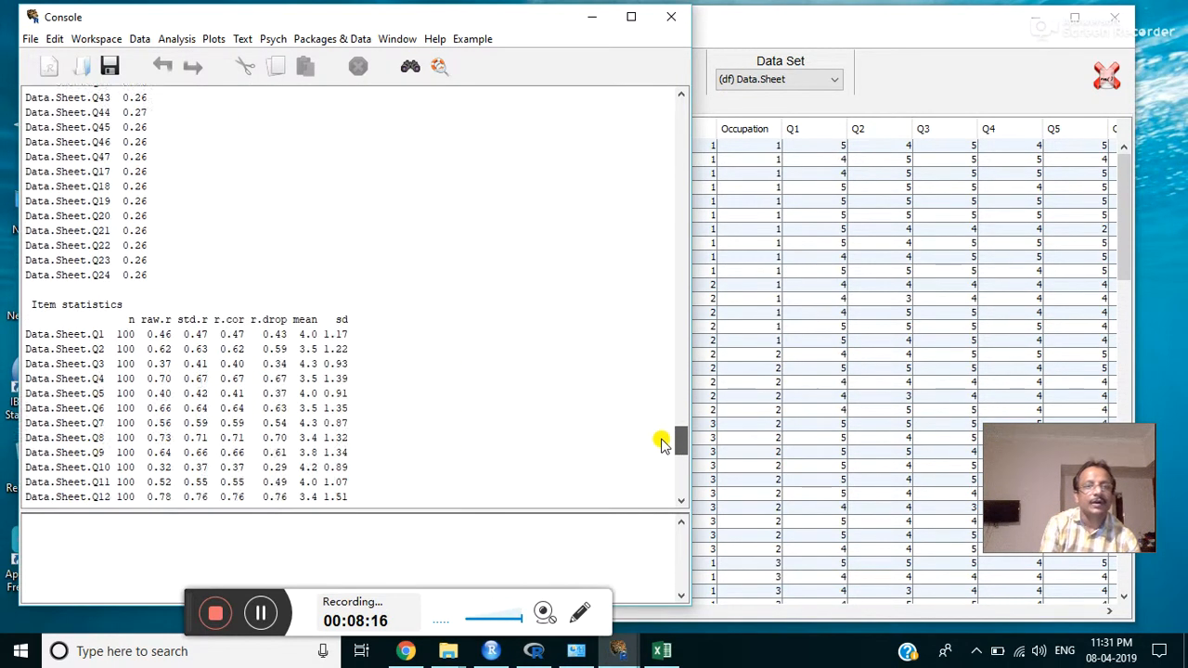
pyautogui.scroll(-3)
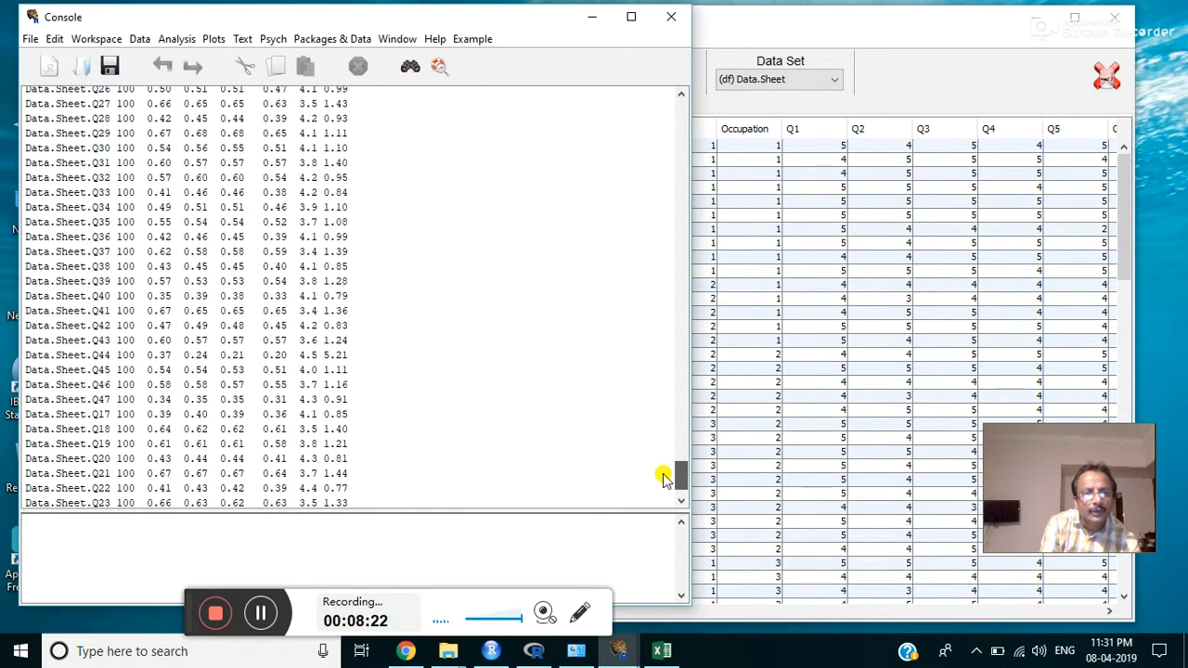
pyautogui.scroll(-3)
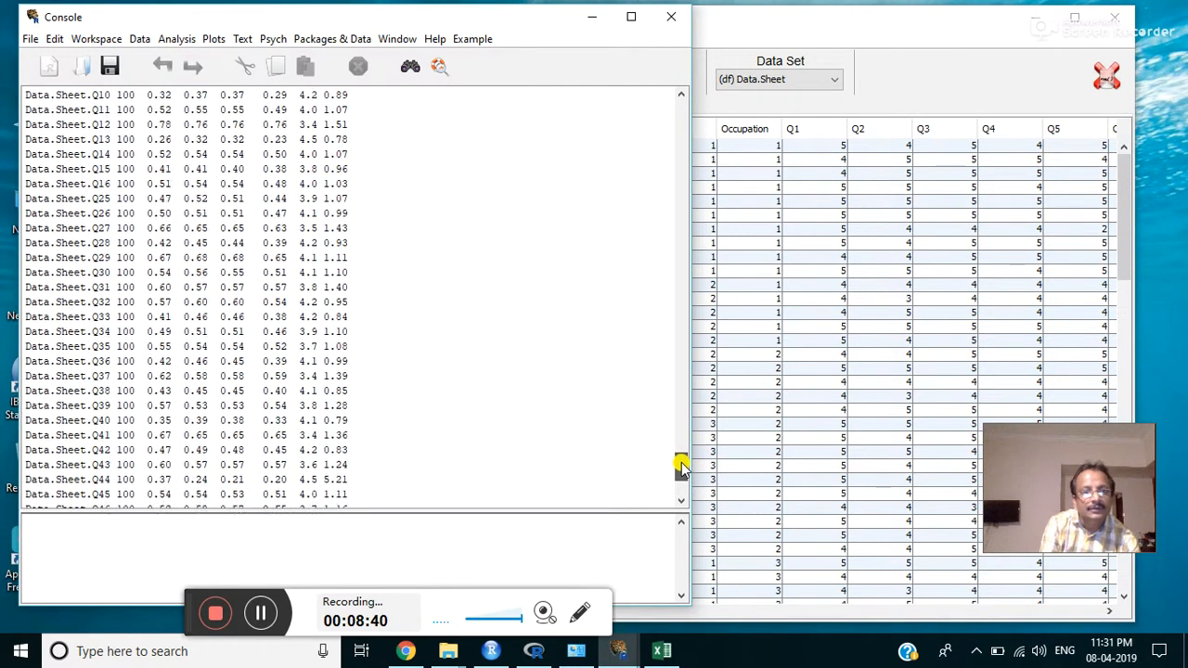
pyautogui.scroll(-3)
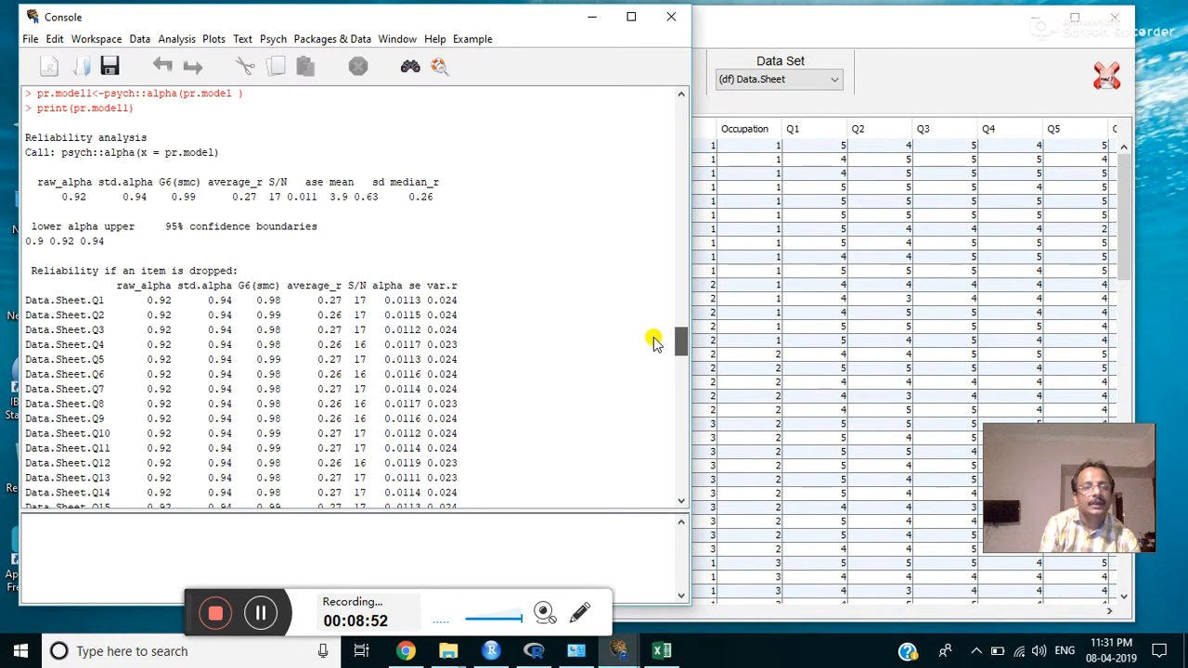
pyautogui.scroll(-3)
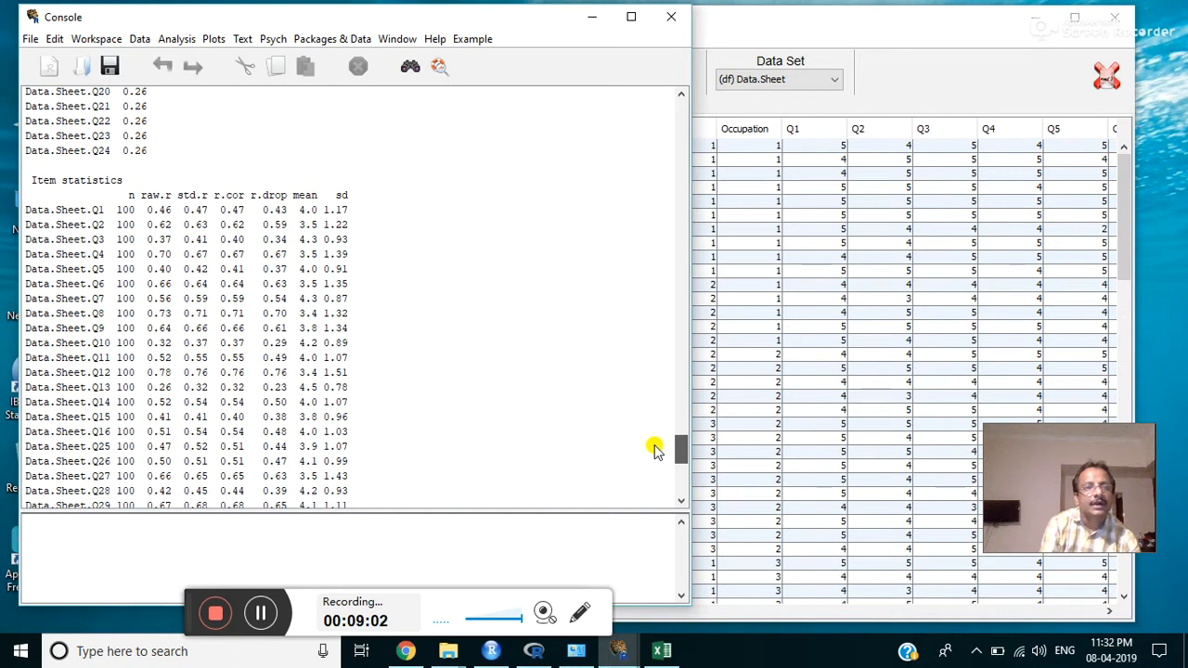
pyautogui.scroll(-3)
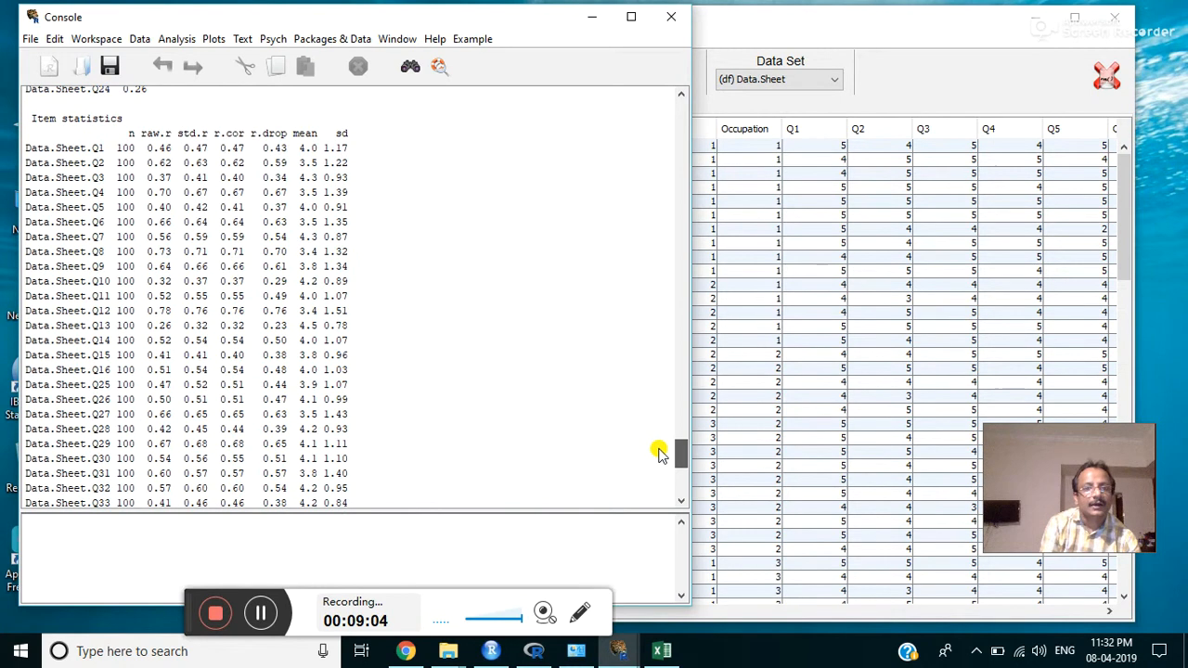
pyautogui.scroll(-3)
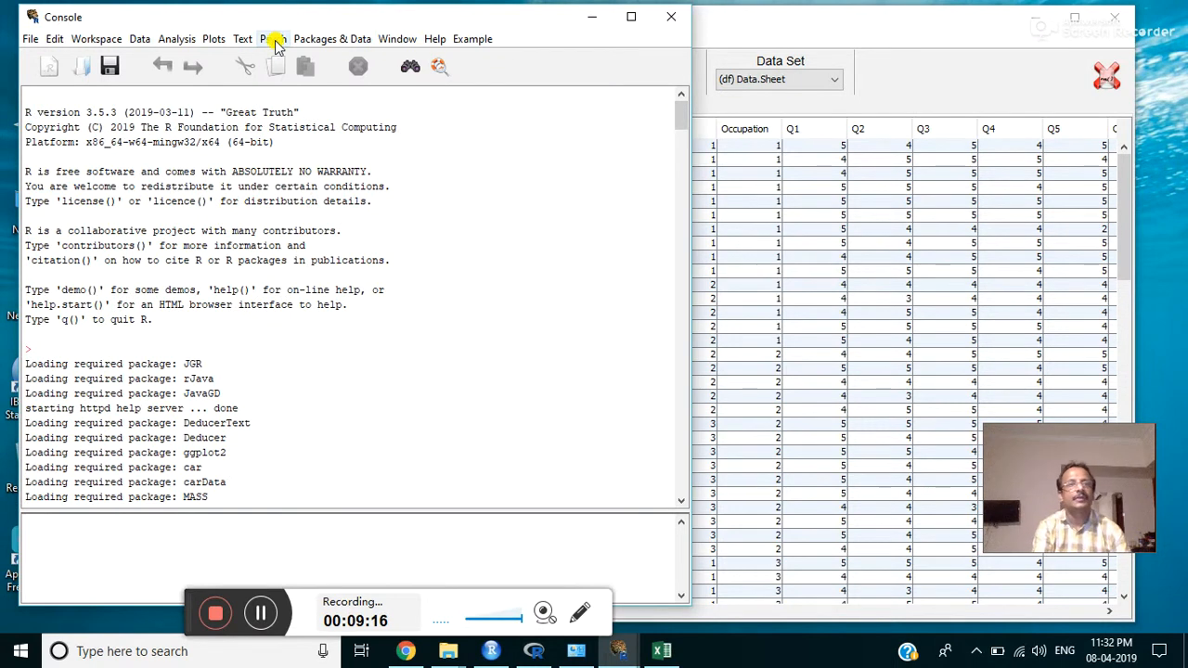
# Step: Open the Psych menu listing factor analysis, reliability, intraclass correlation and LDA
pyautogui.click(273, 38)
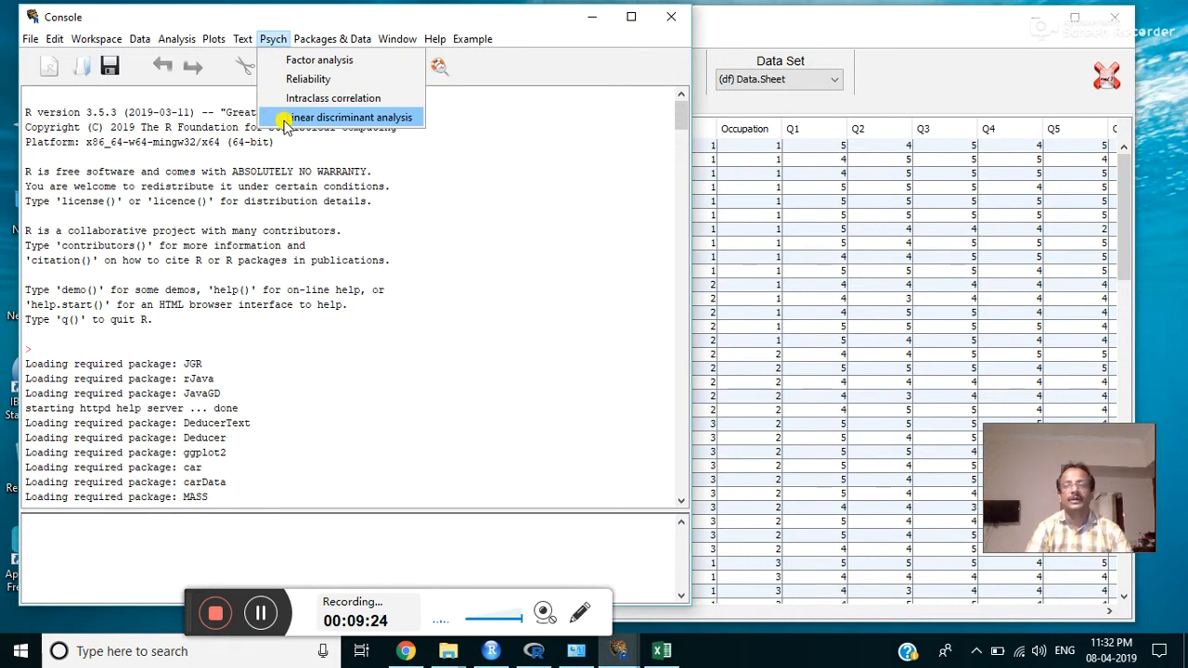
pyautogui.moveTo(315, 483)
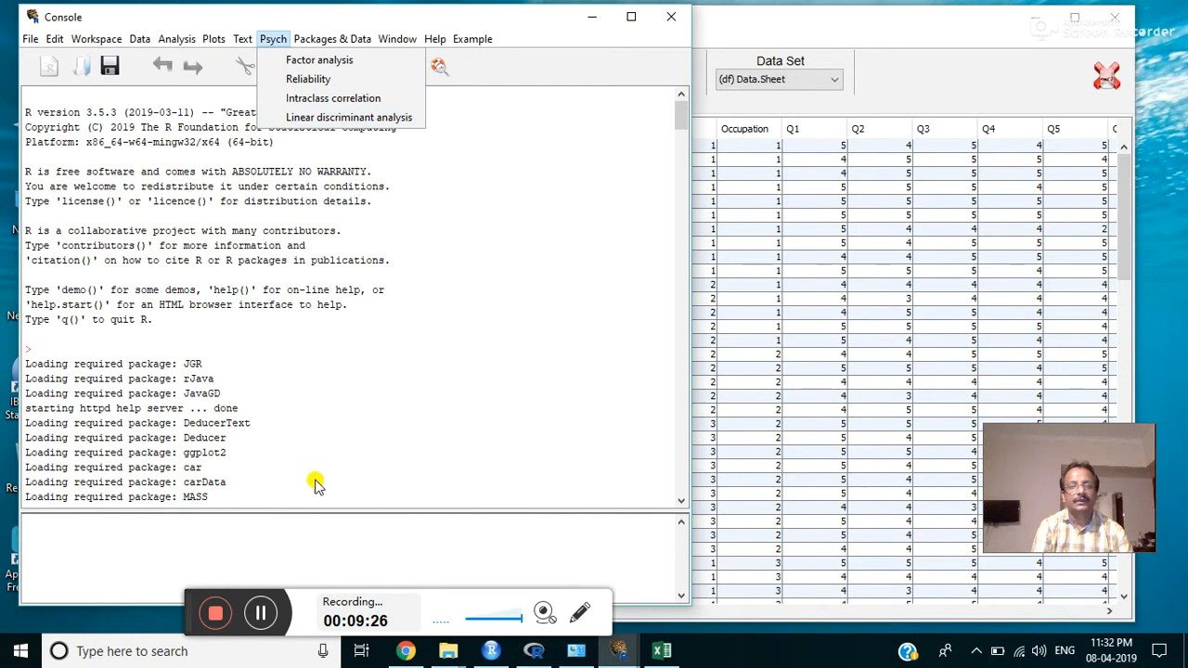